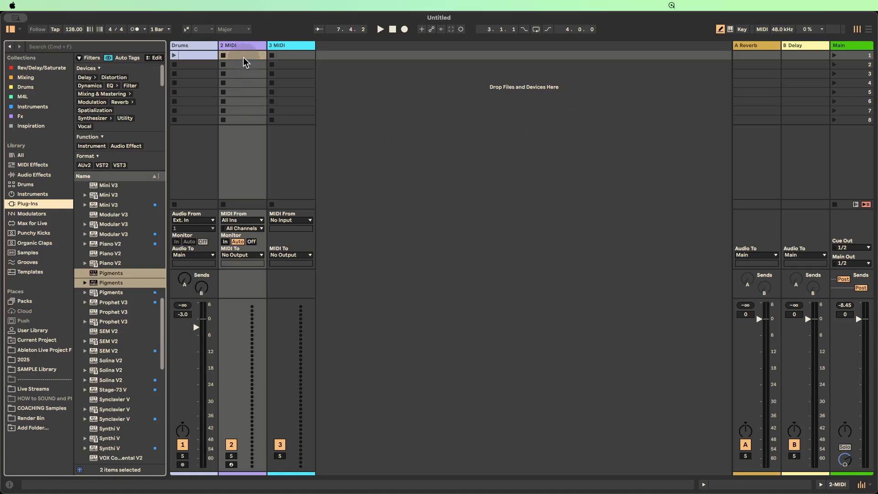
Step: Load Pigments from the browser onto the second MIDI track, then close its plug-in window
click(241, 45)
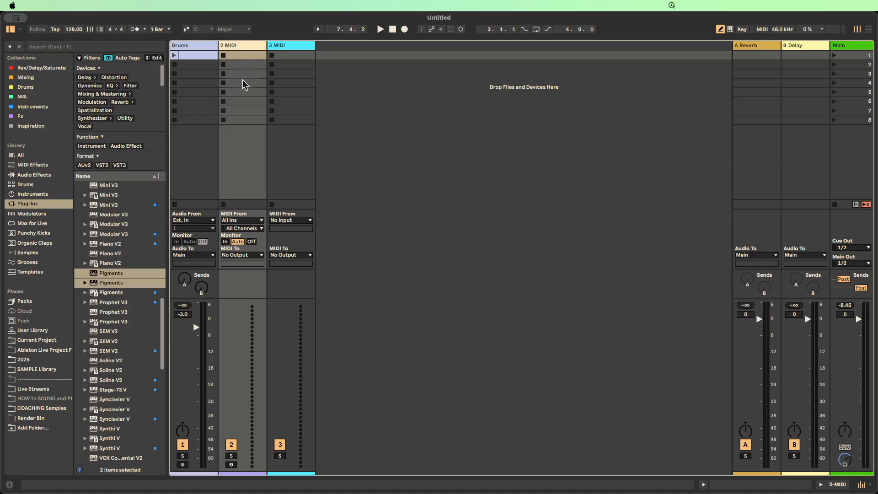
mouse_move(138, 266)
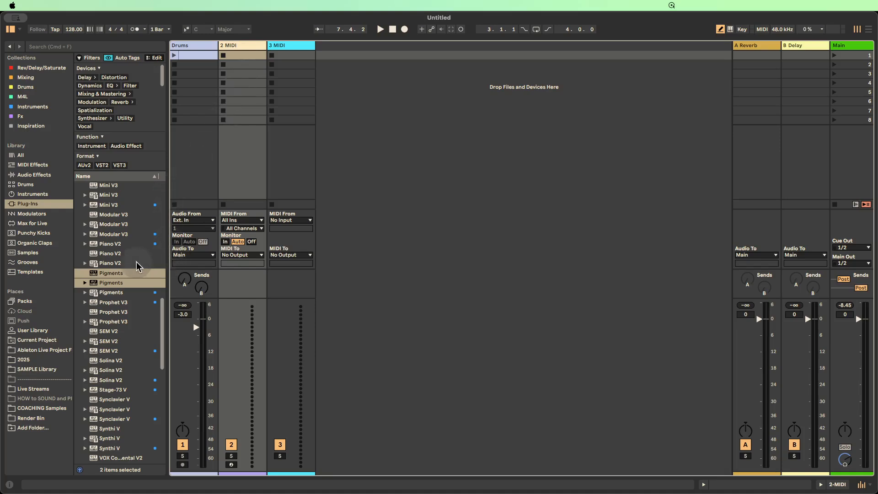
scroll(up, 3)
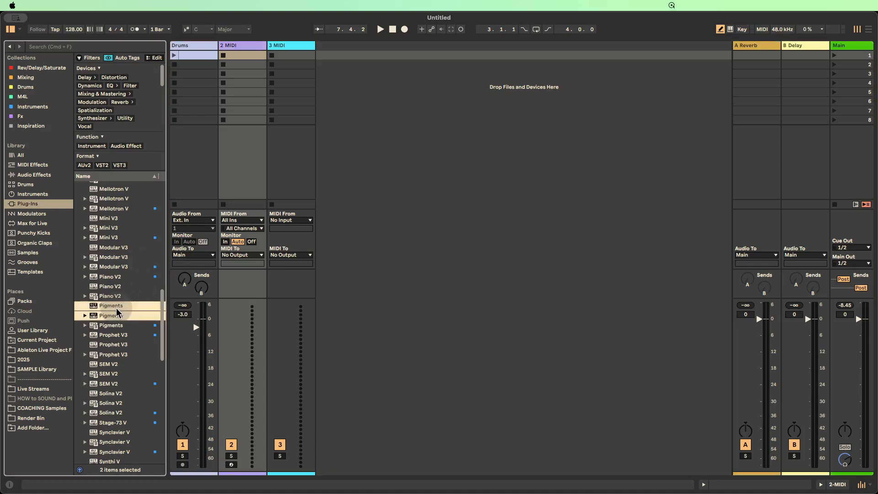
click(111, 306)
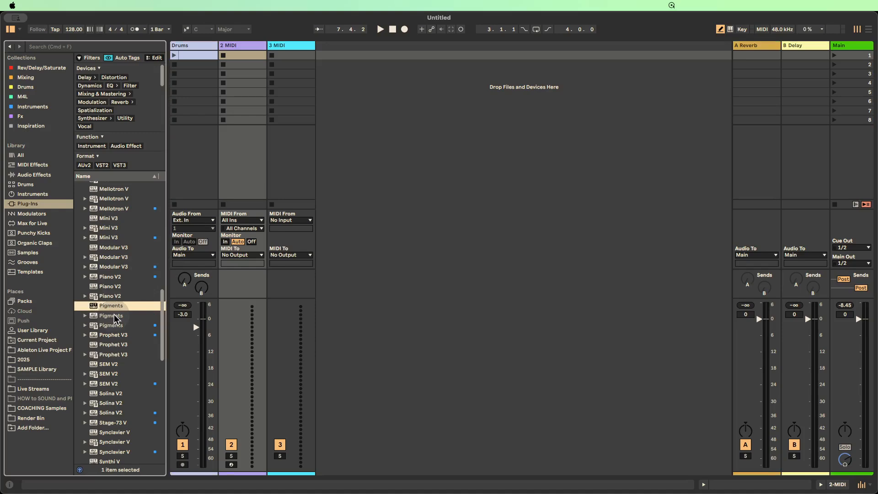
click(112, 326)
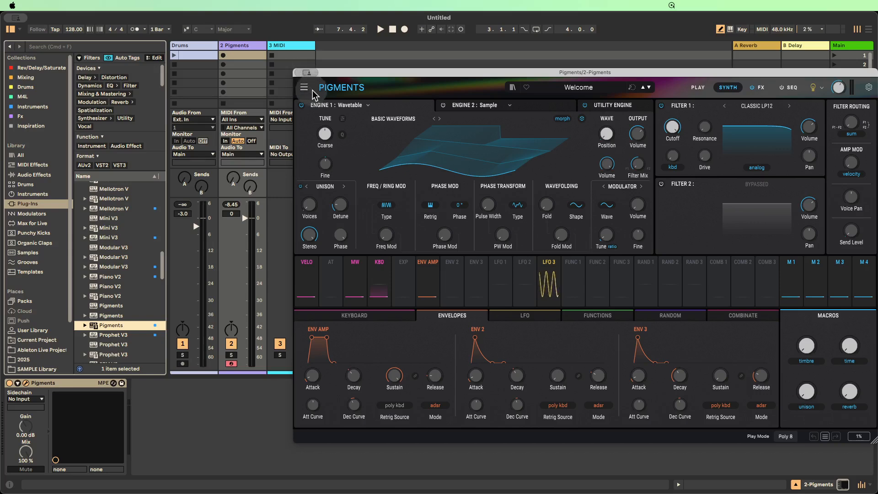
click(307, 72)
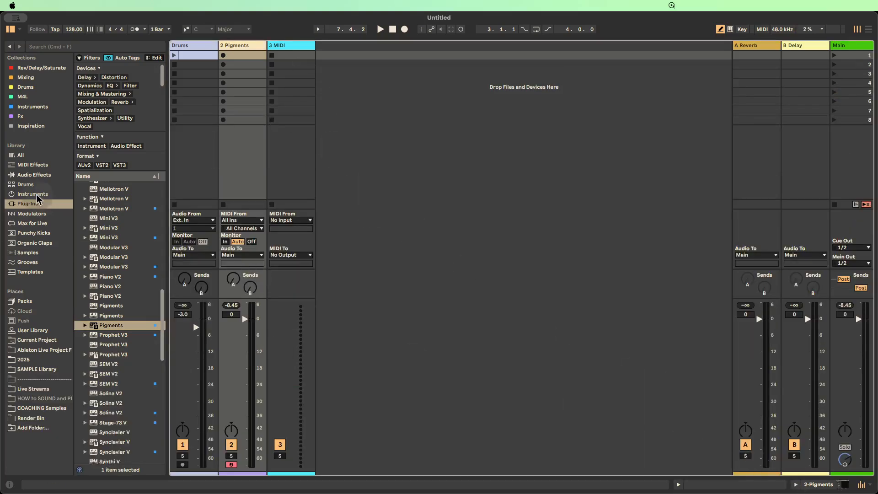
Step: Load Drift onto track 3 and route its MIDI From to 2-Pigments, source Pigments
click(33, 194)
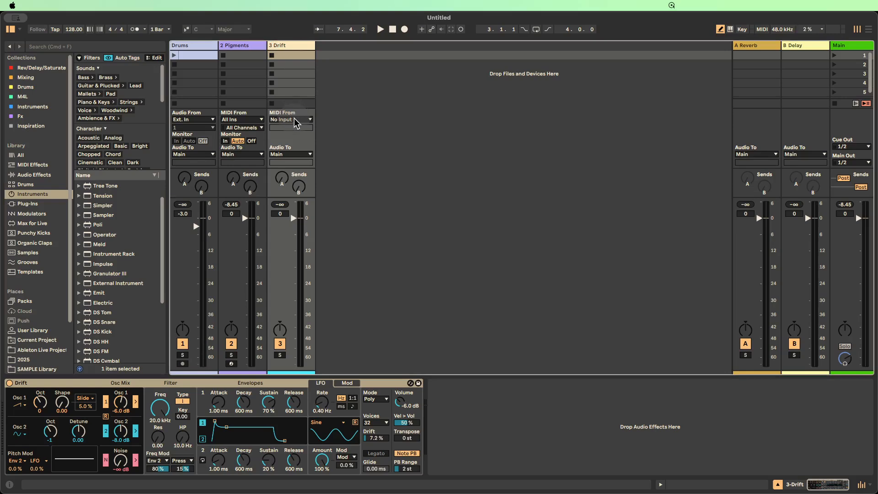
click(289, 119)
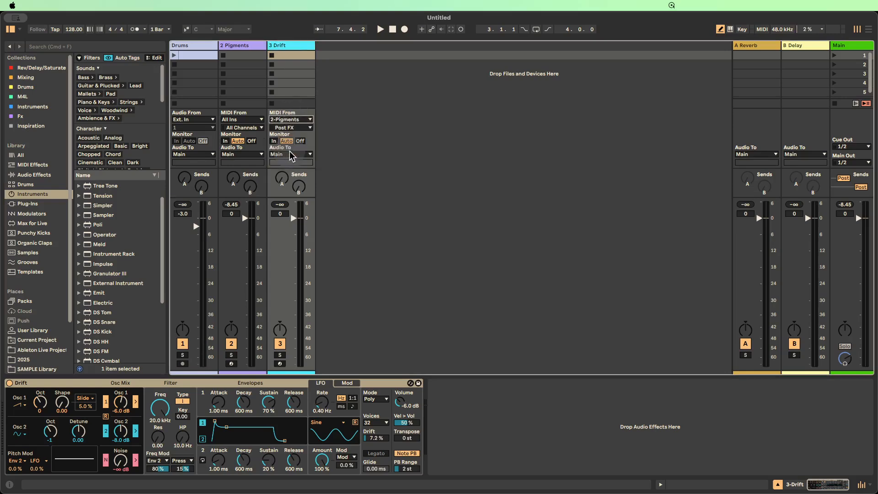
click(291, 127)
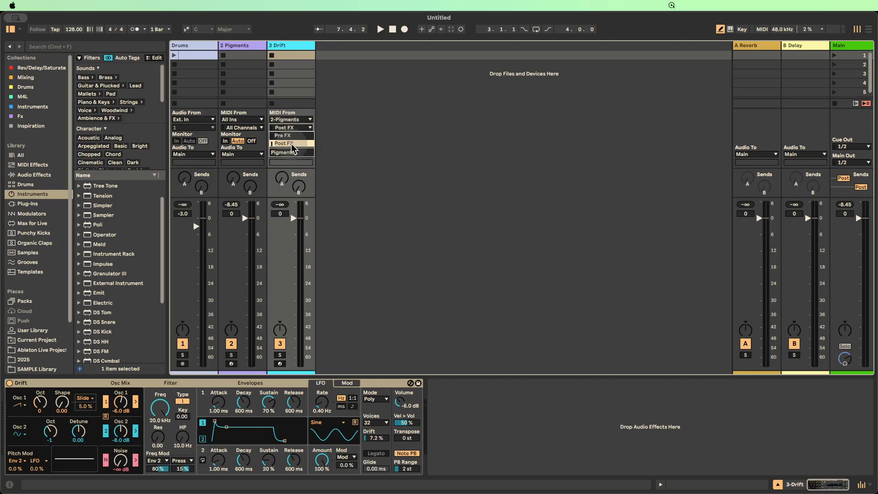
click(286, 152)
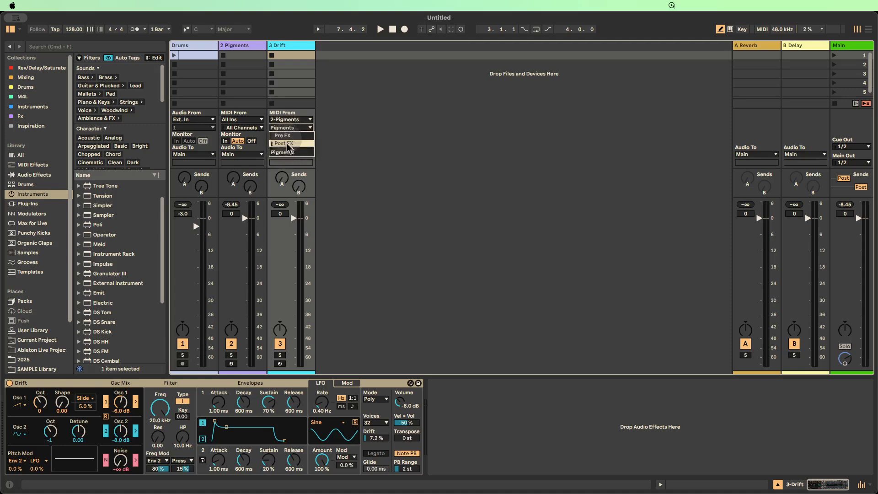
mouse_move(291, 152)
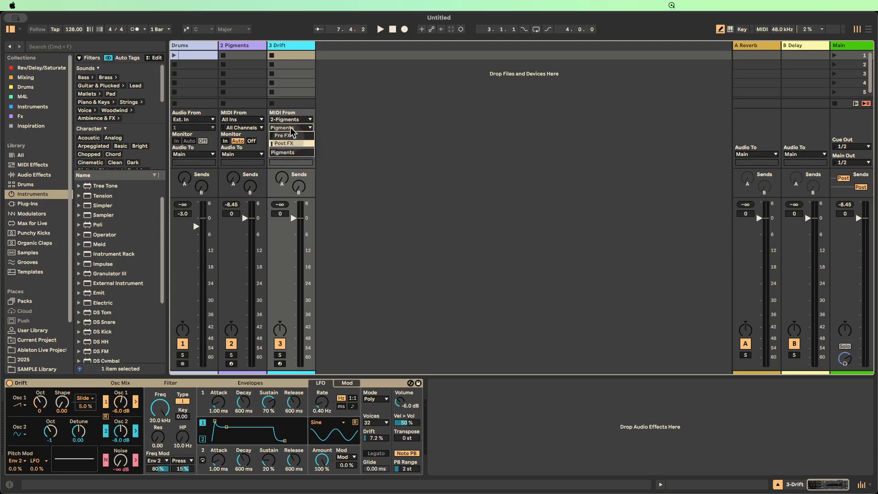
click(283, 152)
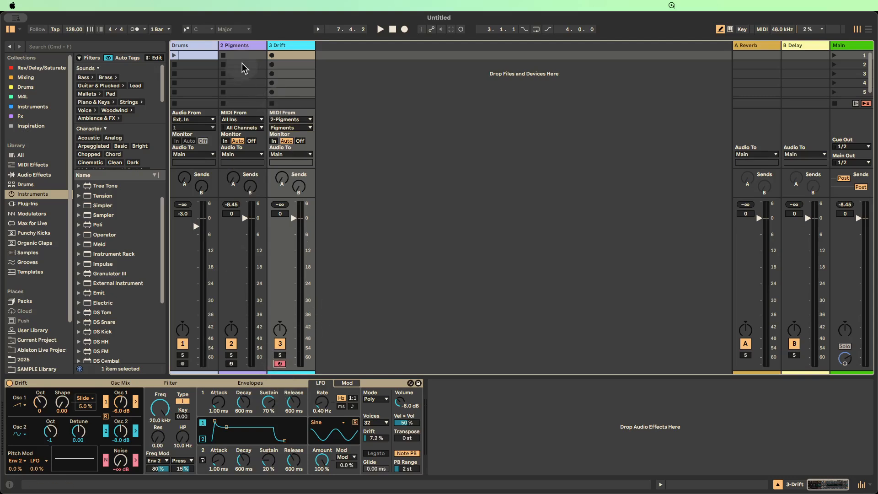
Step: Reopen the Pigments window, reposition it, and switch from the FX page to the SEQ page
click(235, 46)
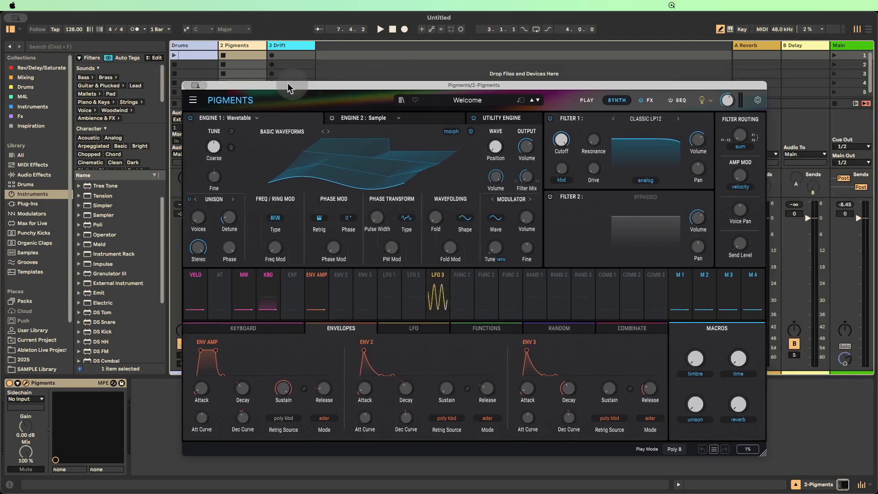
drag(288, 85, 313, 89)
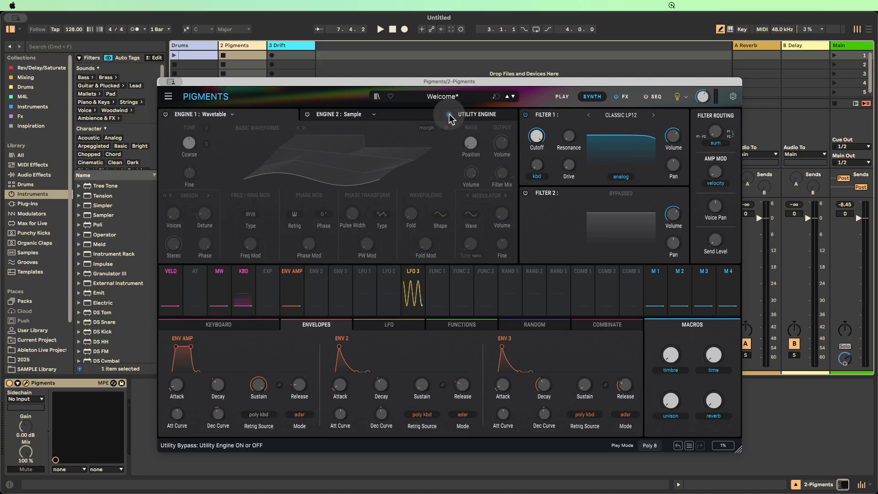
click(621, 96)
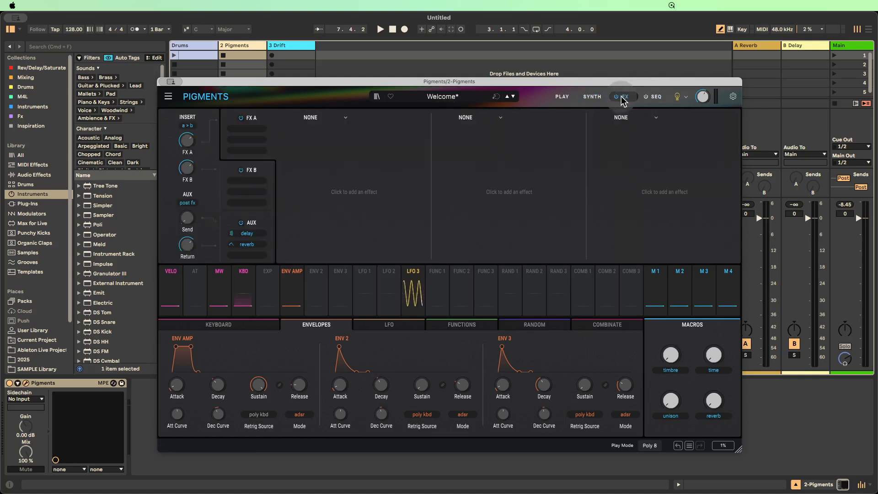
click(624, 96)
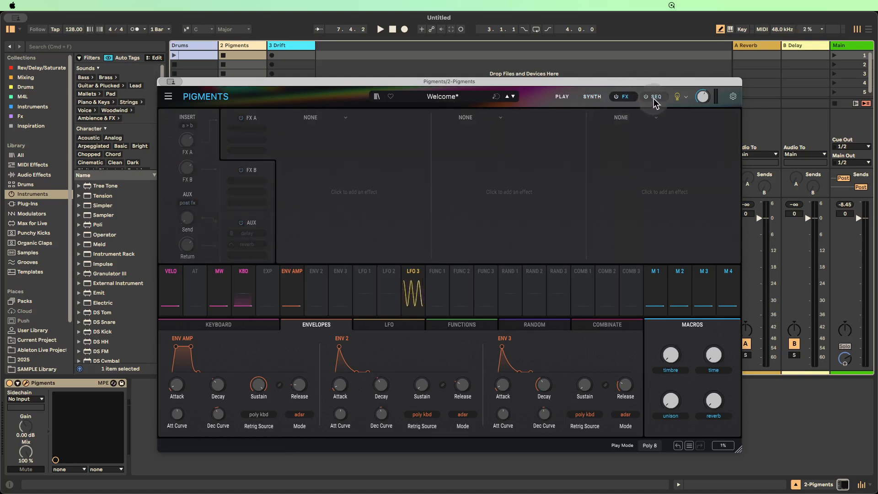
click(655, 96)
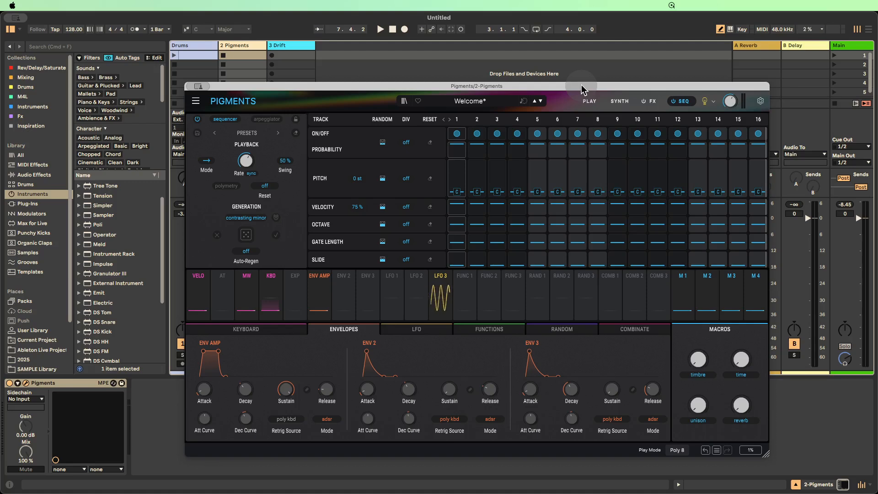
mouse_move(467, 77)
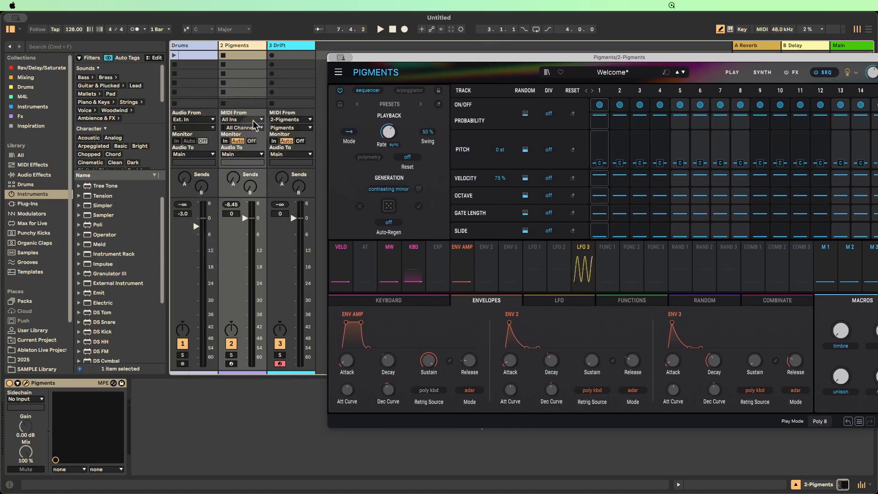
Step: Create an empty MIDI clip in the first slot of the Pigments track and launch it
click(241, 46)
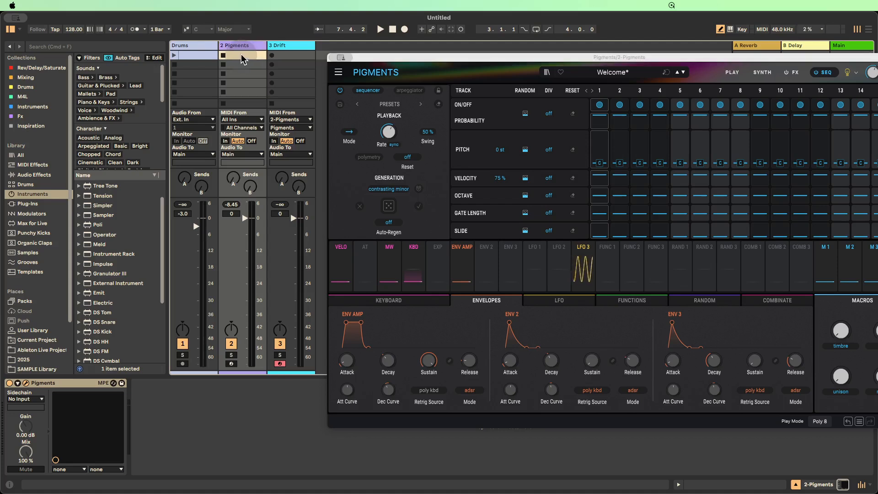
double_click(243, 56)
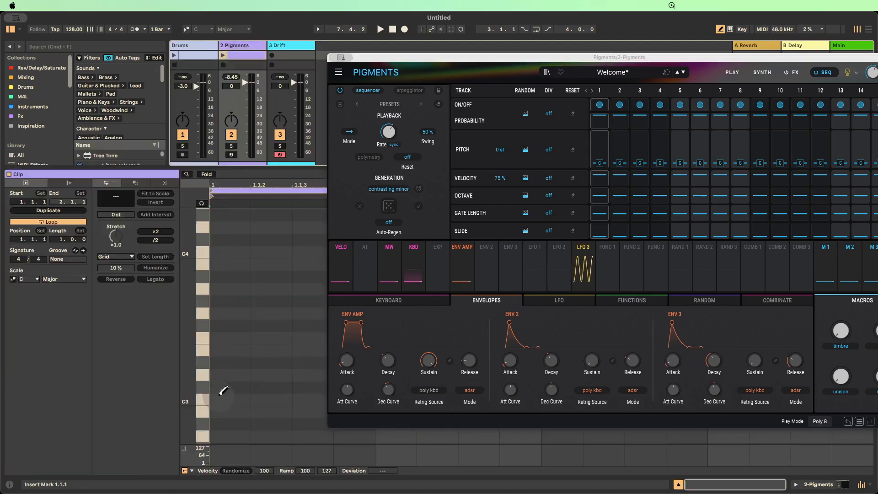
click(229, 400)
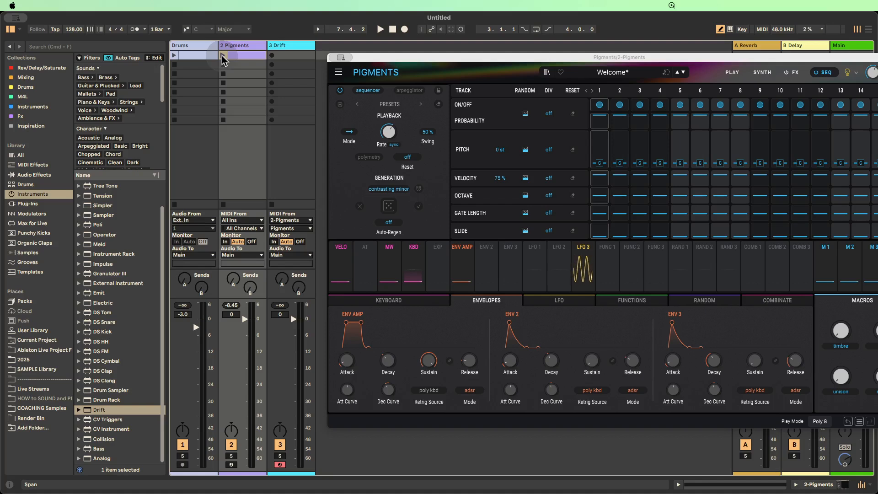
click(380, 30)
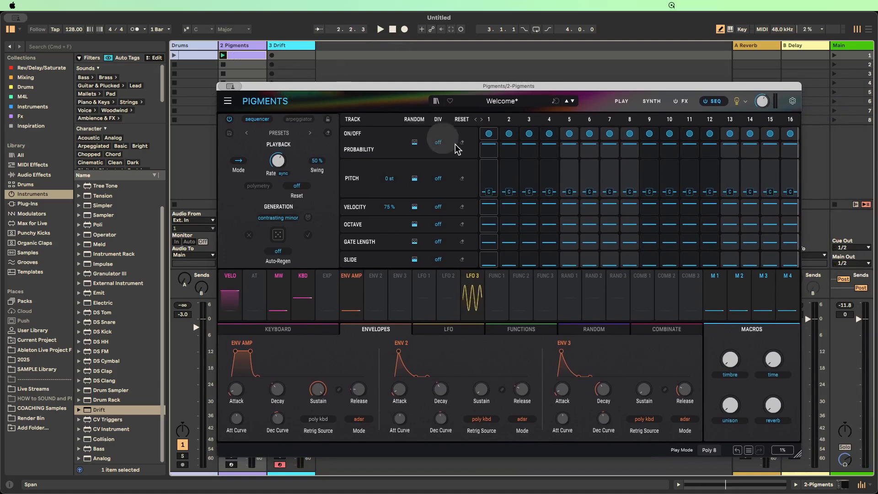
mouse_move(390, 179)
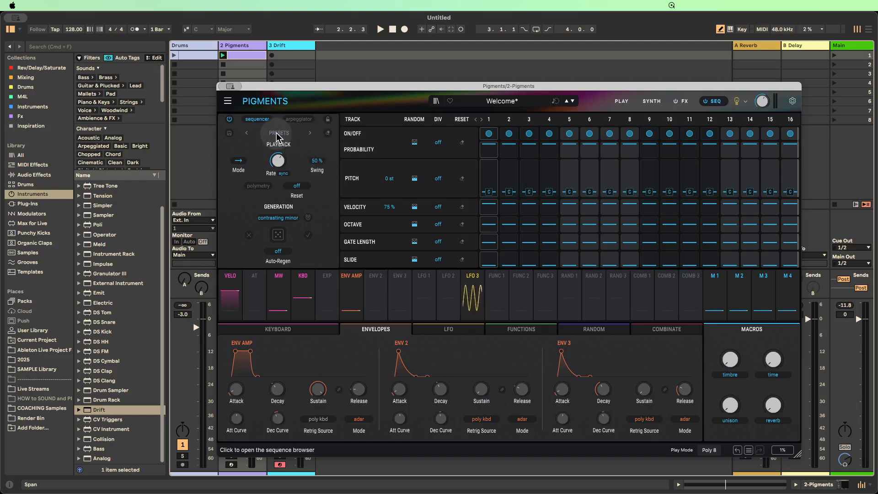
Step: Scroll through the Sequence Browser list and show the Factory sequences starting at Acid 1
click(278, 135)
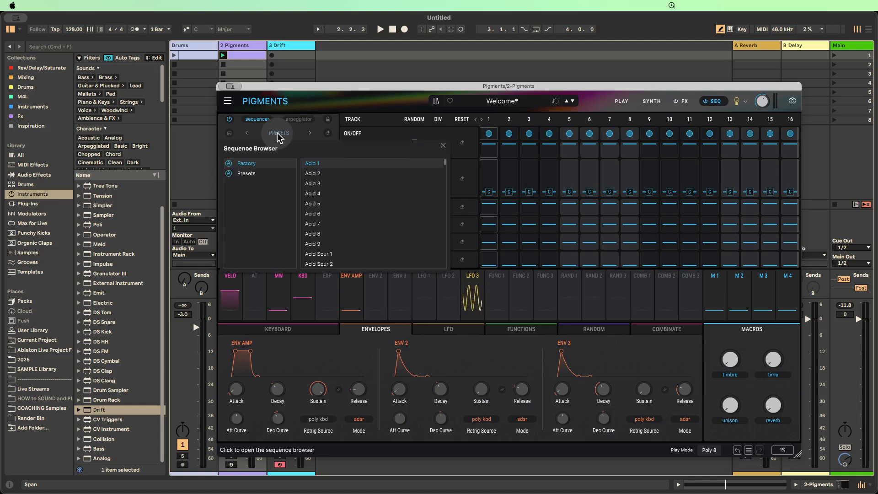
mouse_move(336, 183)
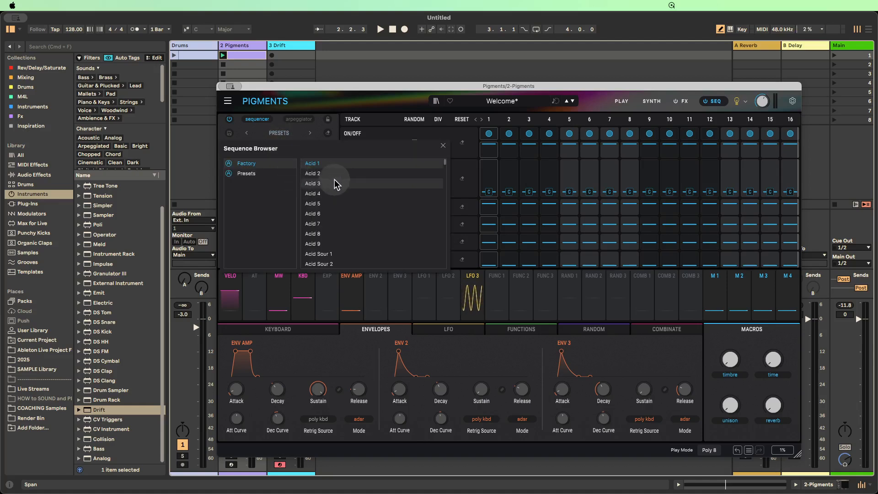
mouse_move(341, 192)
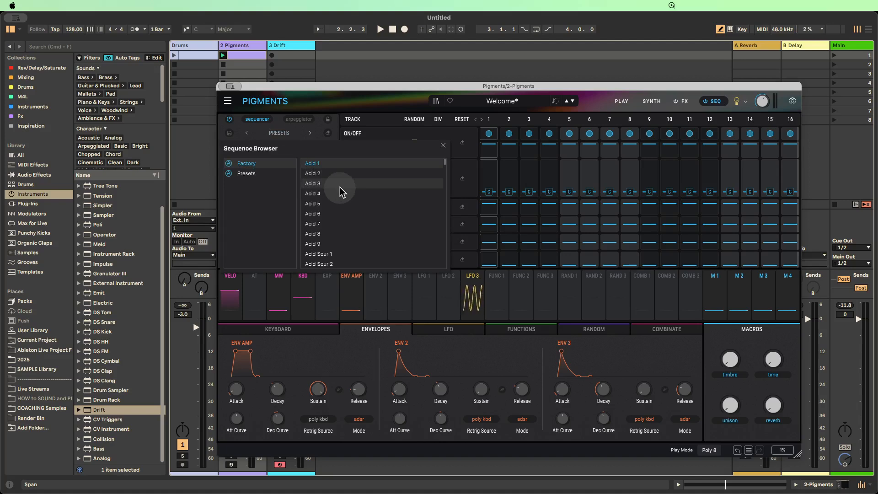
scroll(down, 3)
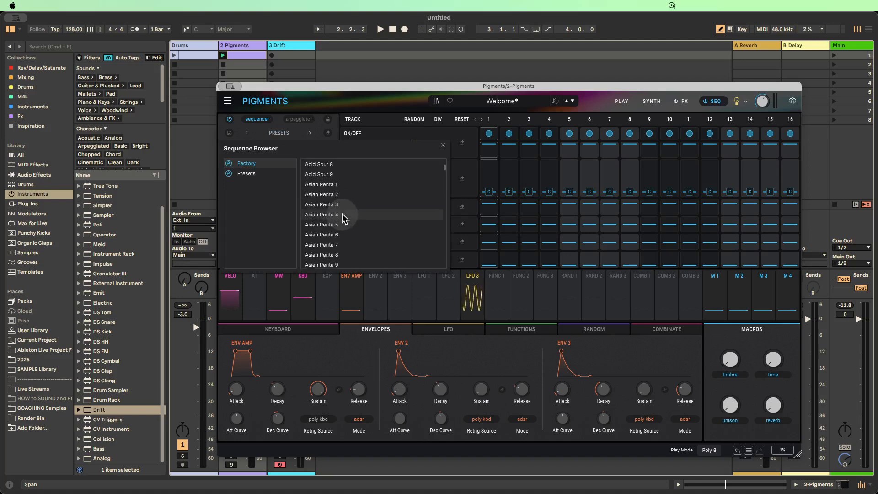
scroll(down, 3)
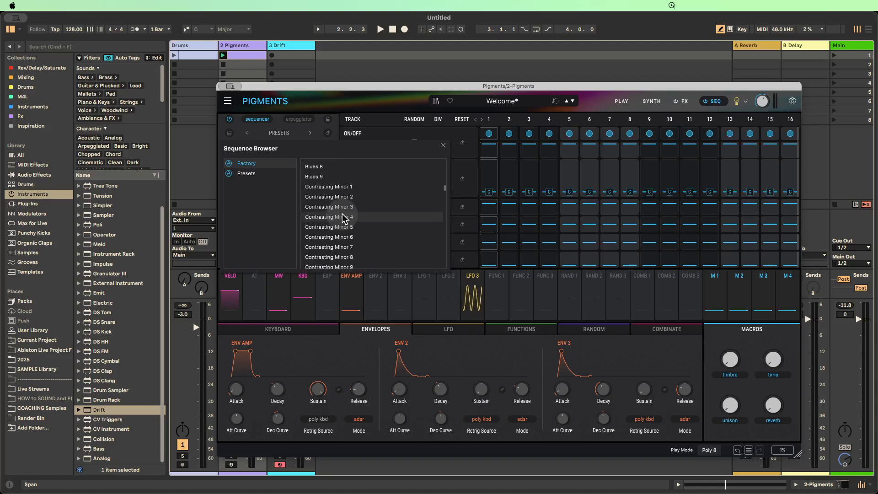
scroll(down, 3)
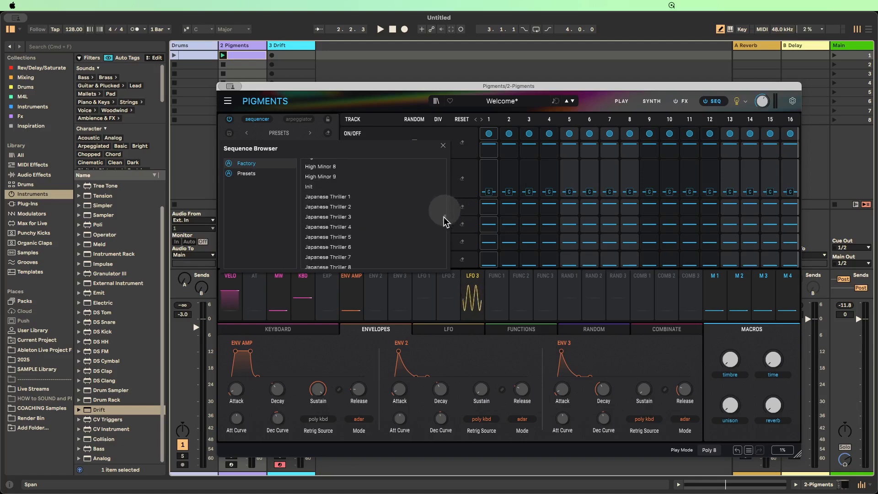
scroll(up, 3)
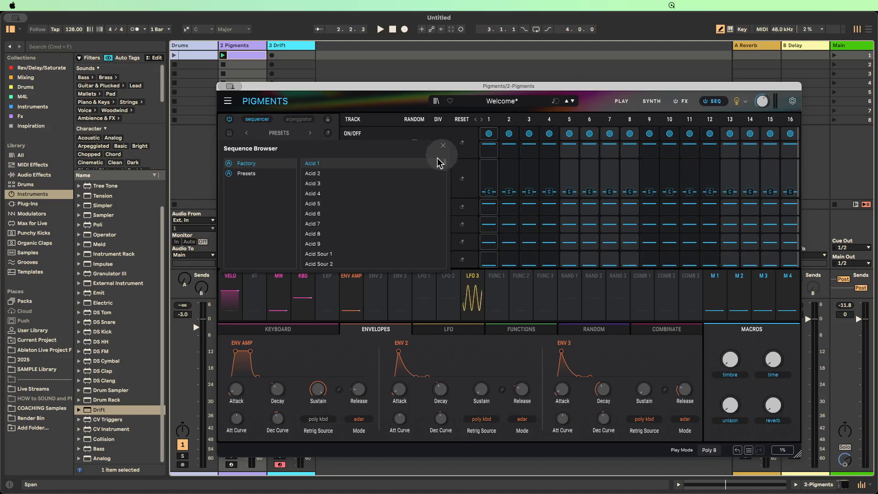
click(246, 173)
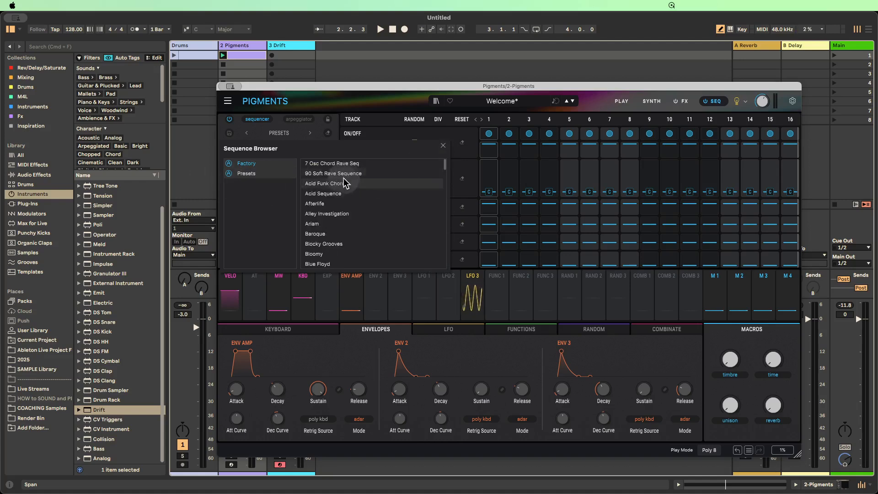
scroll(down, 3)
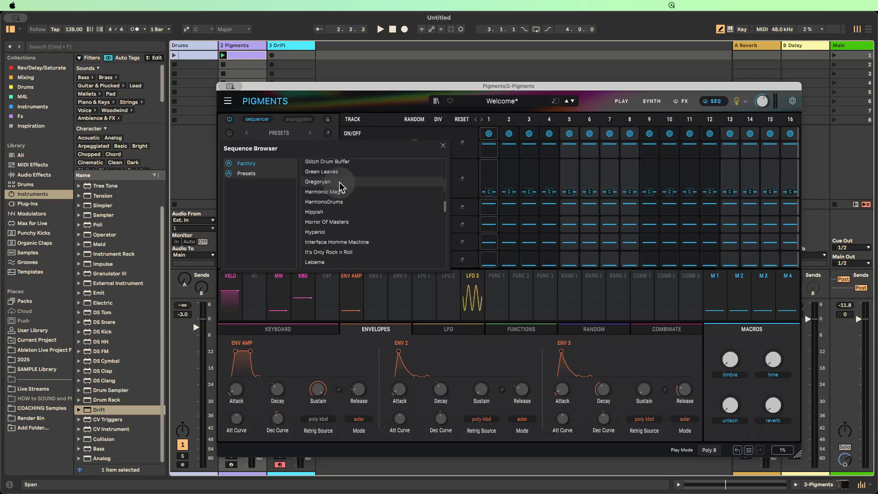
scroll(down, 3)
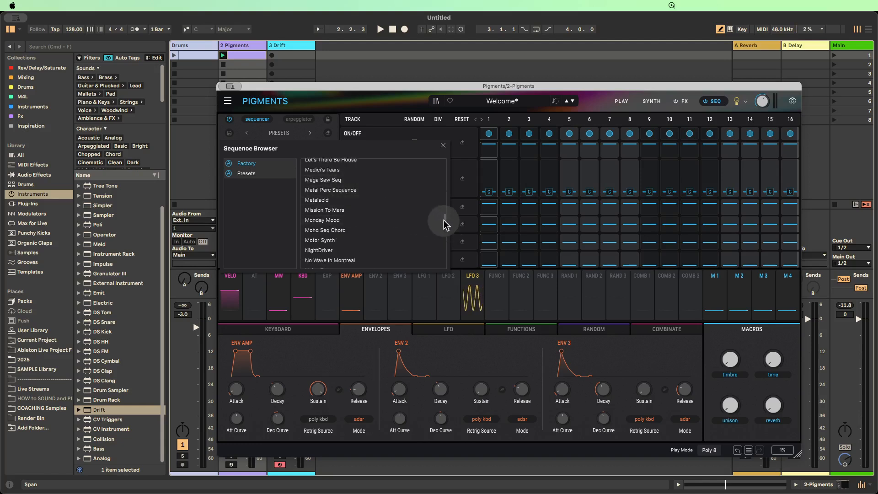
scroll(down, 3)
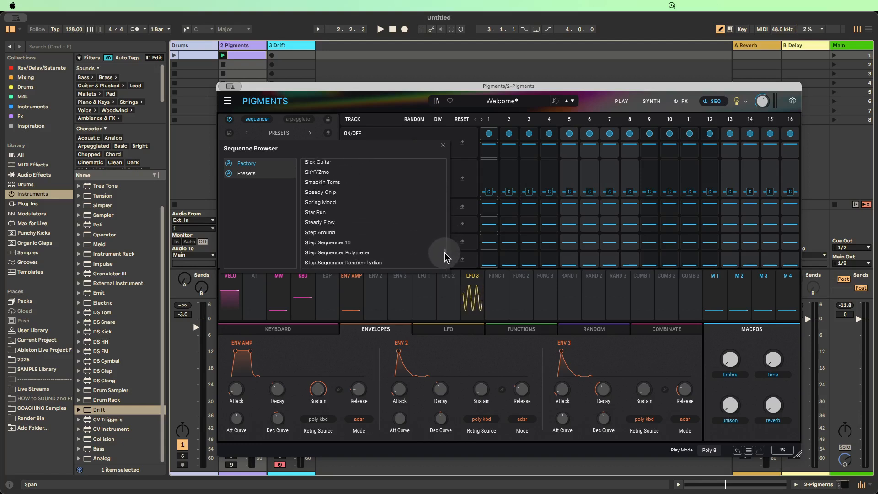
scroll(up, 3)
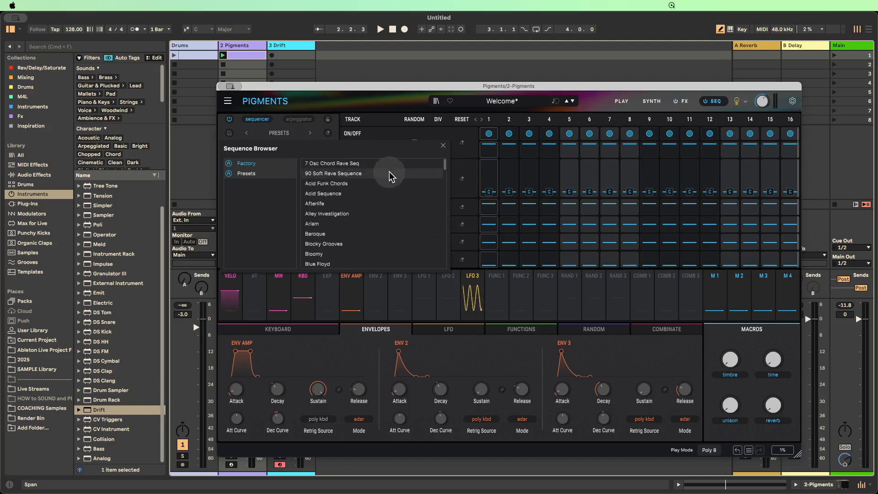
mouse_move(281, 176)
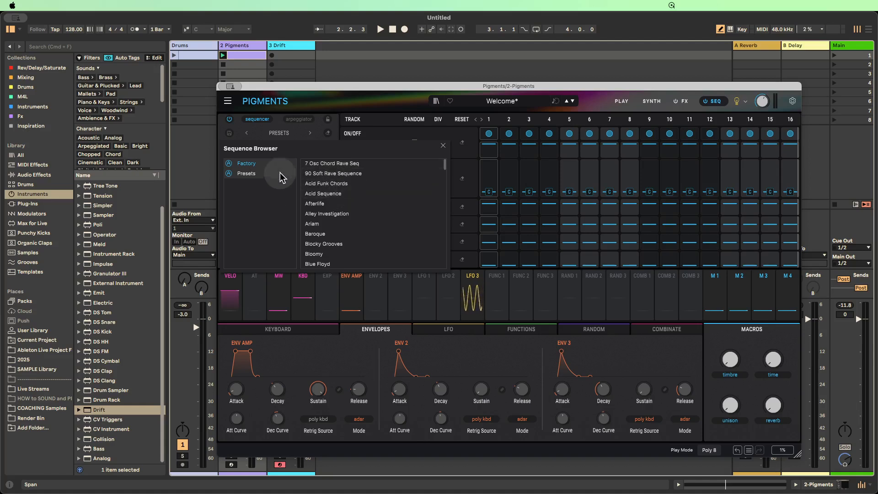
mouse_move(259, 179)
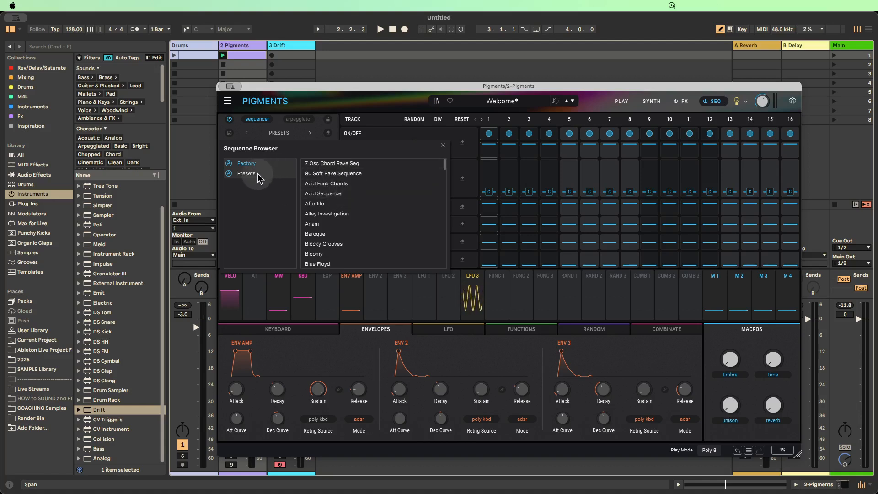
mouse_move(249, 180)
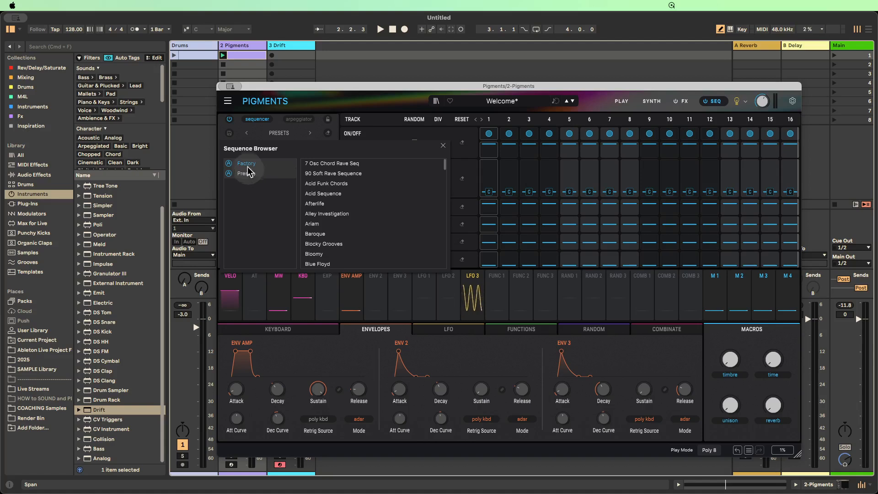
click(247, 163)
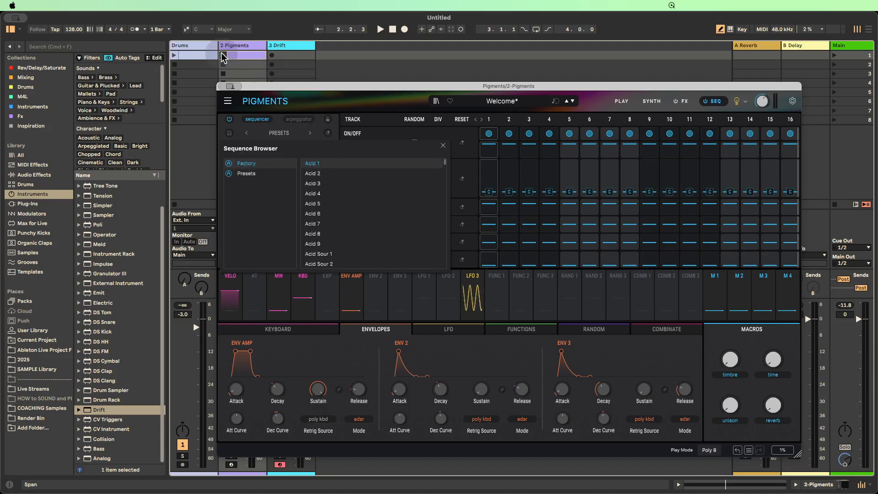
Step: Launch the clip and step through the Acid factory sequences up to Acid 5
click(312, 163)
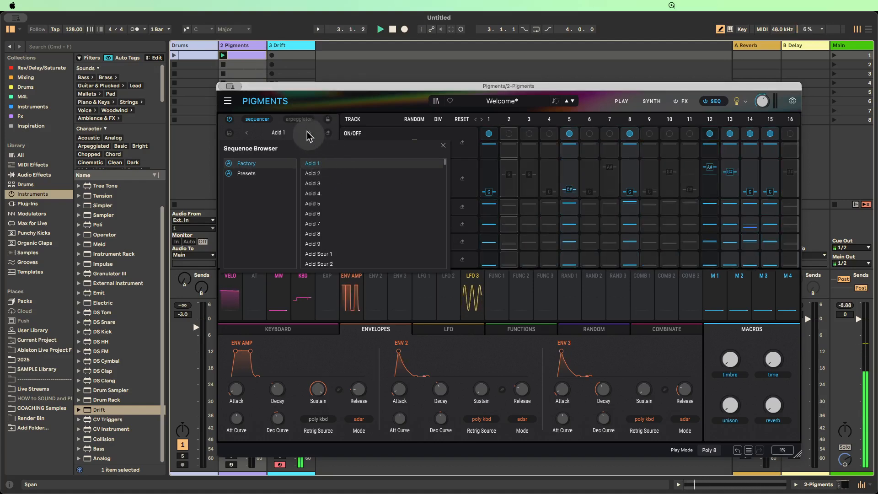
click(443, 146)
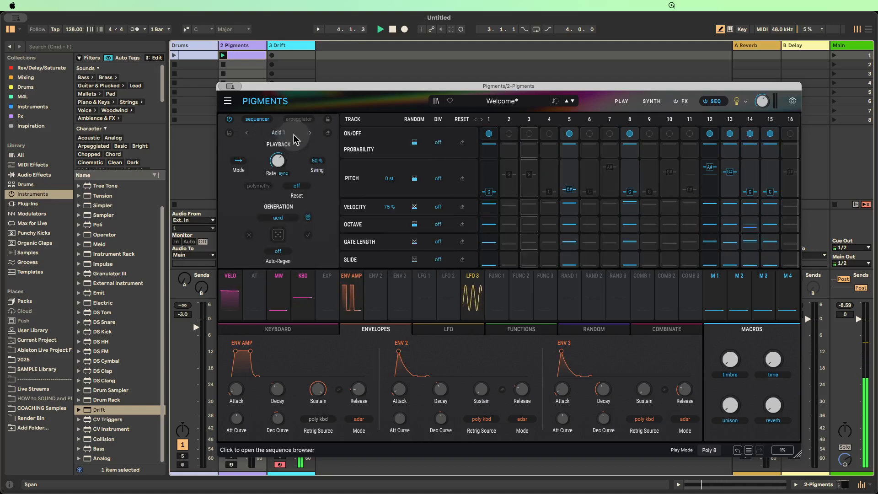
click(310, 133)
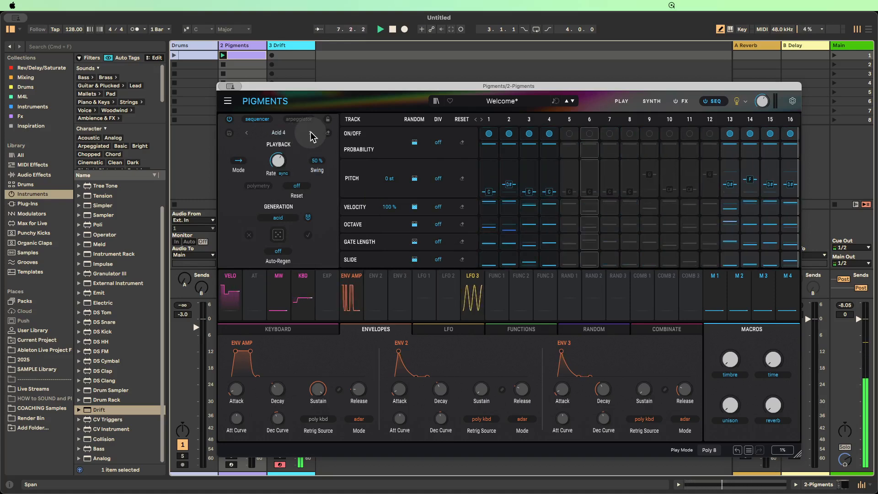
click(311, 133)
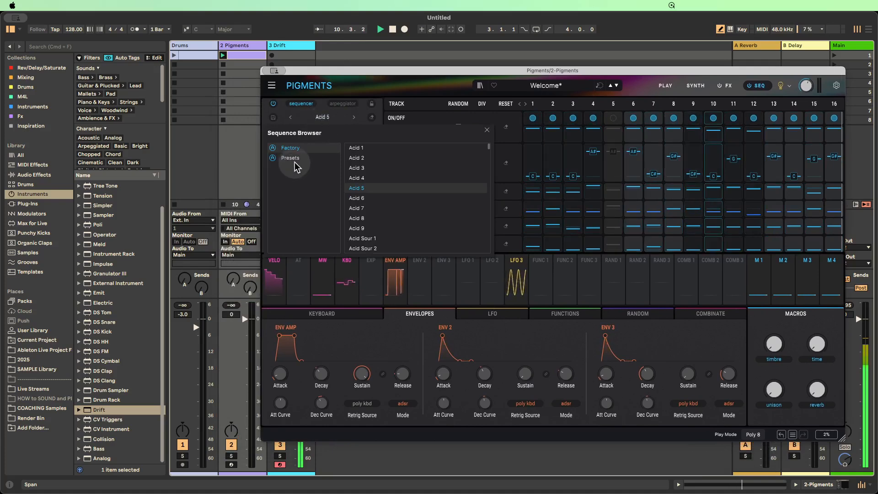
Step: Audition preset sequences Blocky Grooves, Acid Sequence and Afterlife, then keep Alley Investigation loaded
click(291, 157)
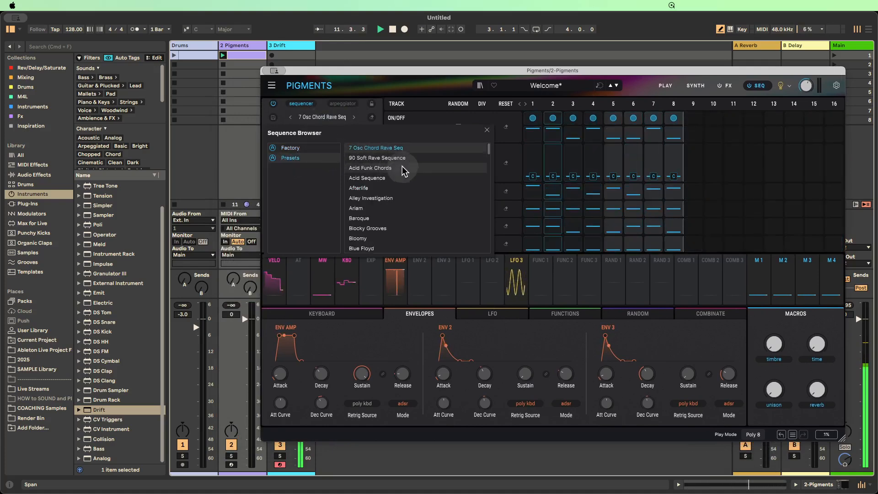
click(368, 228)
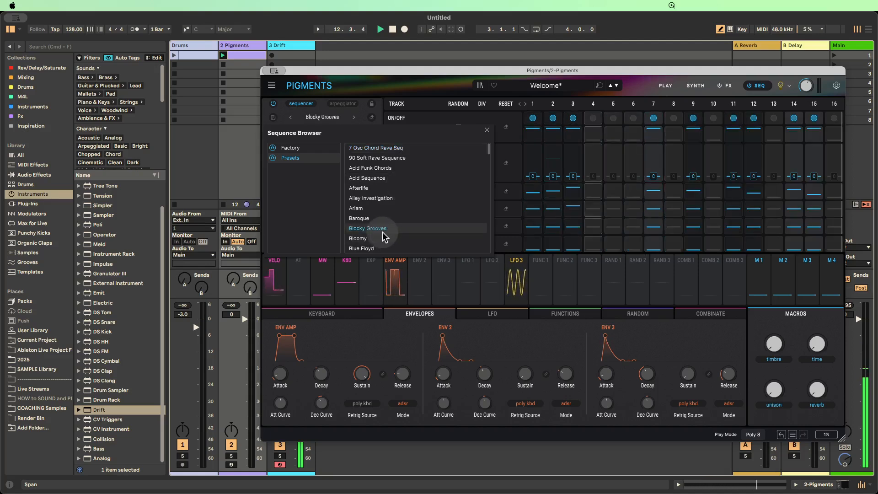
scroll(down, 3)
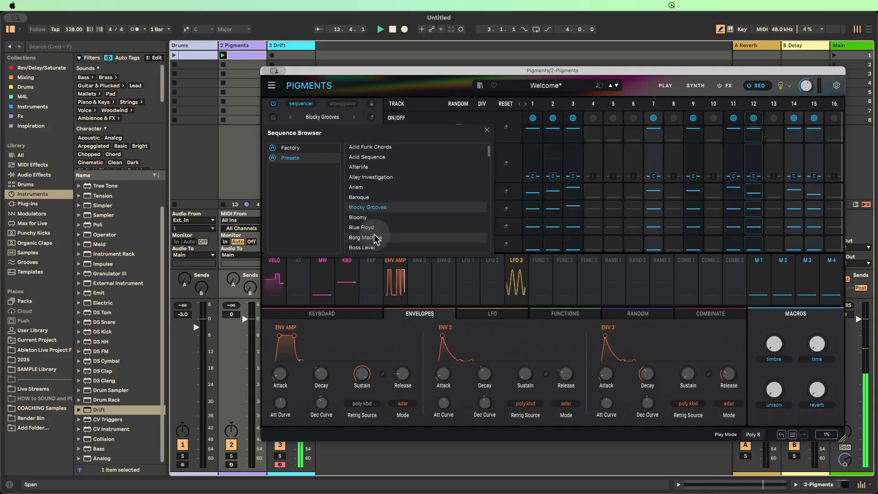
click(363, 237)
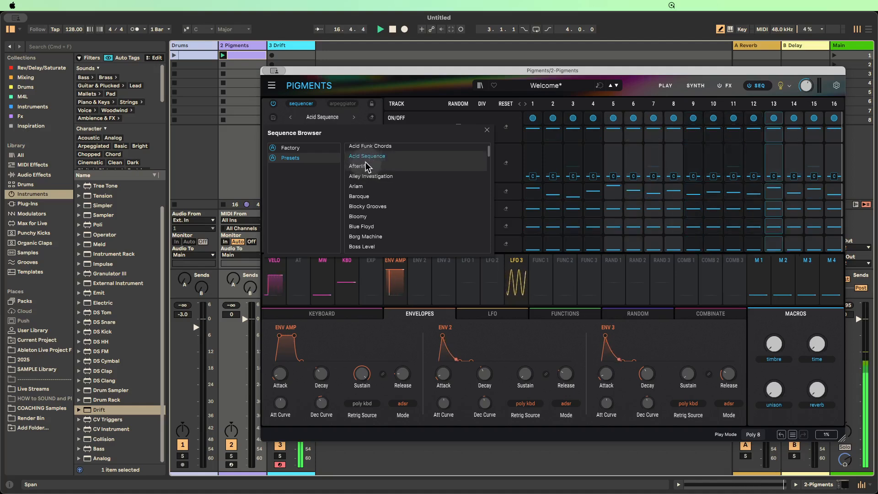
click(357, 166)
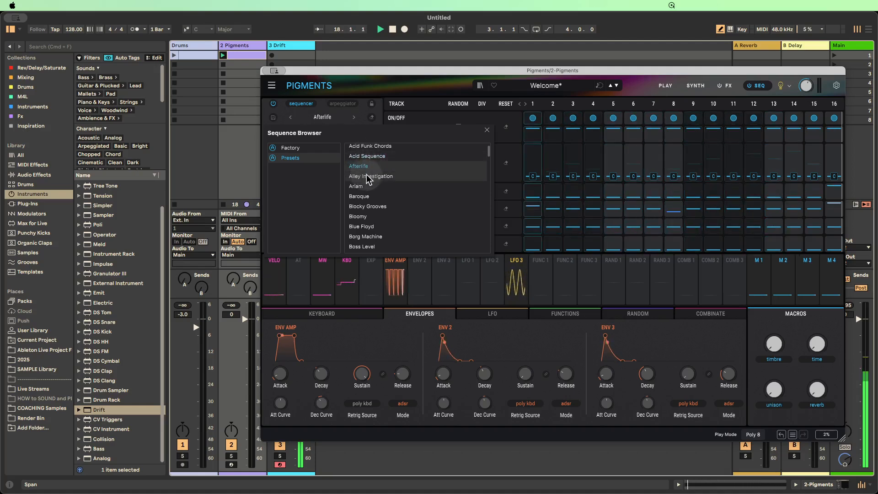
click(370, 176)
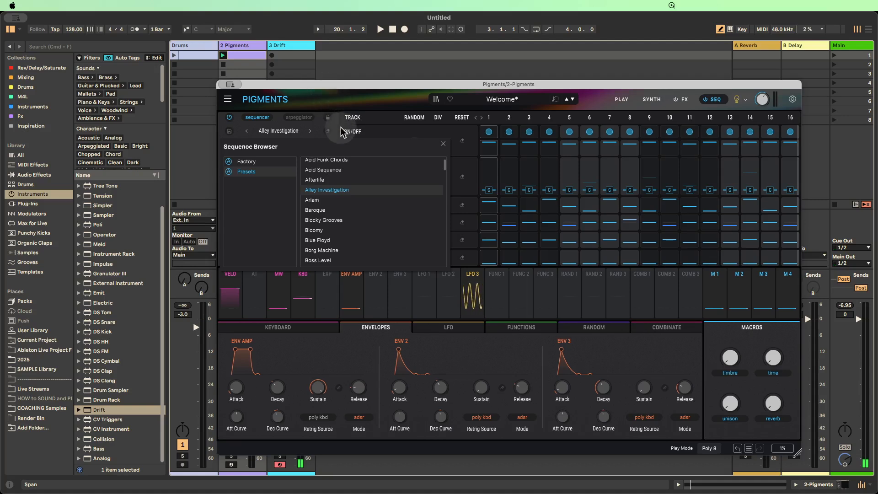
click(442, 144)
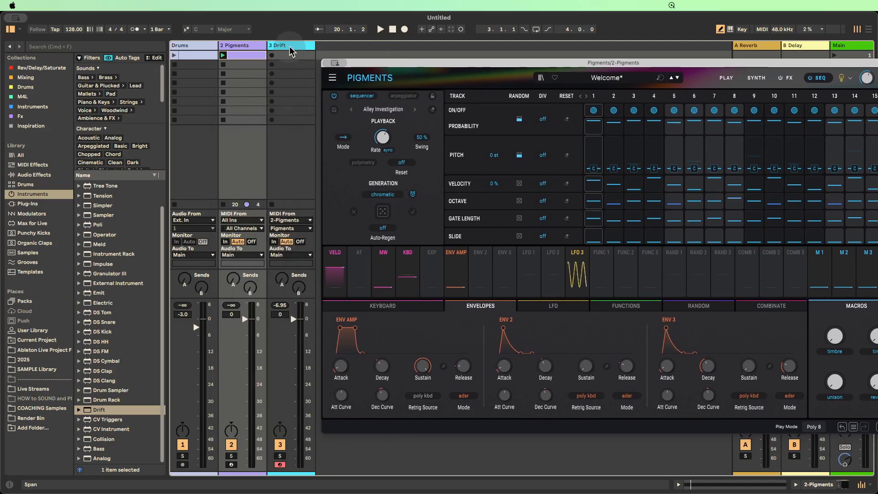
Step: Replace Drift on track 3 with the A Stranger Saw.adg preset
click(291, 46)
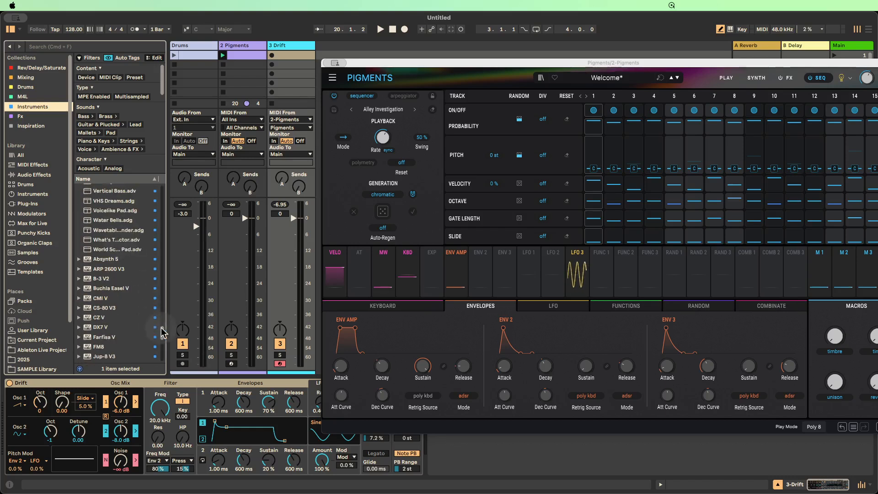
scroll(up, 3)
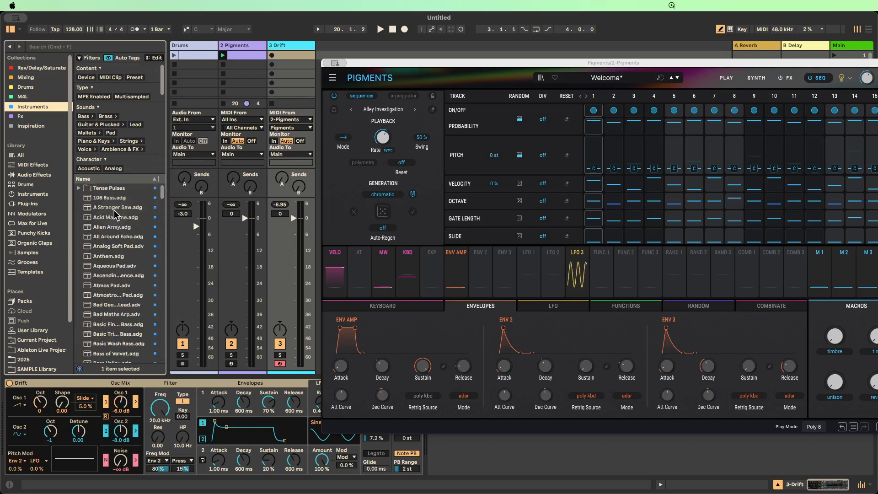
double_click(117, 207)
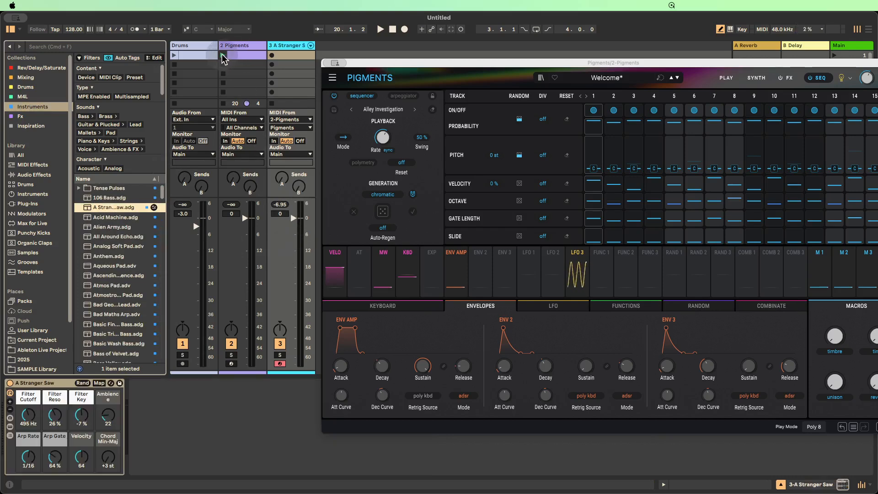
Step: Play A Stranger Saw from Pigments' Factory Acid 5 sequence, then stop playback
click(380, 29)
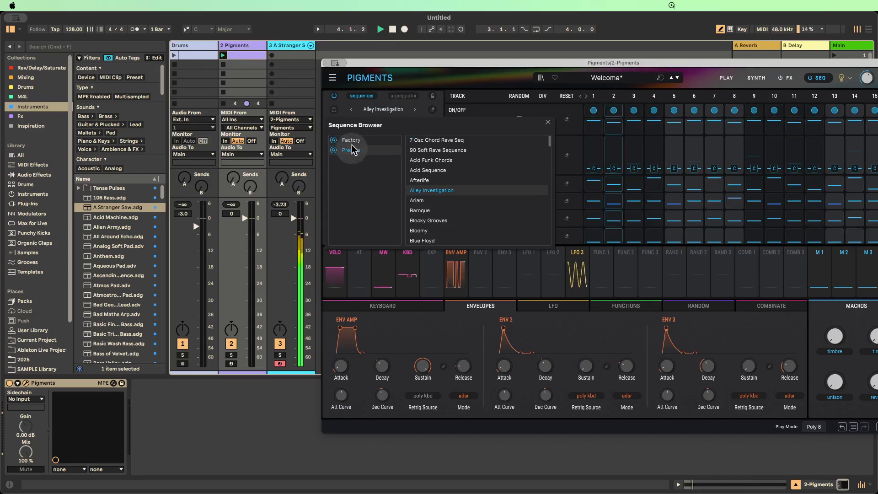
click(352, 140)
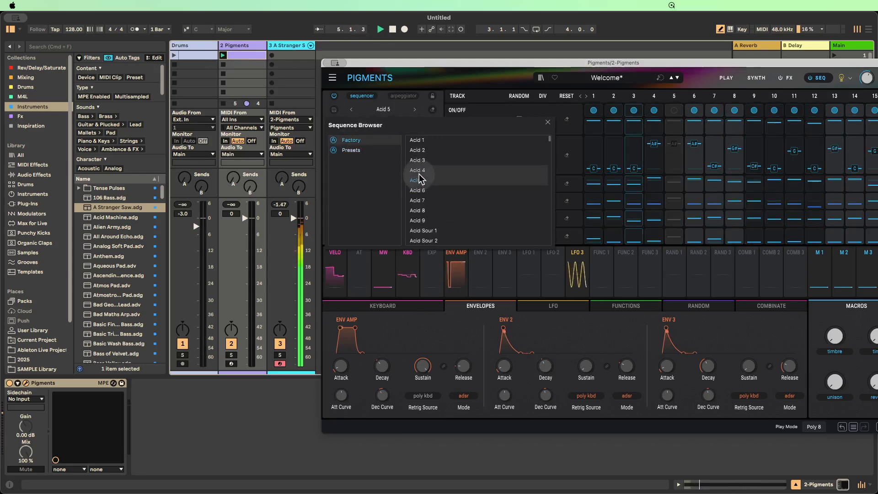
click(405, 29)
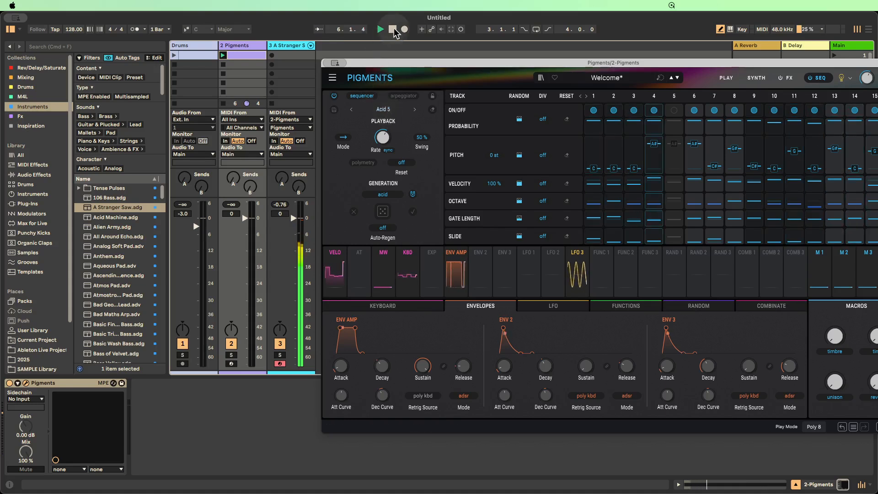
click(380, 29)
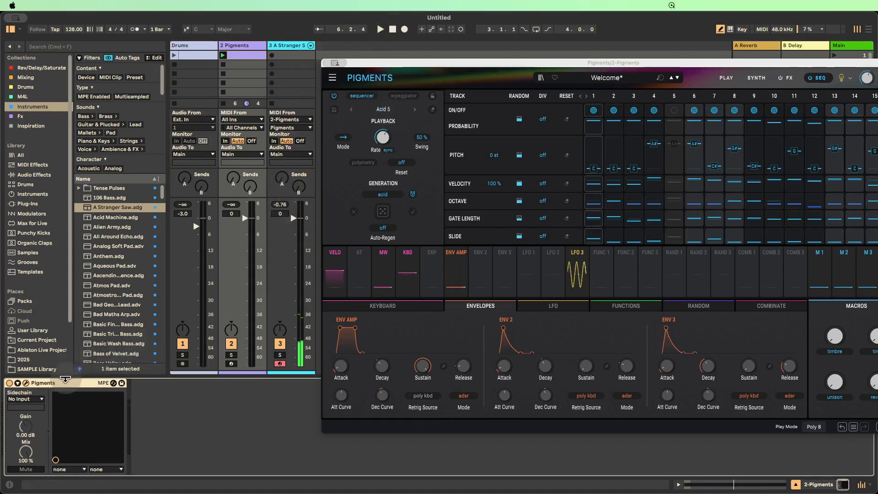
Step: Swap A Stranger Saw on track 3 for Mini V3 and bring up its preset menu
click(286, 46)
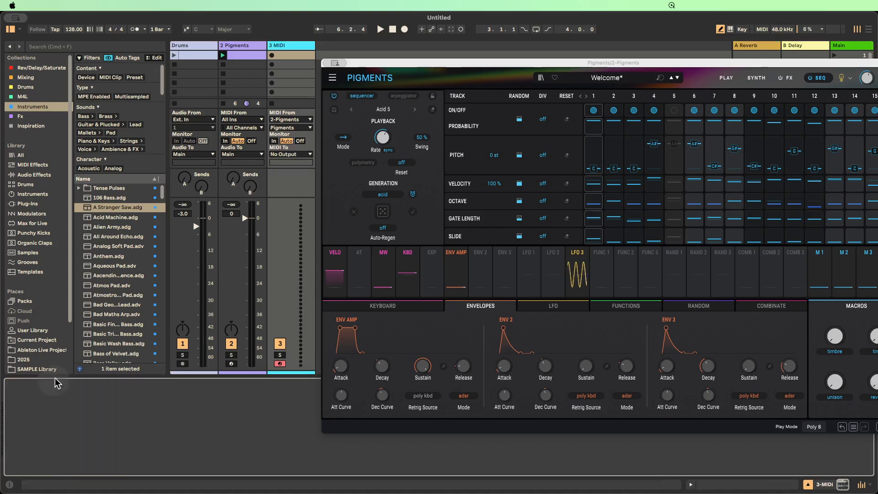
scroll(down, 3)
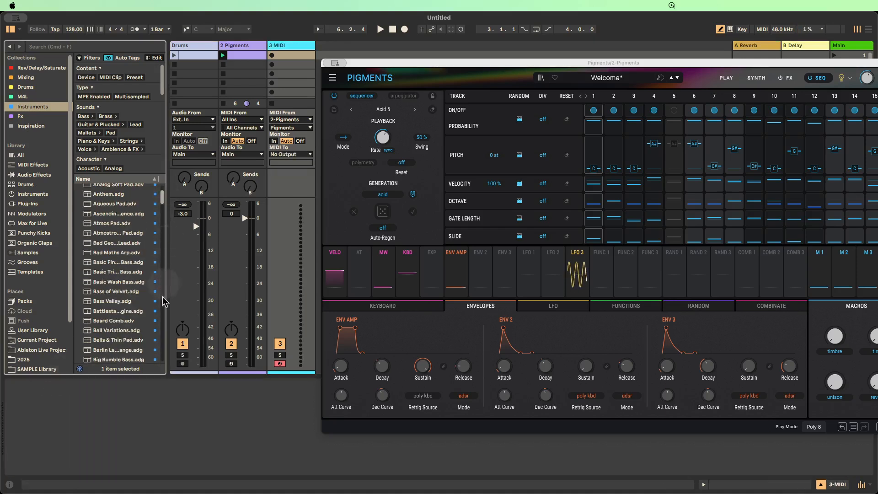
scroll(down, 3)
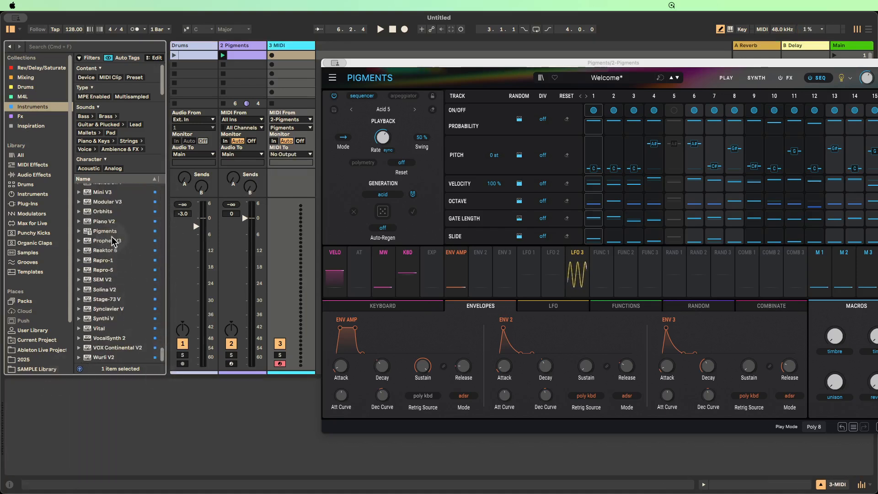
click(103, 192)
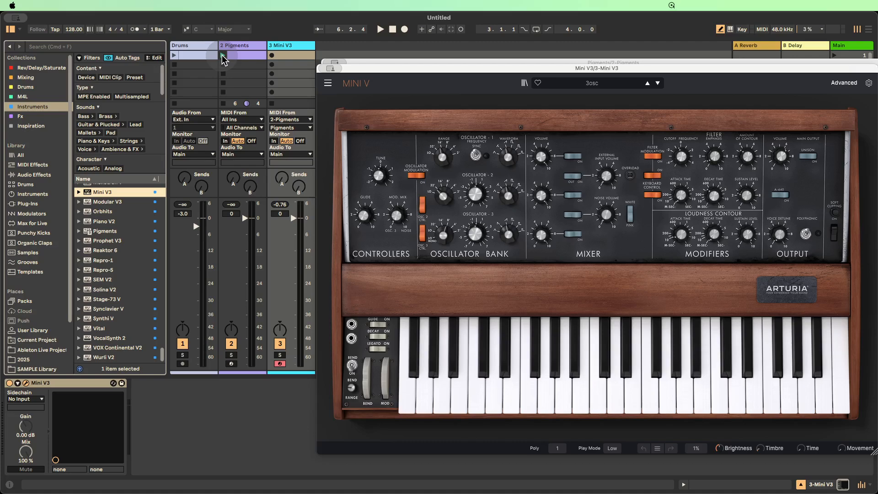
click(223, 55)
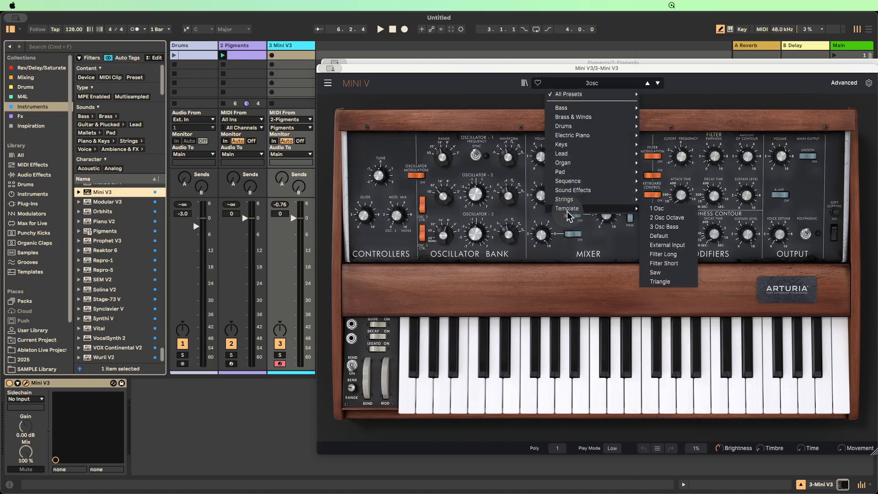
Step: Load Mini V's Default preset, then bring the Pigments sequencer back up
click(661, 236)
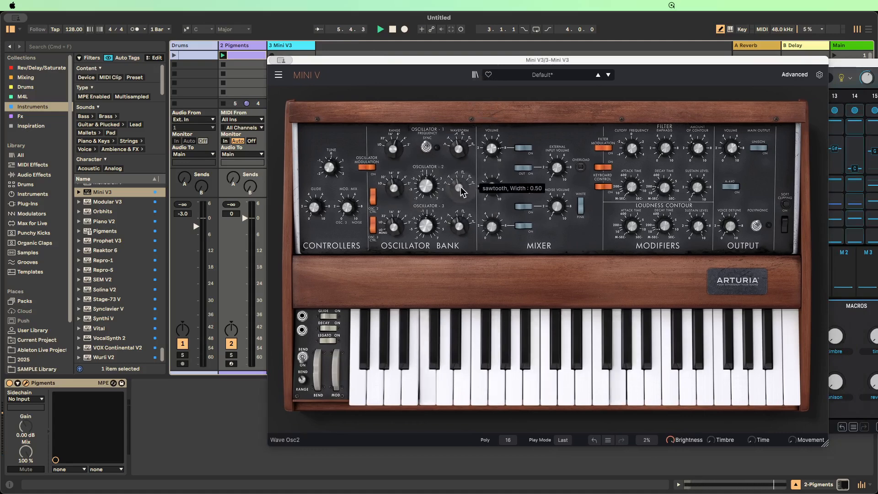
mouse_move(633, 148)
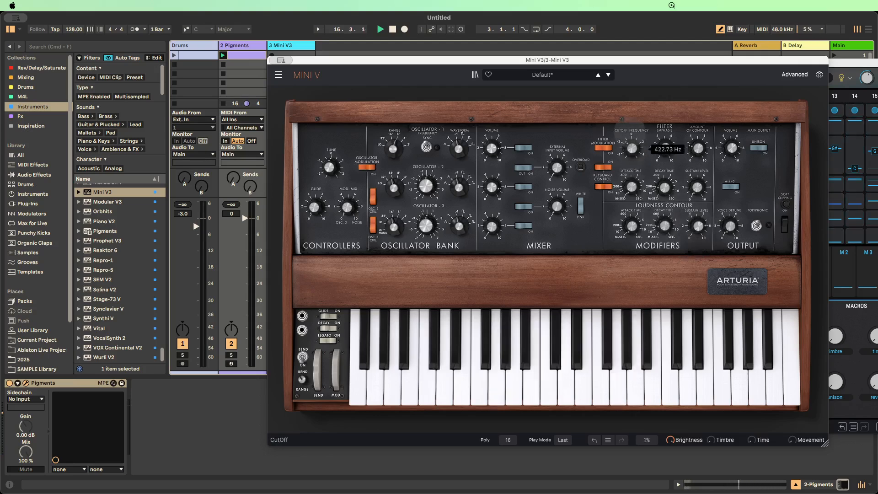
click(381, 29)
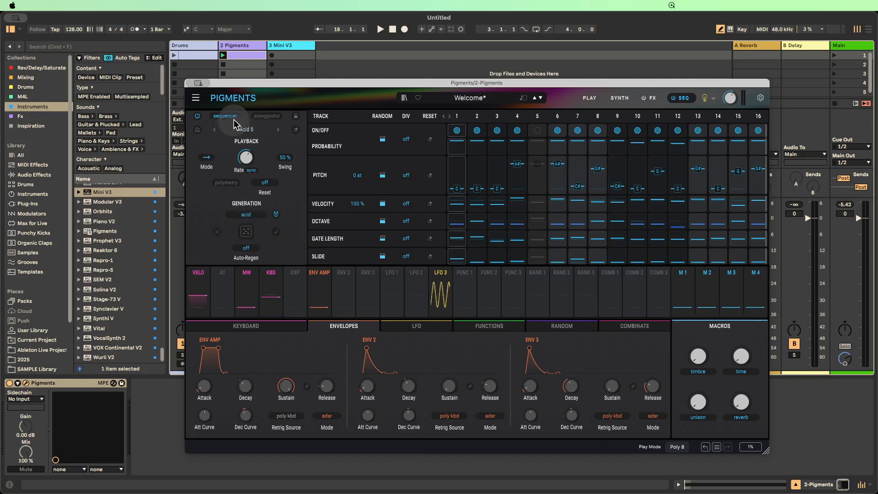
Step: Choose the blank Init sequence from the Factory list in place of Acid 5
click(245, 130)
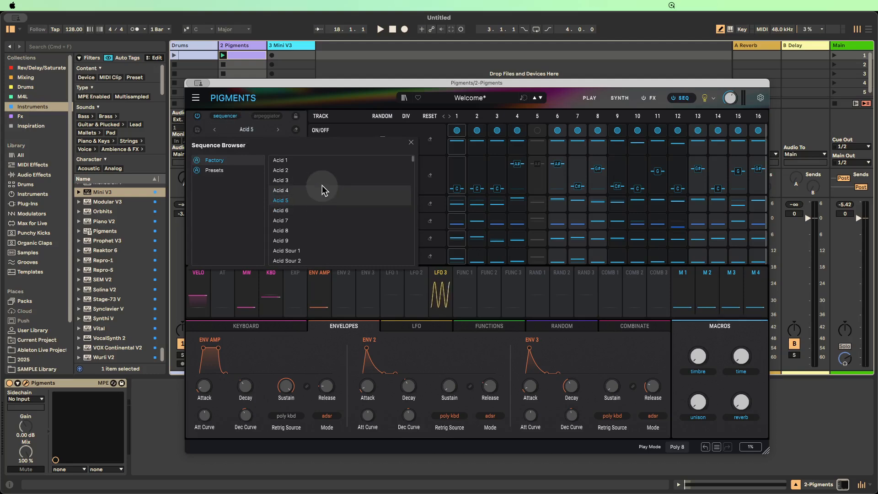
scroll(down, 3)
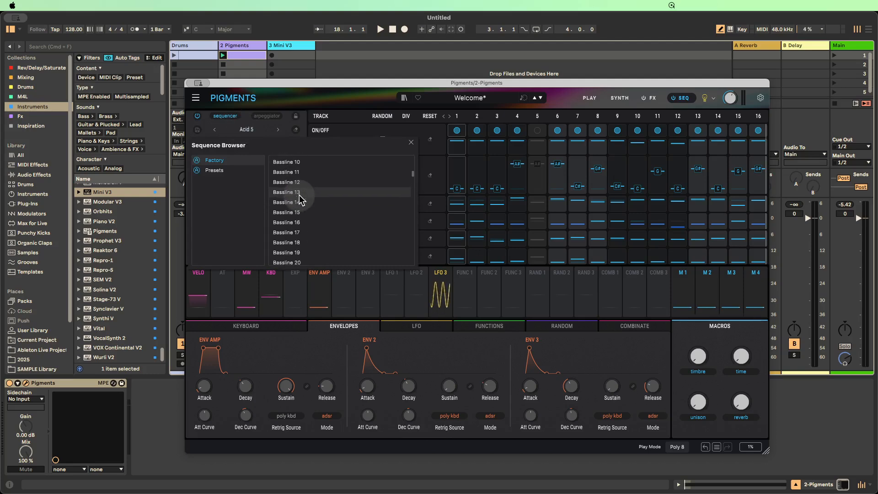
scroll(down, 3)
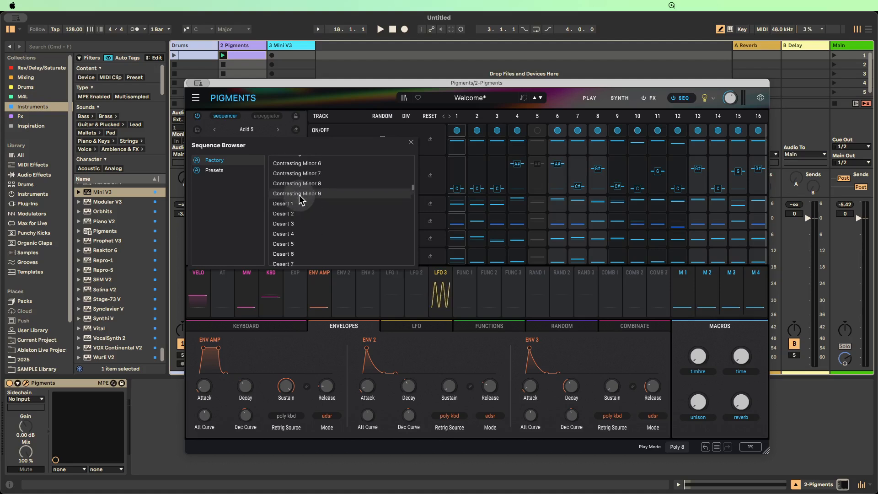
scroll(down, 3)
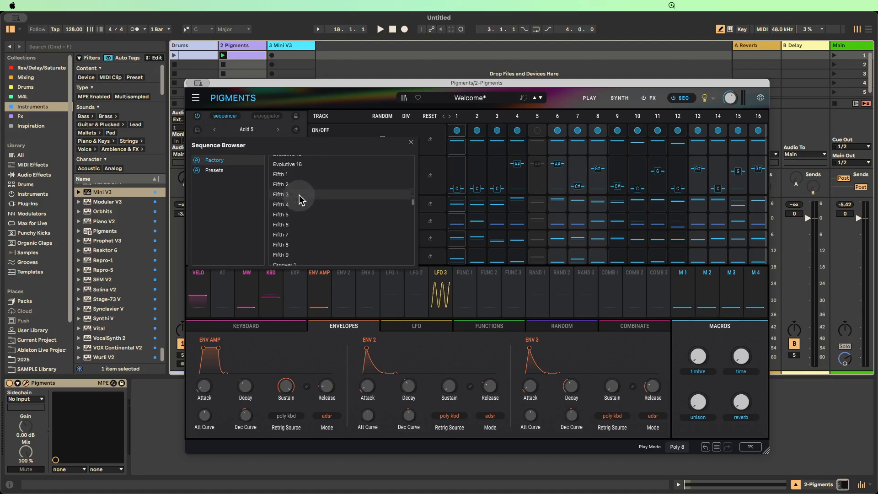
scroll(down, 3)
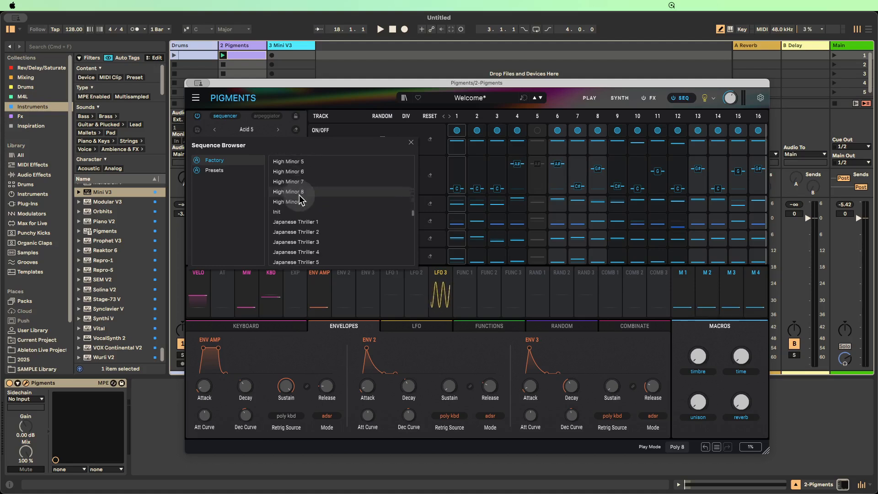
click(276, 211)
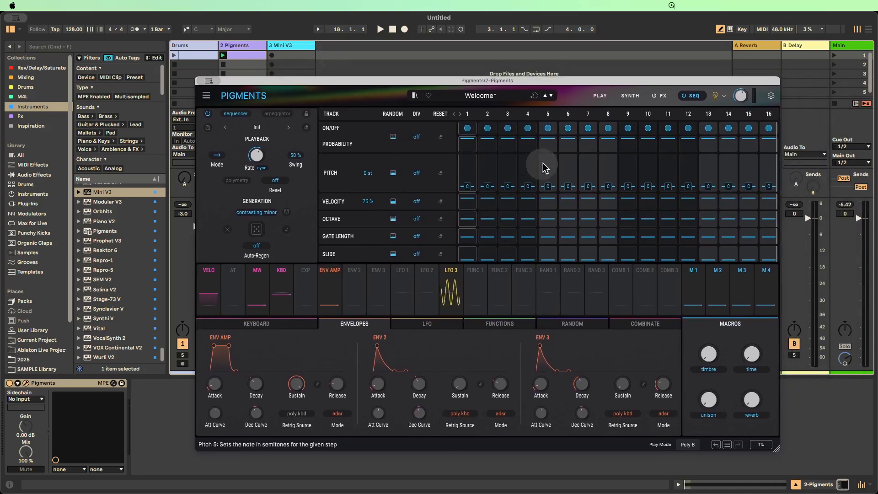
mouse_move(604, 169)
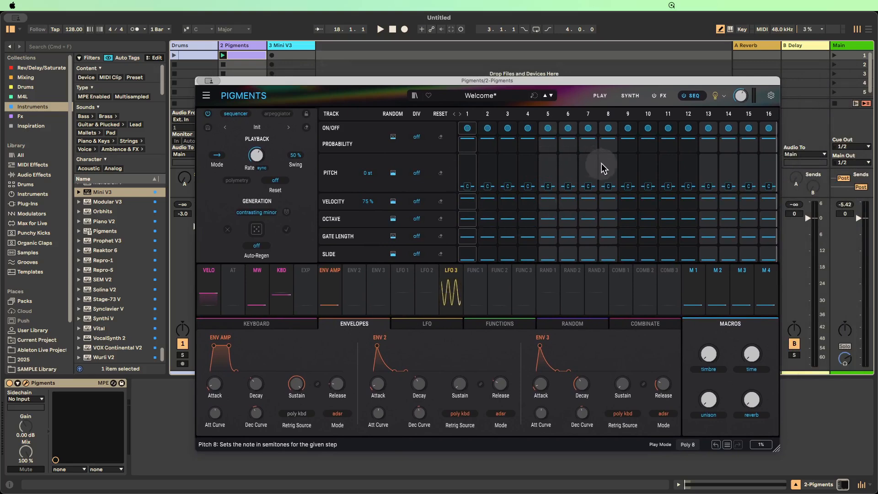
mouse_move(775, 172)
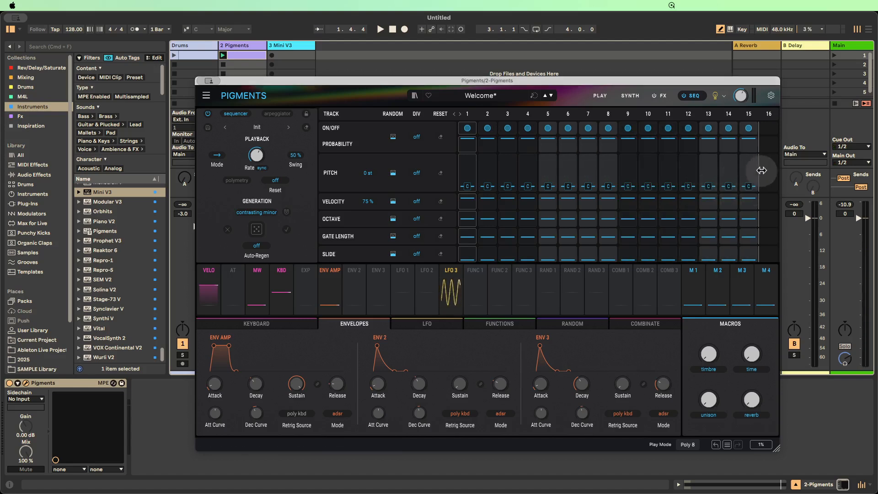
mouse_move(747, 179)
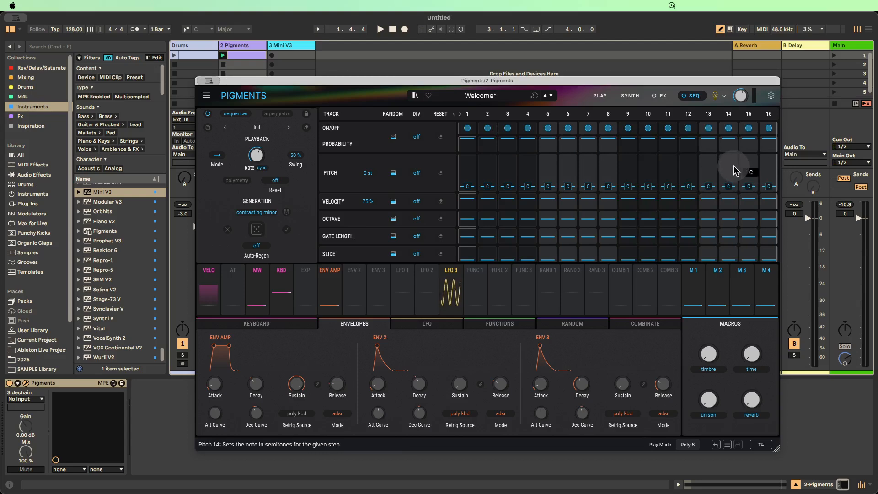
mouse_move(558, 166)
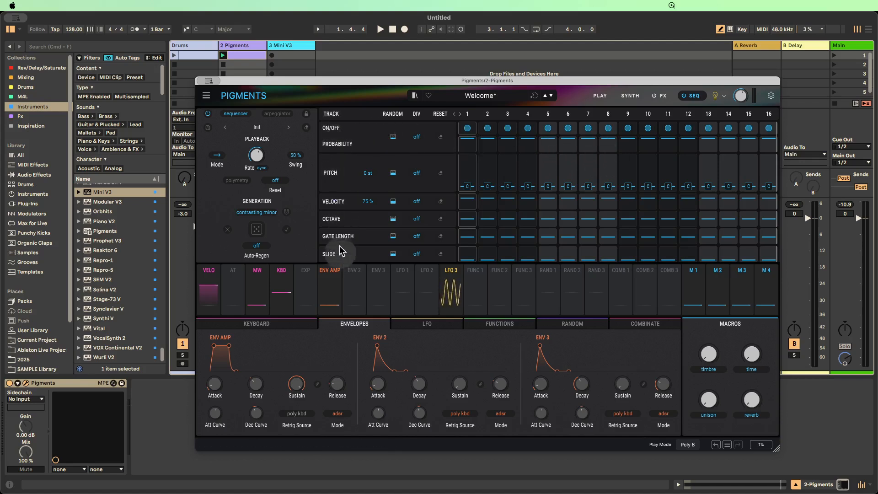
mouse_move(341, 130)
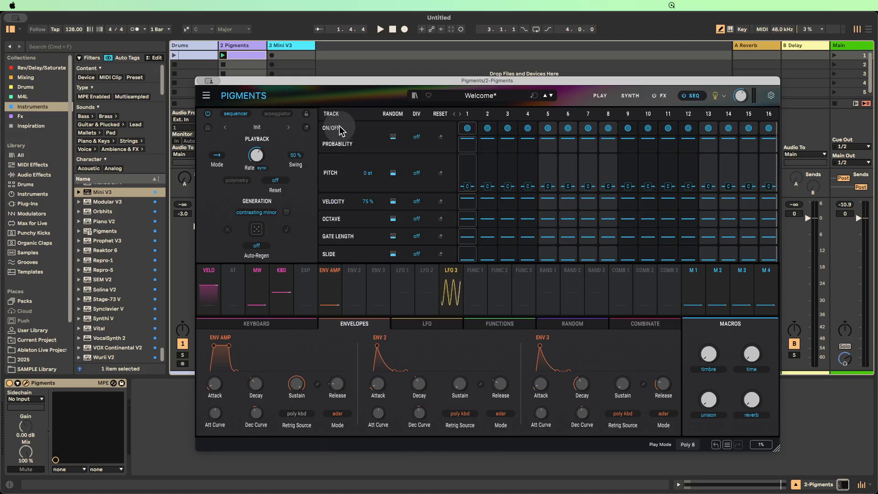
mouse_move(506, 128)
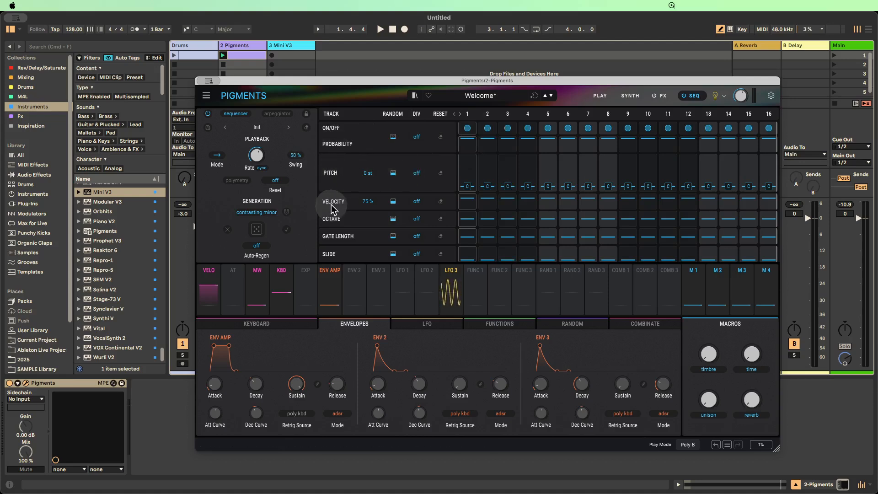
mouse_move(333, 241)
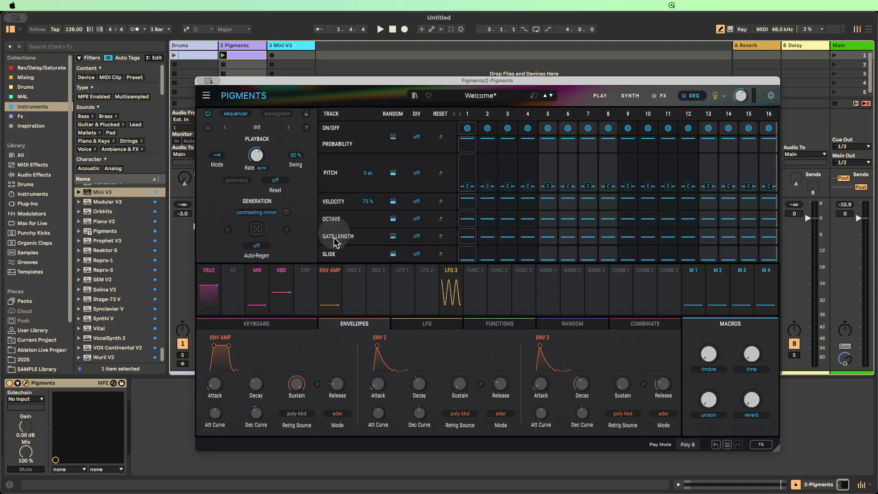
mouse_move(329, 264)
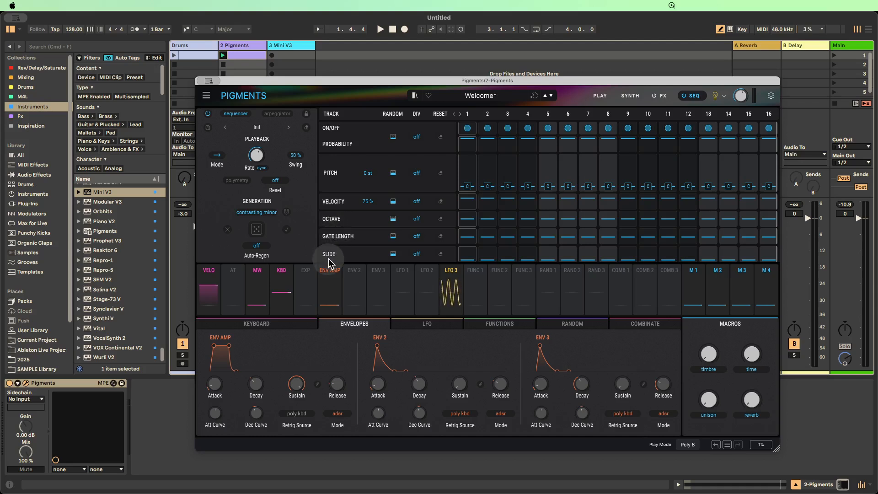
mouse_move(256, 130)
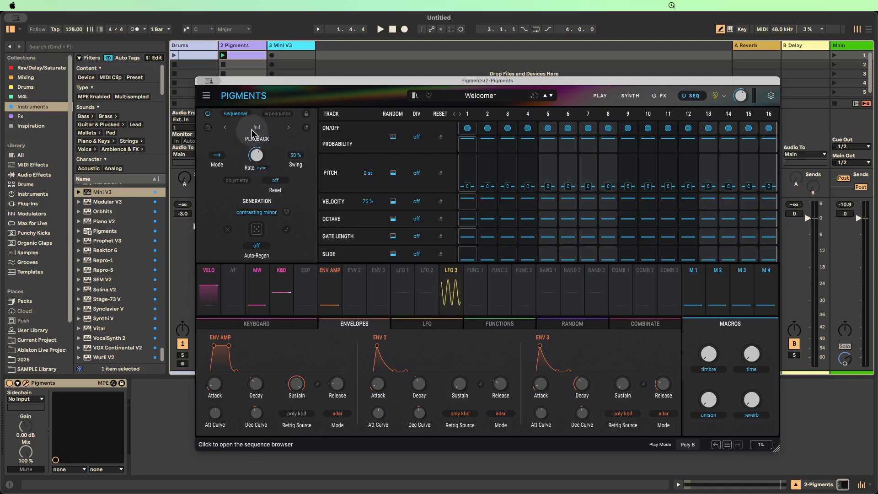
mouse_move(232, 163)
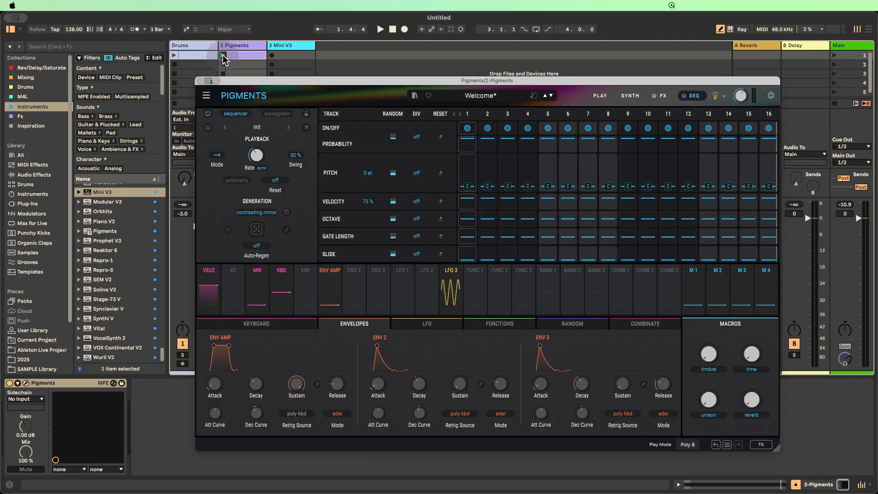
Step: Play the Pigments clip, vary the sequencer rate and try the BPM rate type
click(379, 29)
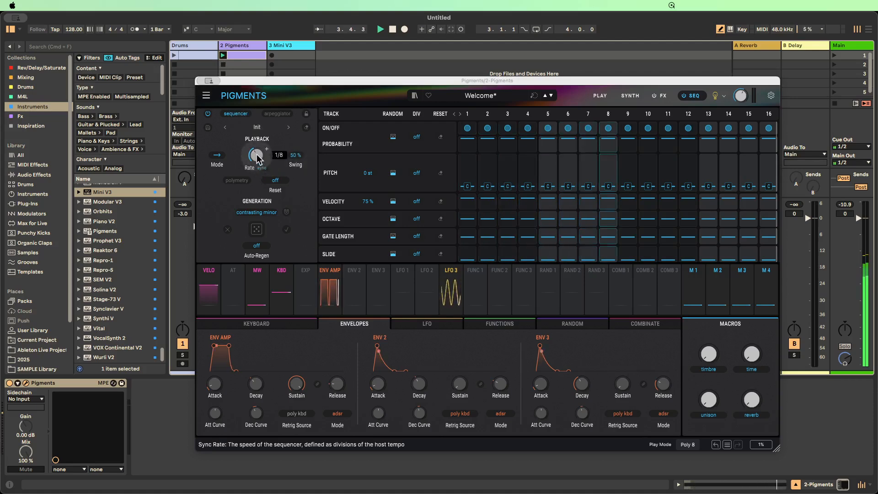
drag(256, 156, 256, 146)
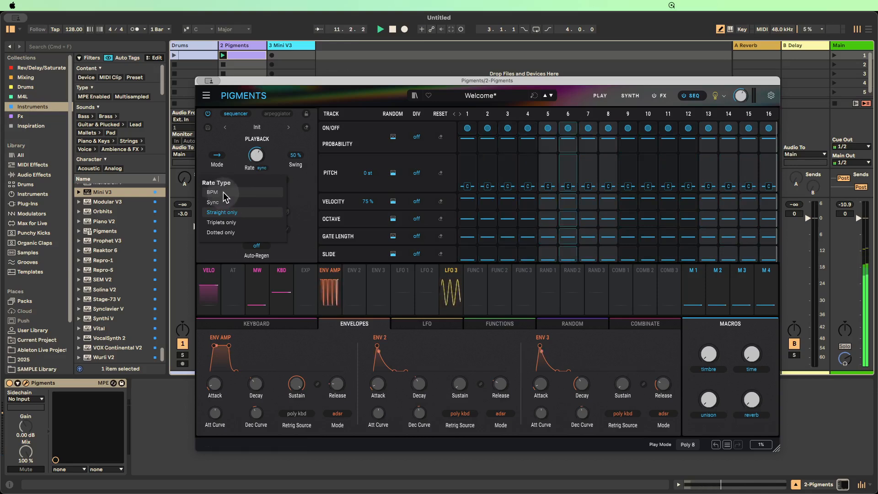
click(213, 192)
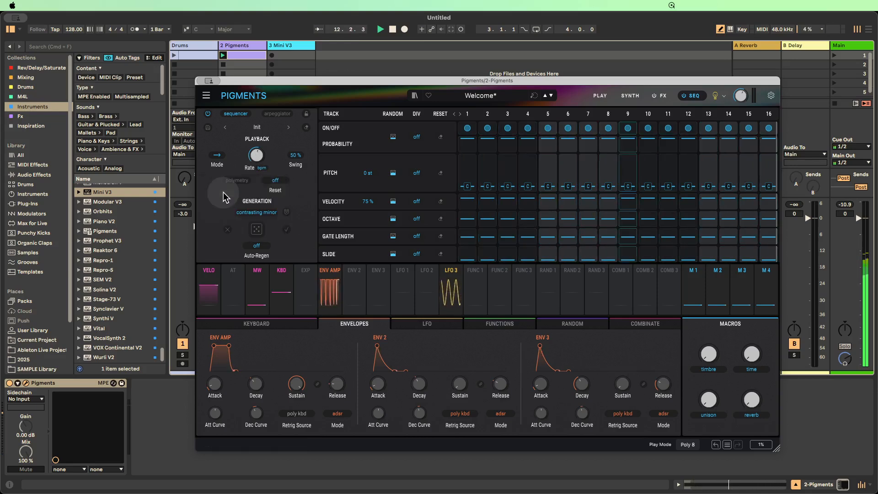
click(256, 155)
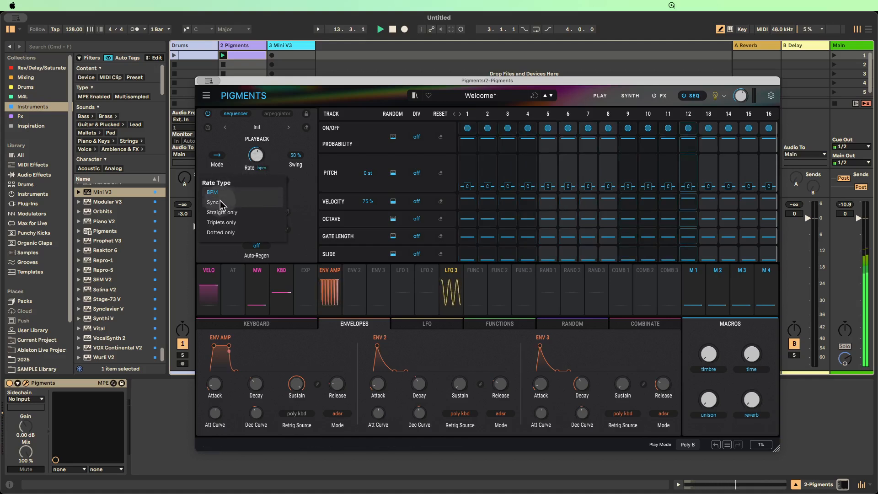
Step: Try Sync, triplet and dotted rate types, keep the rate host-synced, then stop playback
click(213, 202)
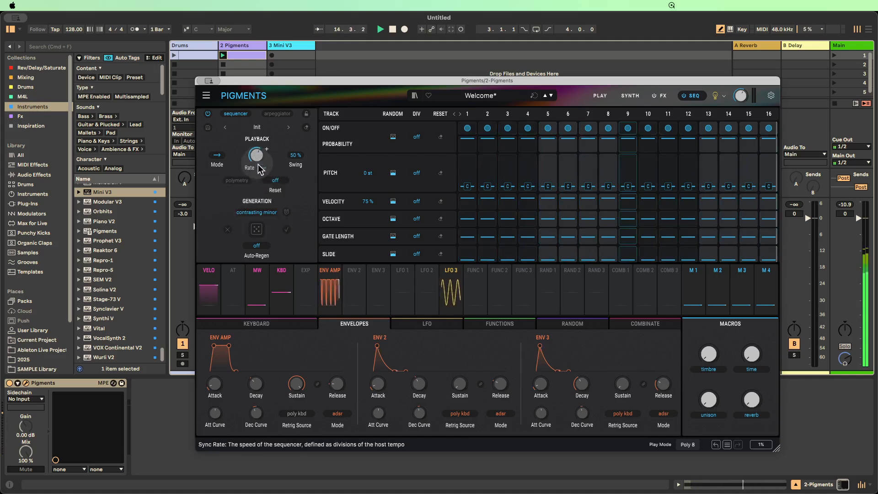
click(249, 167)
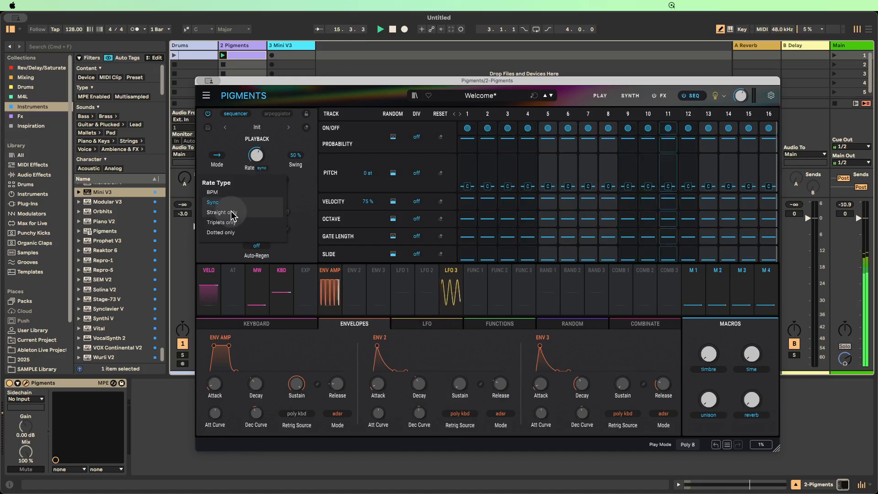
mouse_move(233, 225)
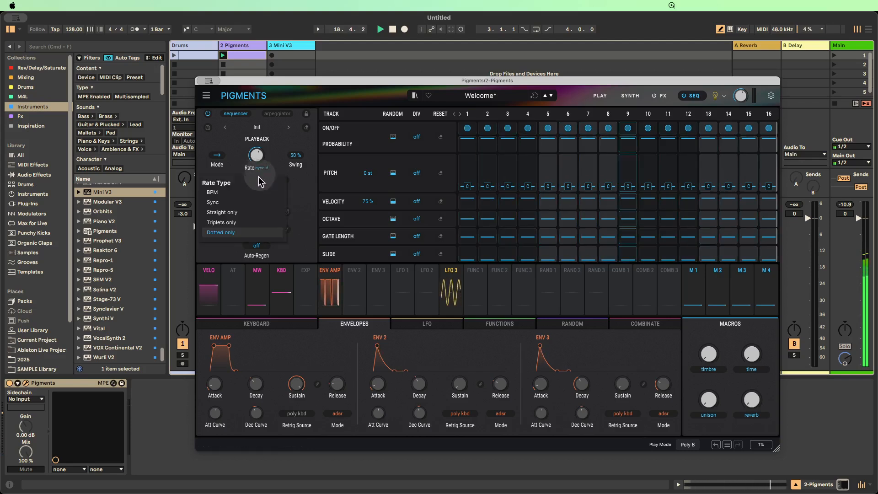
click(220, 232)
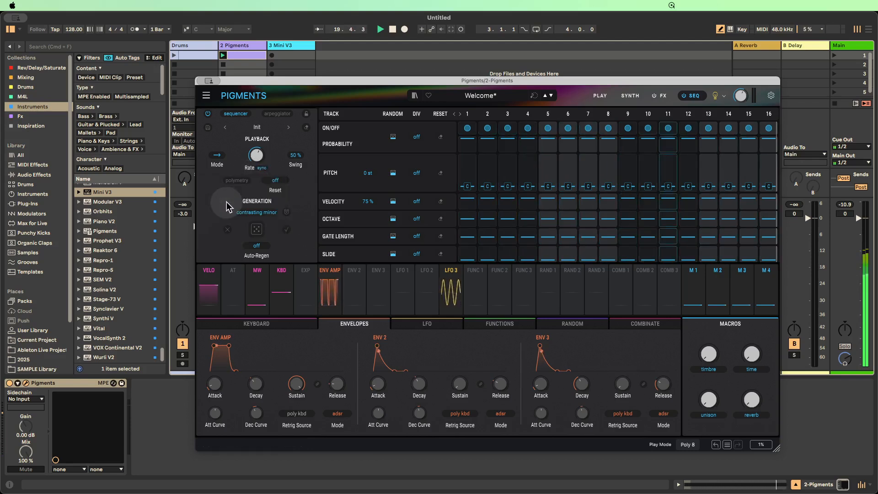
click(392, 29)
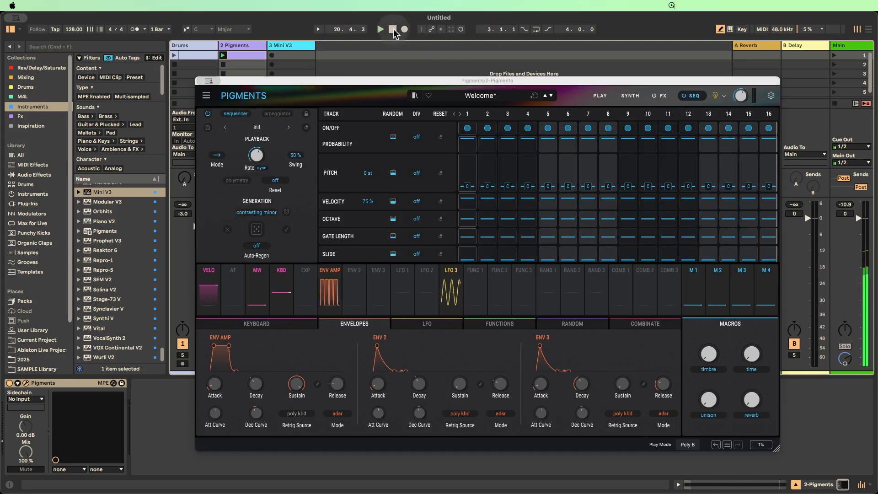
Step: Restart playback and set the sequencer playback mode to Backward
right_click(256, 156)
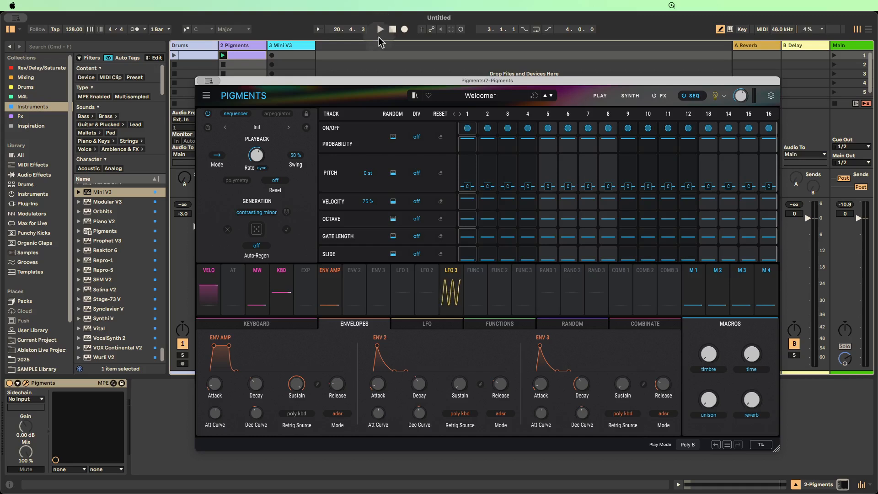
click(379, 30)
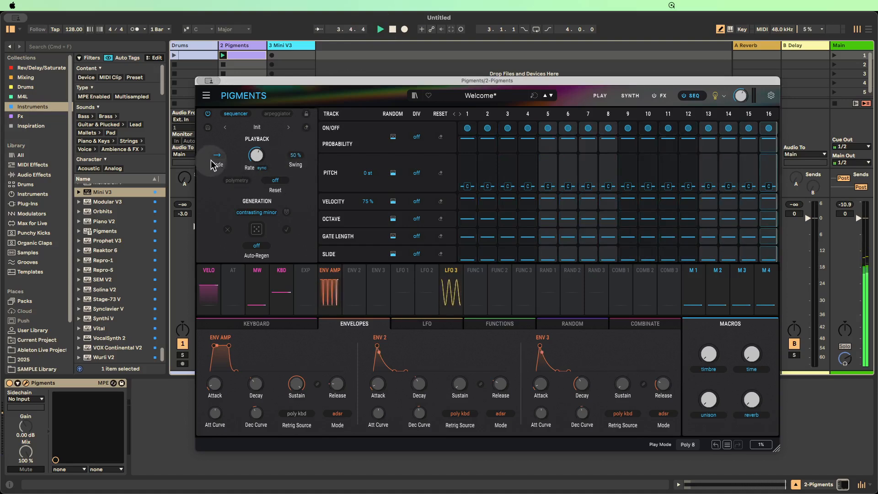
click(216, 155)
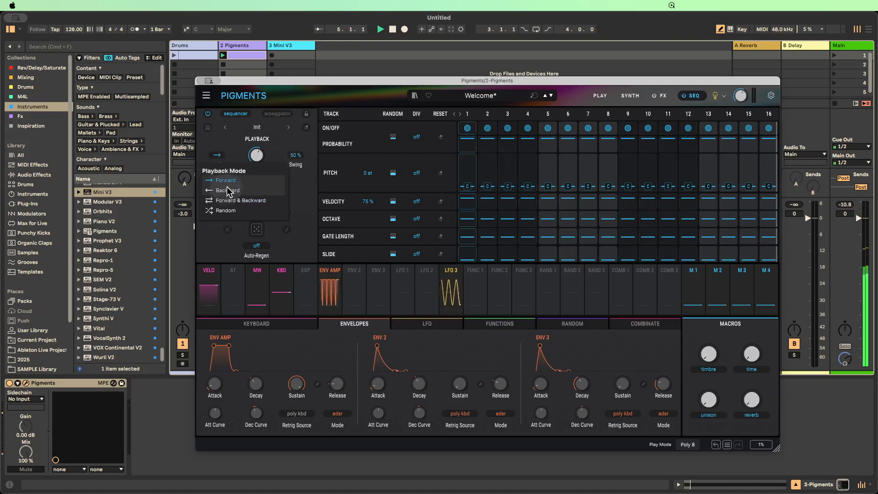
click(225, 181)
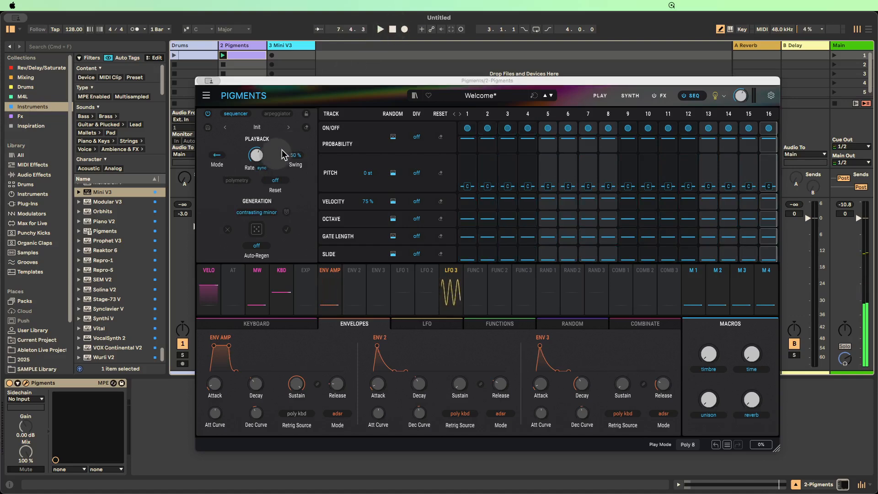
click(217, 158)
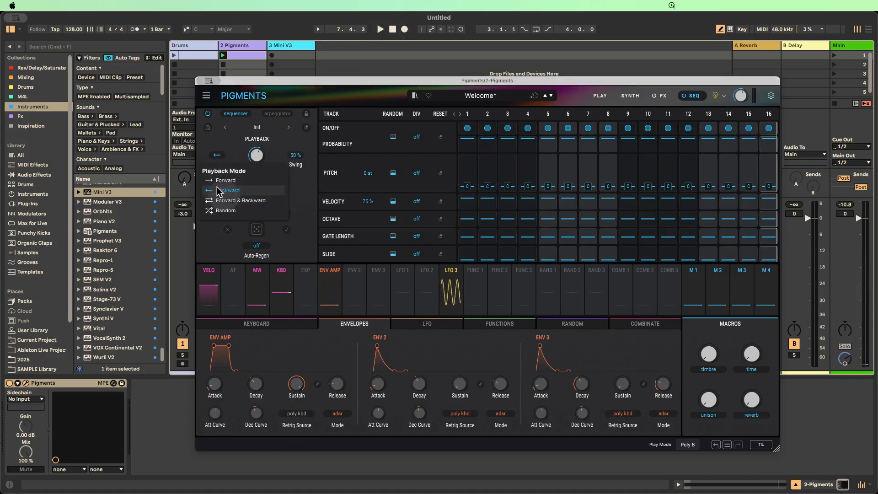
Step: Enable Polymetry so each track runs its own length, audition the pattern briefly, then stop
click(228, 191)
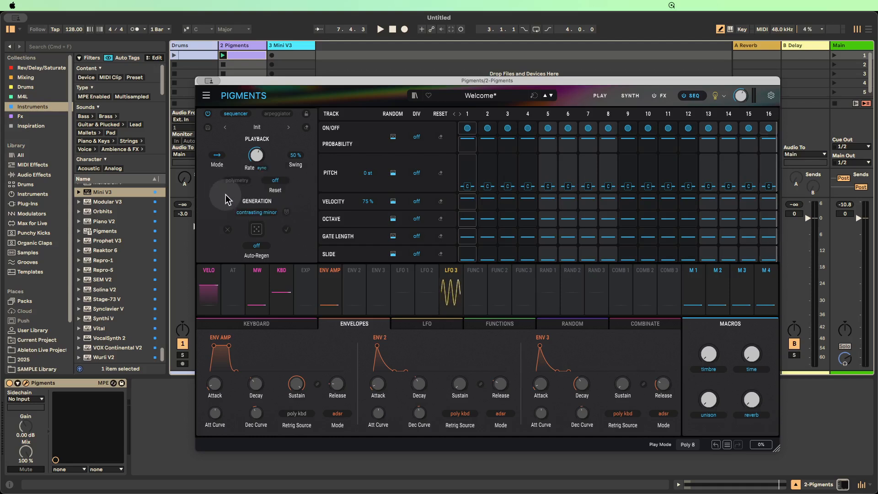
mouse_move(276, 180)
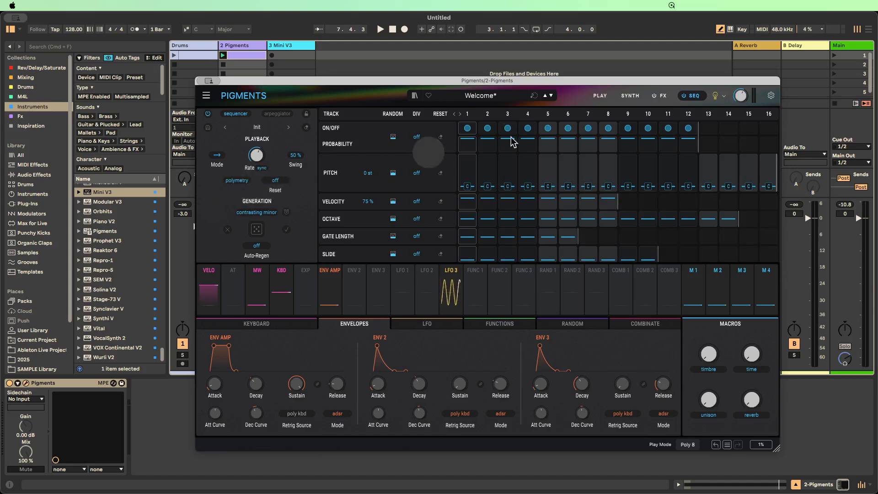
mouse_move(597, 148)
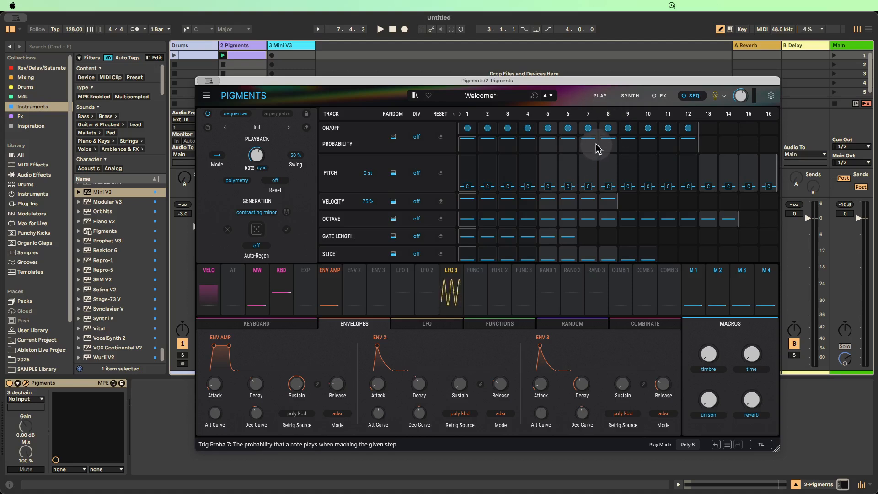
mouse_move(698, 134)
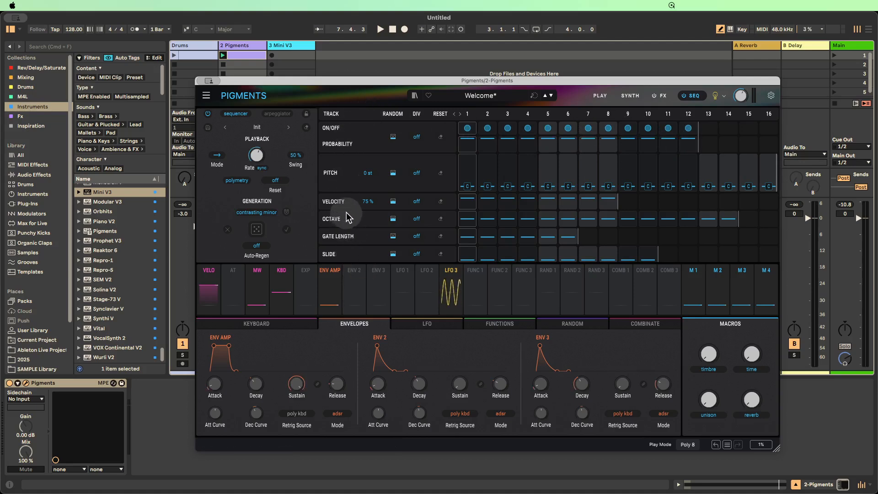
click(380, 29)
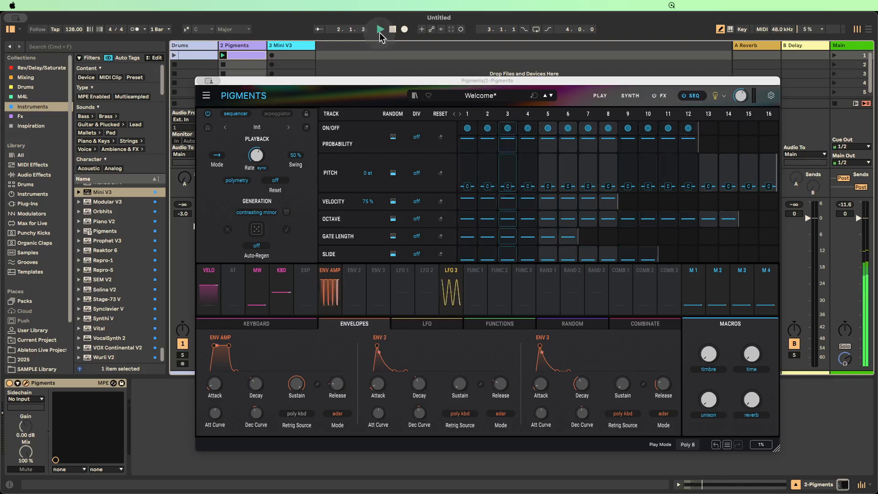
click(379, 30)
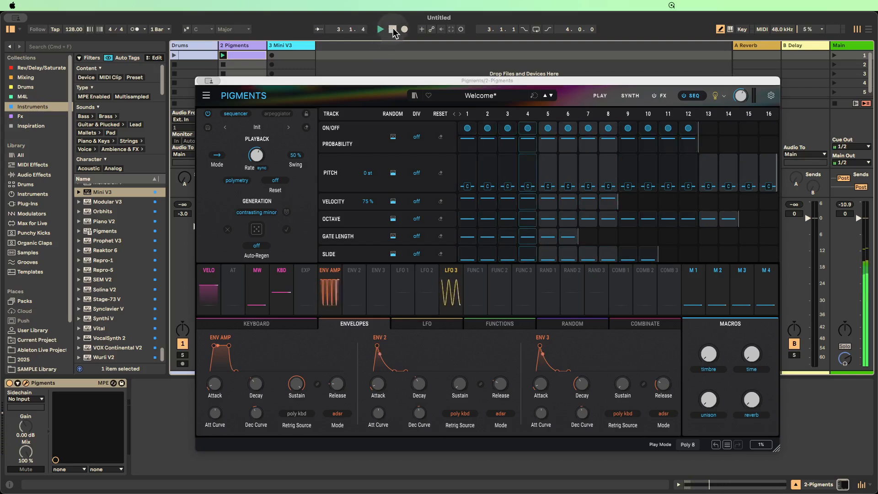
click(392, 29)
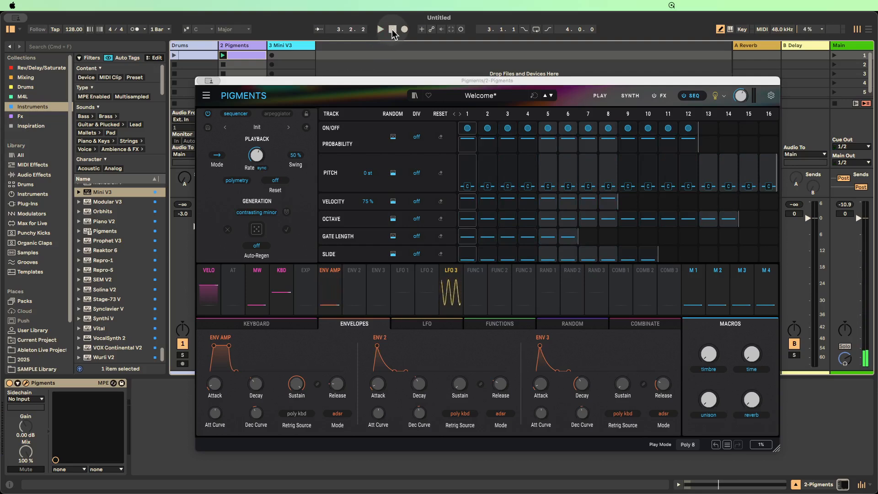
click(393, 30)
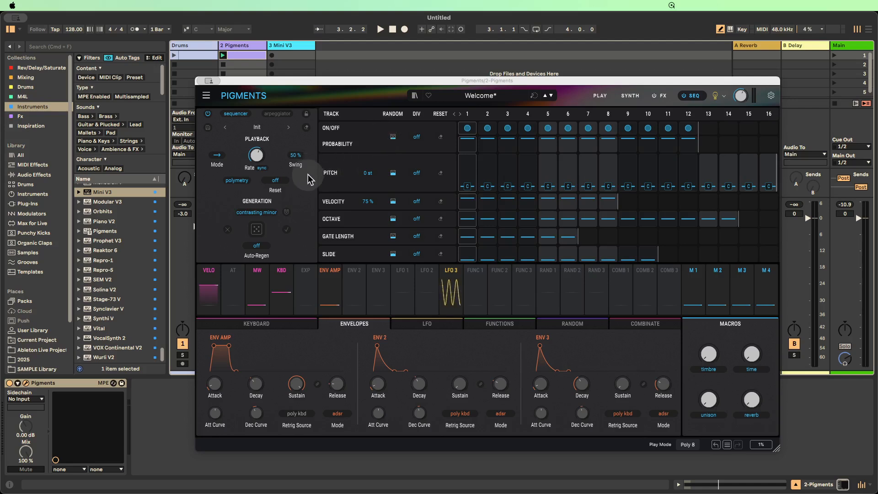
click(274, 180)
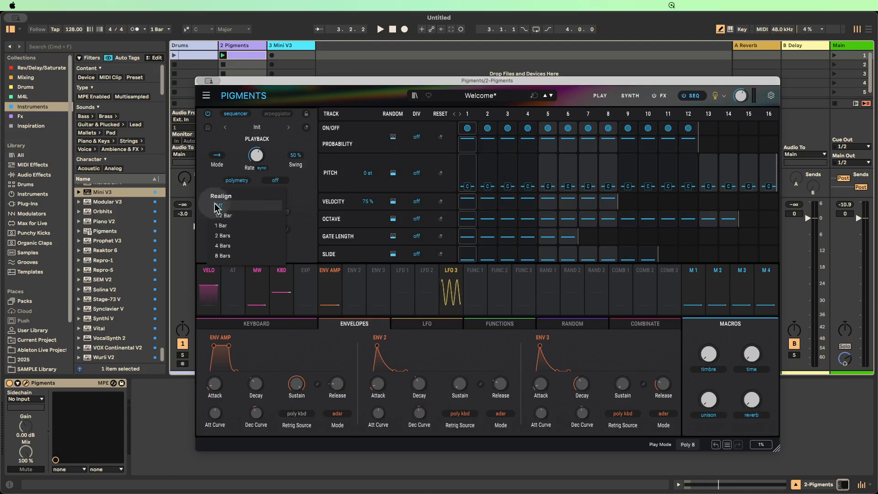
mouse_move(223, 246)
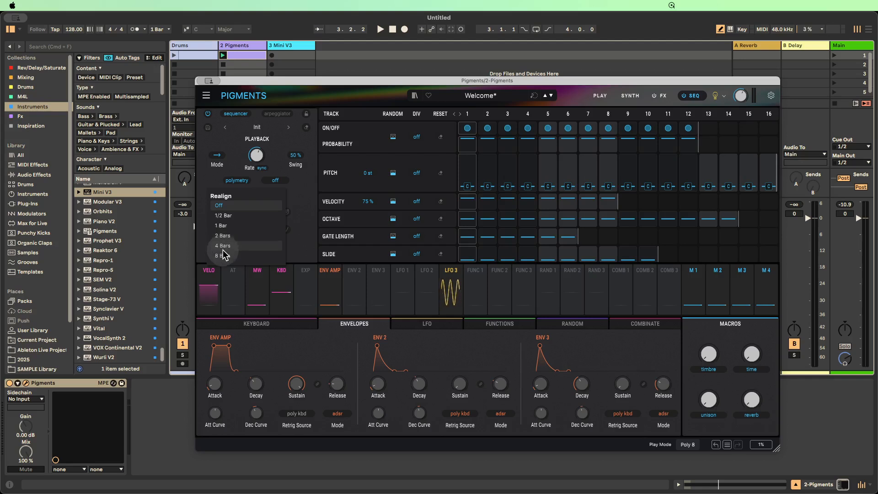
mouse_move(223, 218)
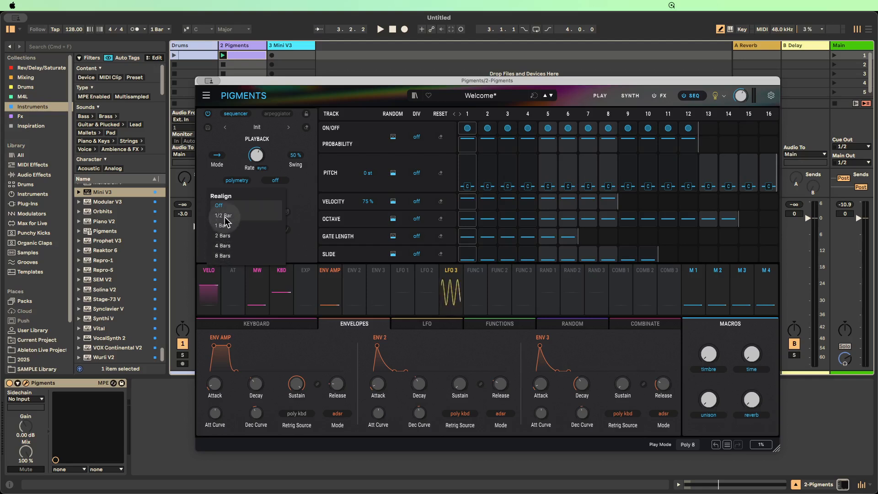
mouse_move(224, 245)
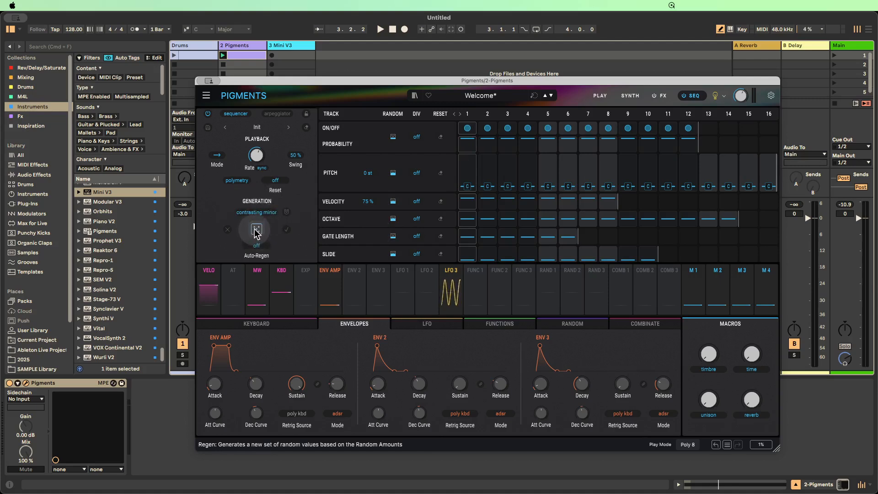
Step: Raise the C note's regeneration boost to Very High, making the scale Custom
click(256, 212)
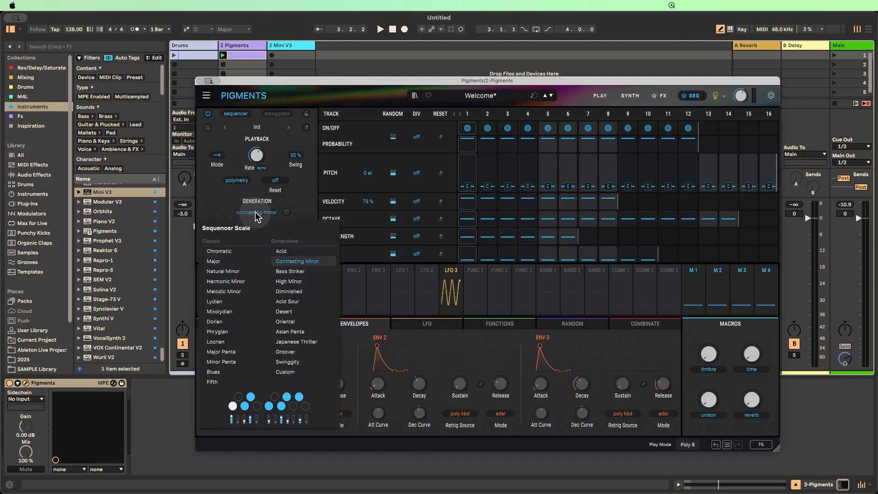
mouse_move(211, 245)
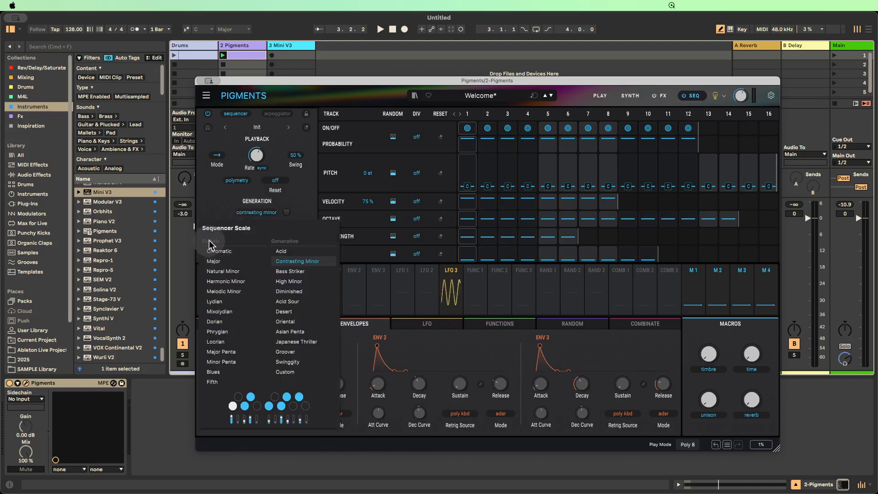
mouse_move(222, 271)
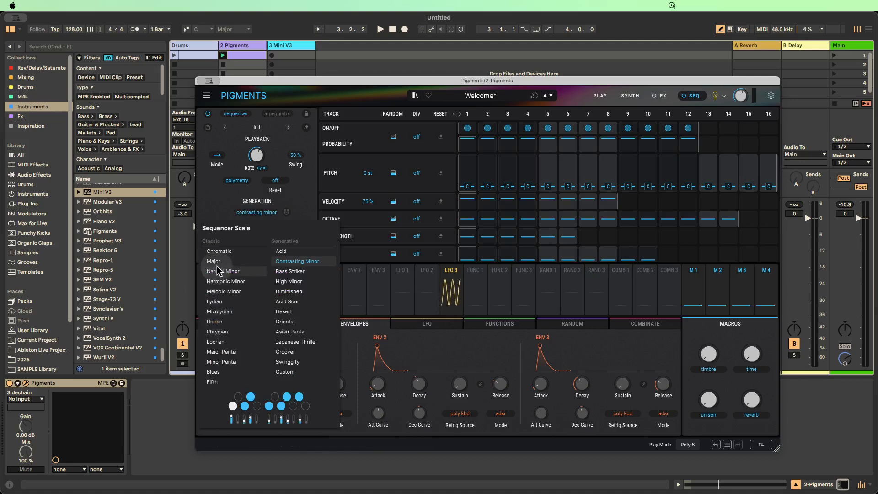
mouse_move(219, 251)
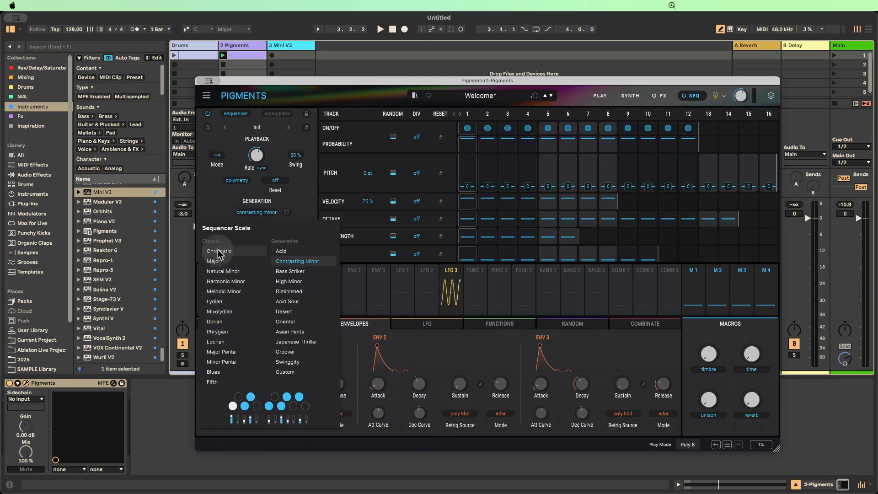
mouse_move(228, 378)
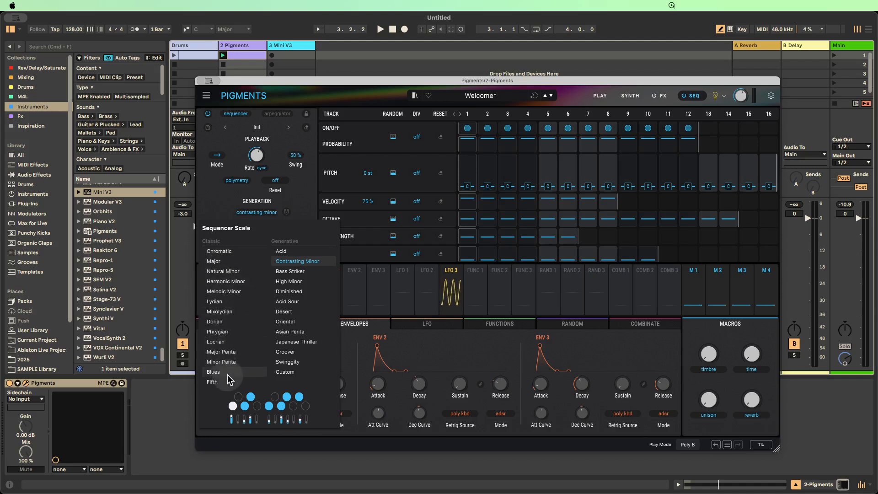
mouse_move(288, 241)
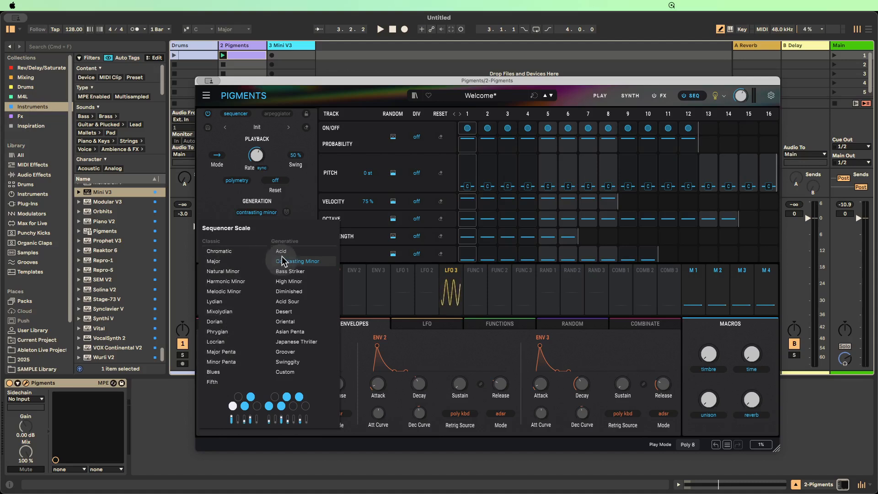
mouse_move(288, 271)
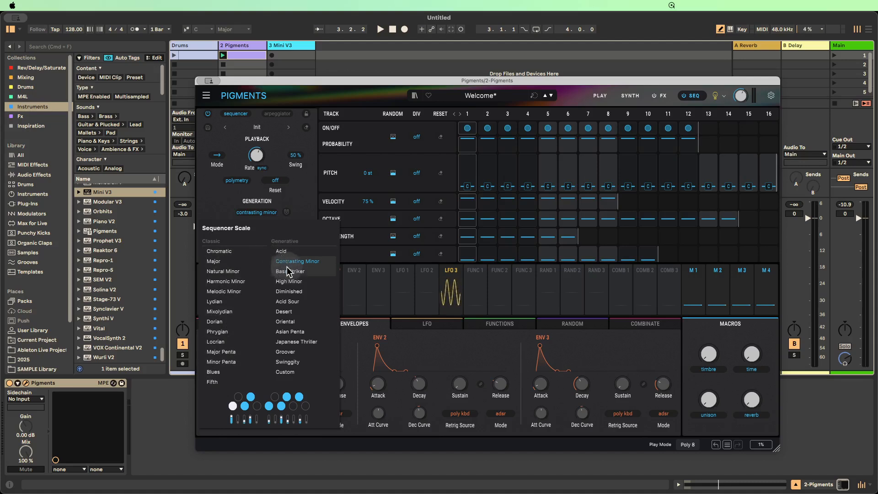
mouse_move(274, 391)
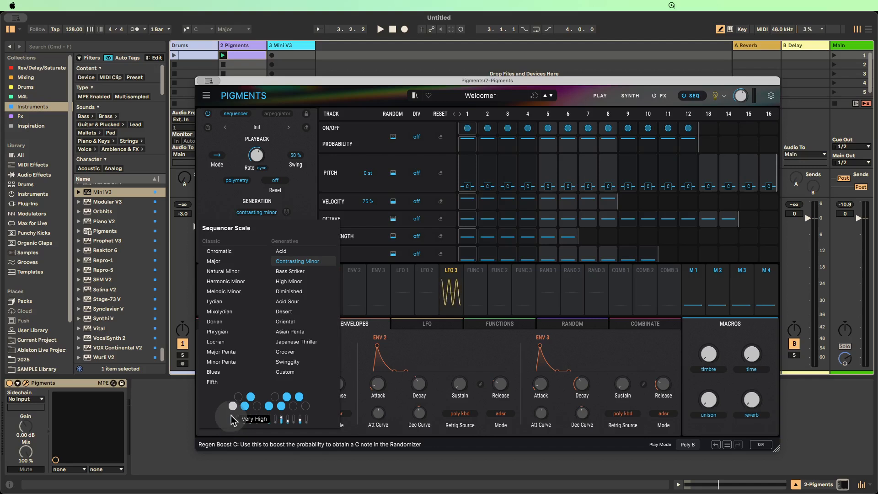
click(285, 372)
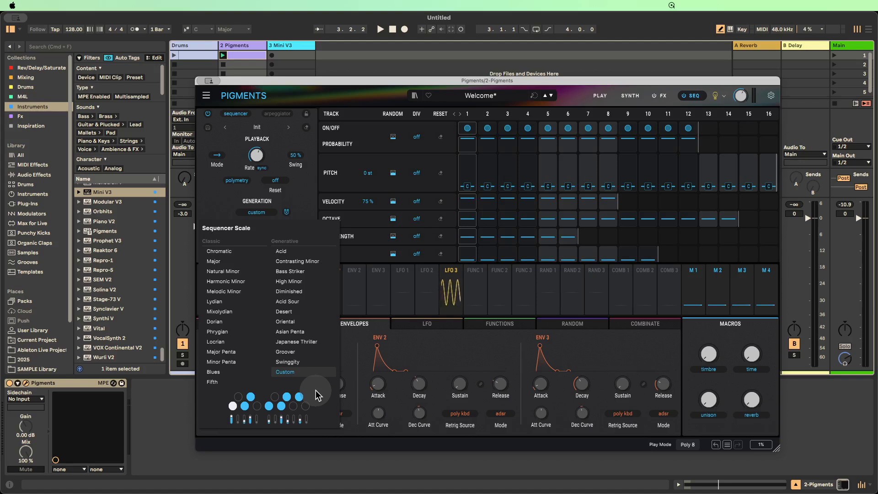
mouse_move(227, 218)
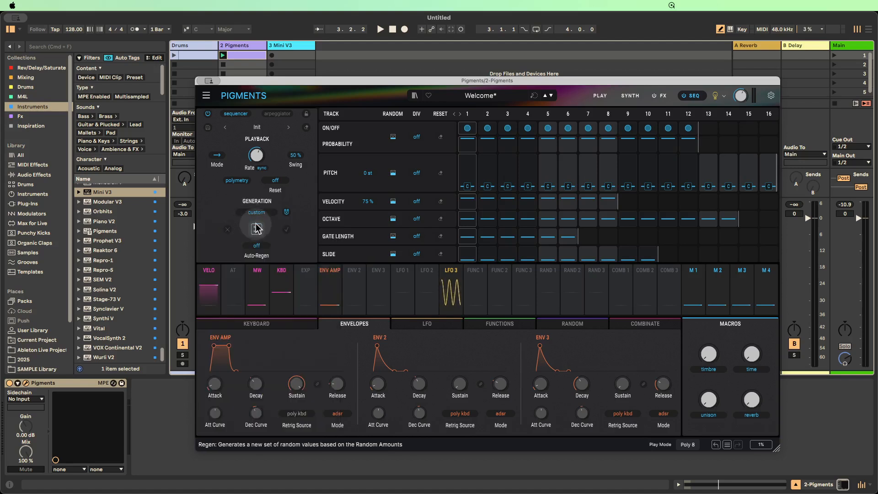
Step: Choose Contrasting Minor from the Generative scale column
click(256, 226)
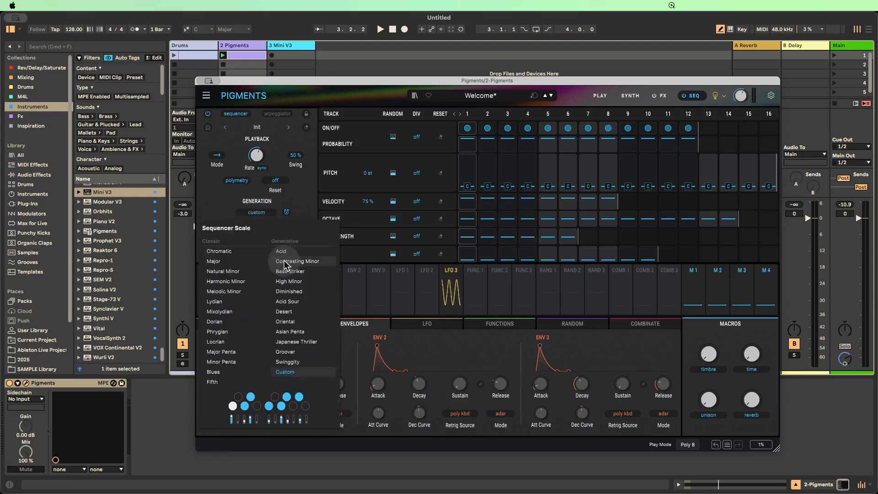
click(296, 261)
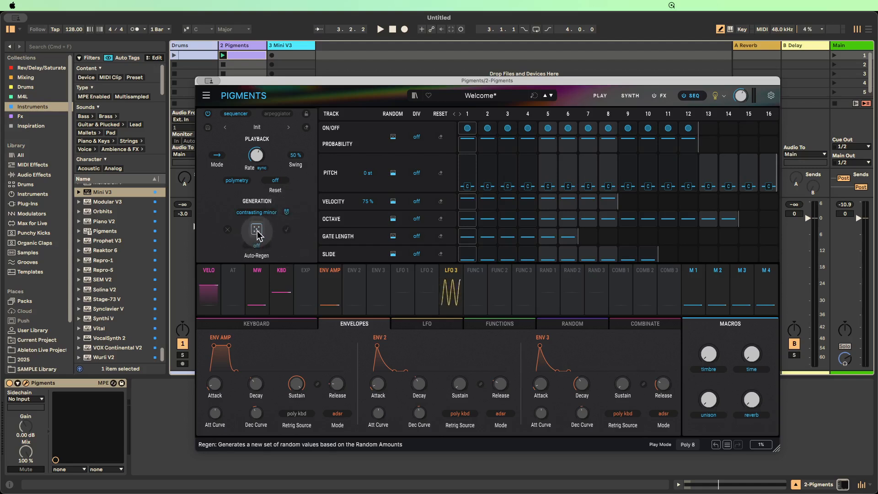
Step: Regenerate the random Contrasting Minor sequence several times and toggle step 8 back on
click(256, 231)
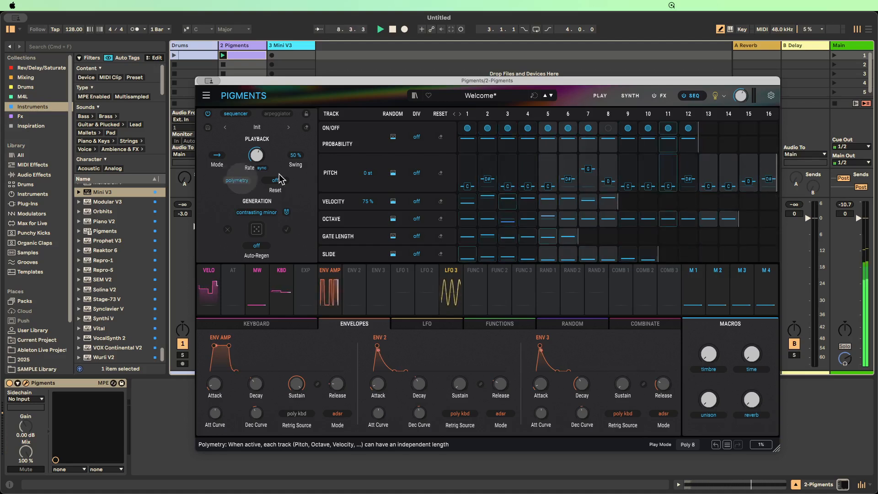
click(607, 128)
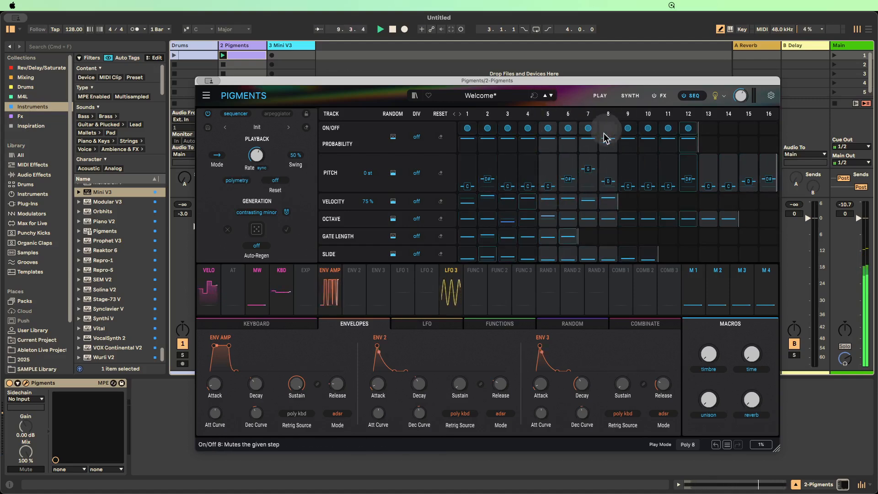
click(257, 229)
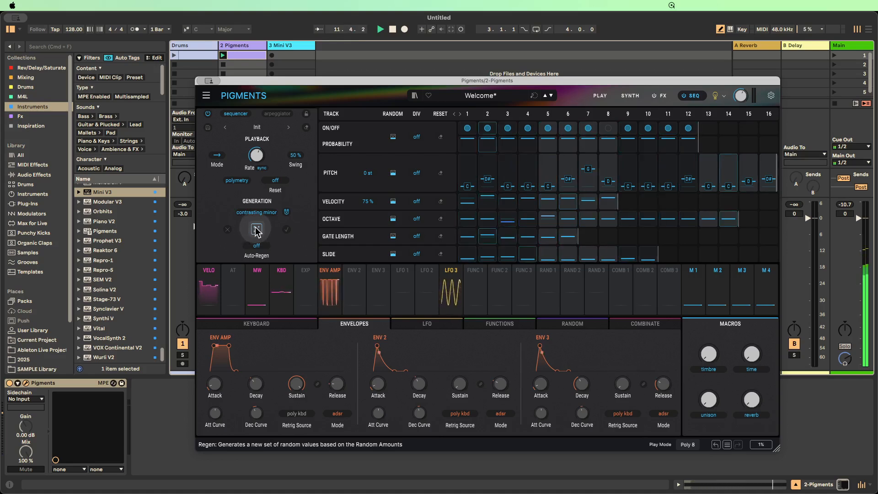
click(256, 229)
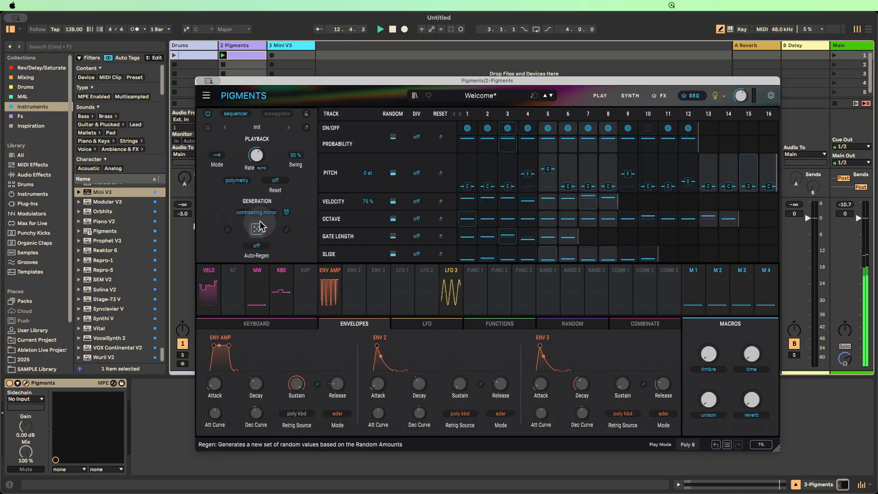
click(216, 155)
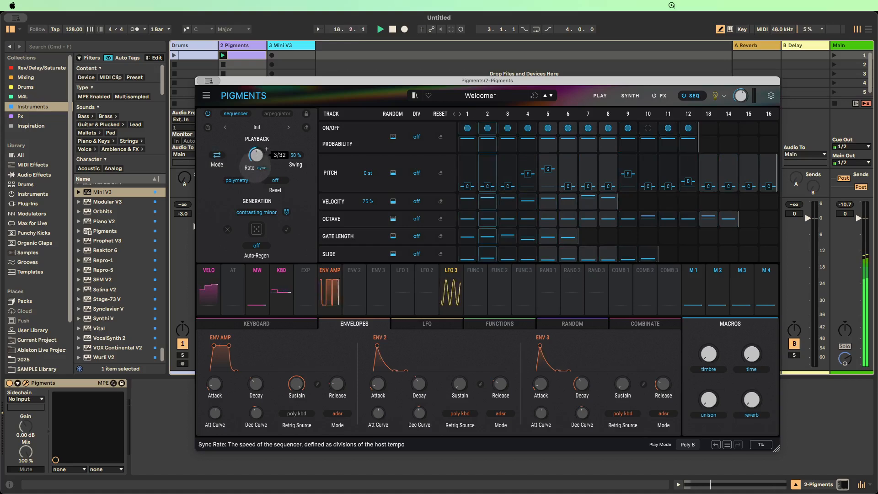
Step: Turn the Playback Rate knob until it reads 3/32 host-synced
drag(256, 155, 256, 146)
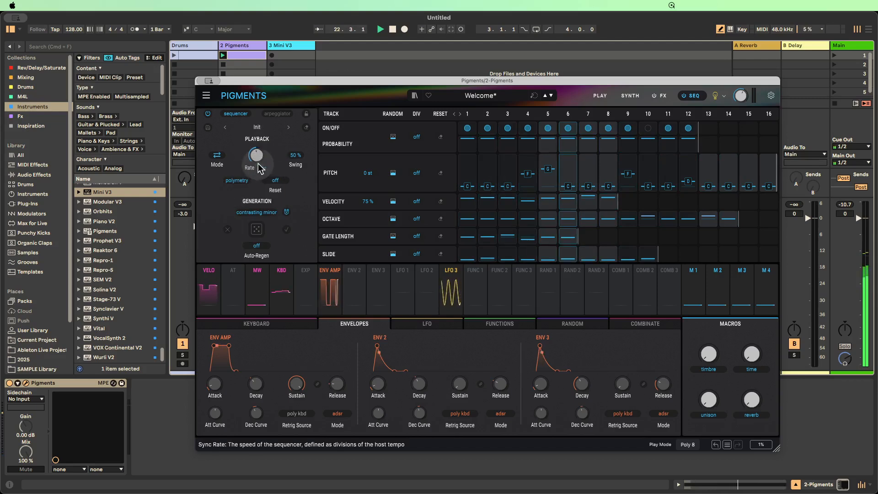
drag(255, 156, 255, 145)
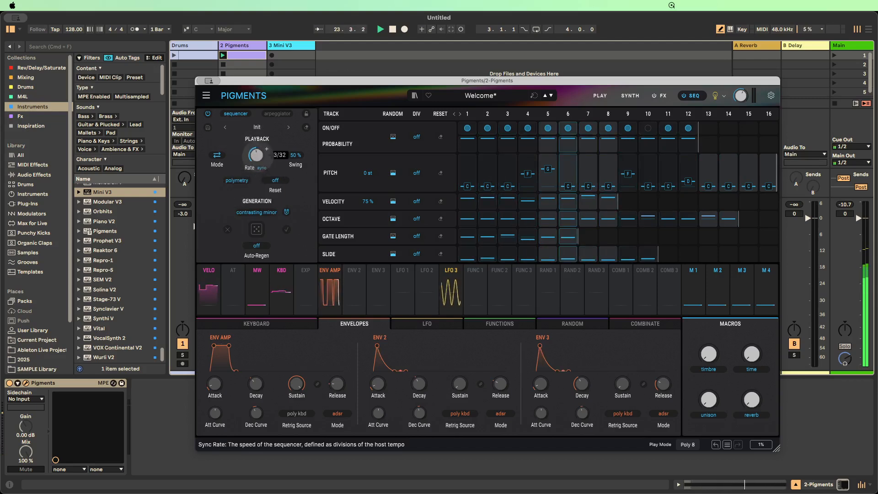
drag(256, 156, 257, 145)
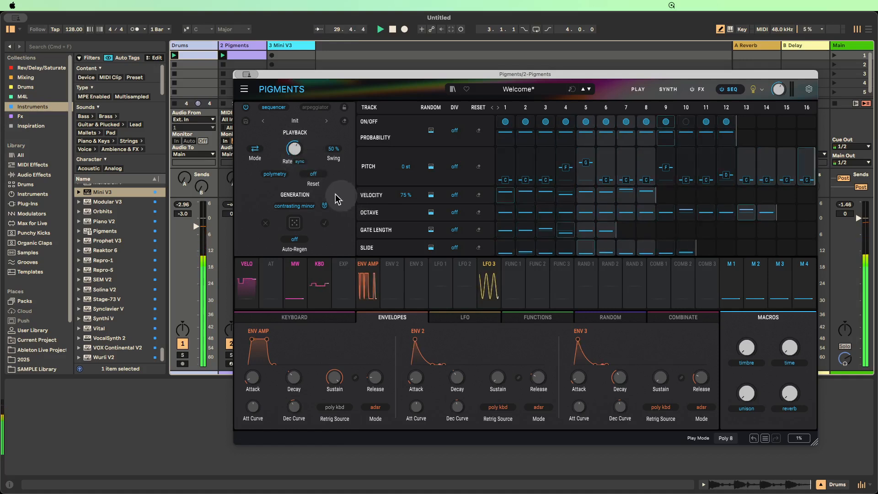
Step: Pick Natural Minor, regenerate the random sequence twice, then stop playback
click(294, 206)
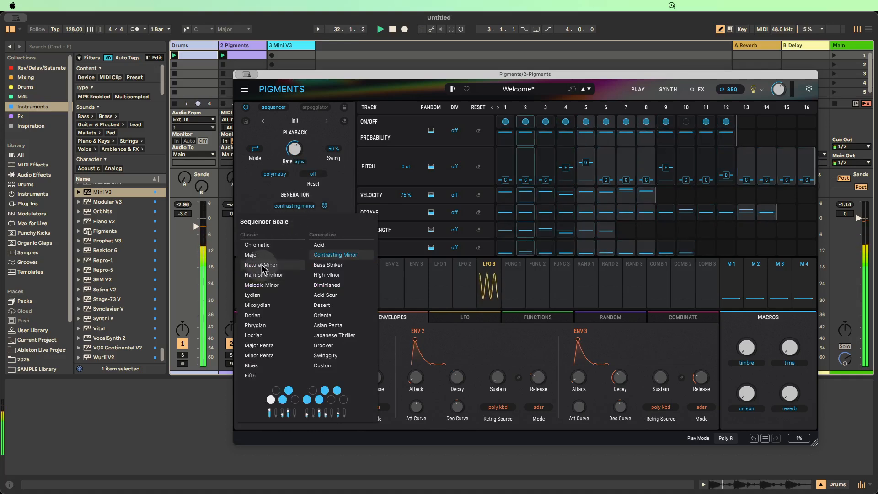
click(261, 265)
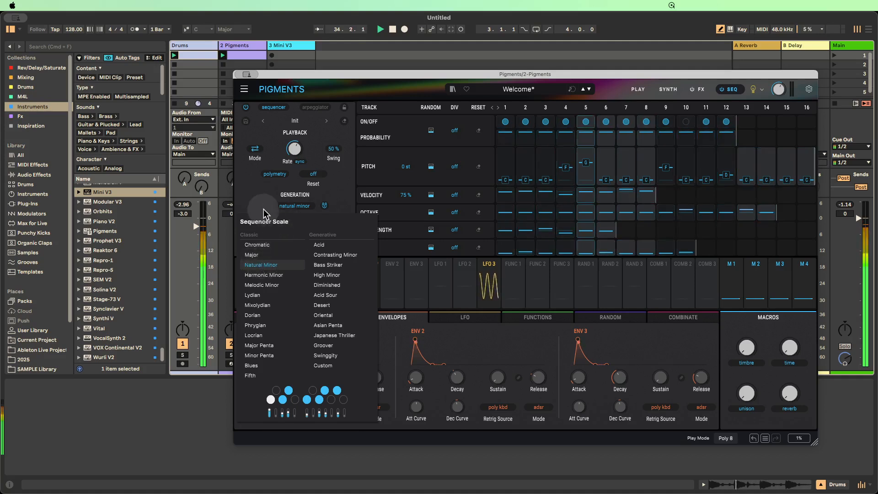
click(294, 227)
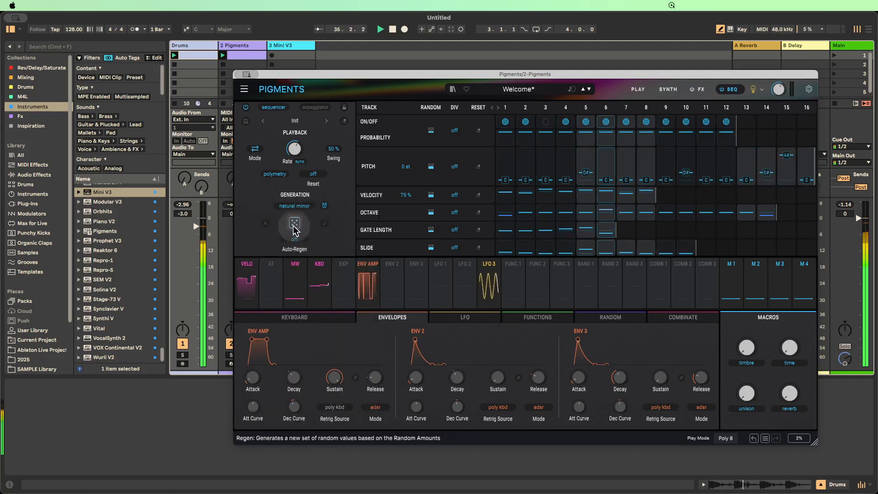
click(294, 227)
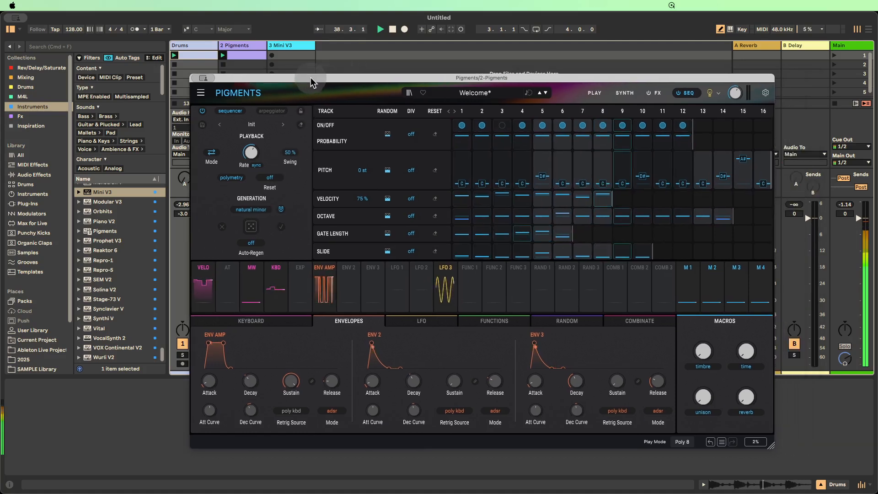
click(379, 29)
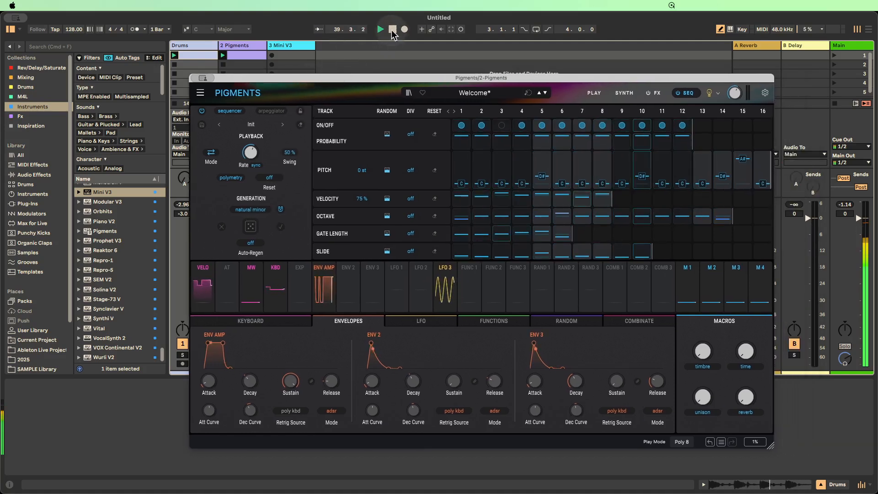
click(405, 29)
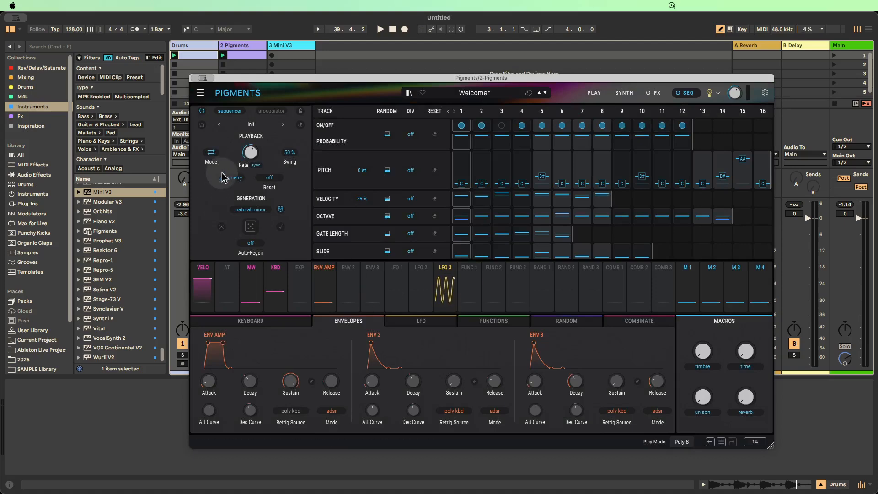
mouse_move(208, 139)
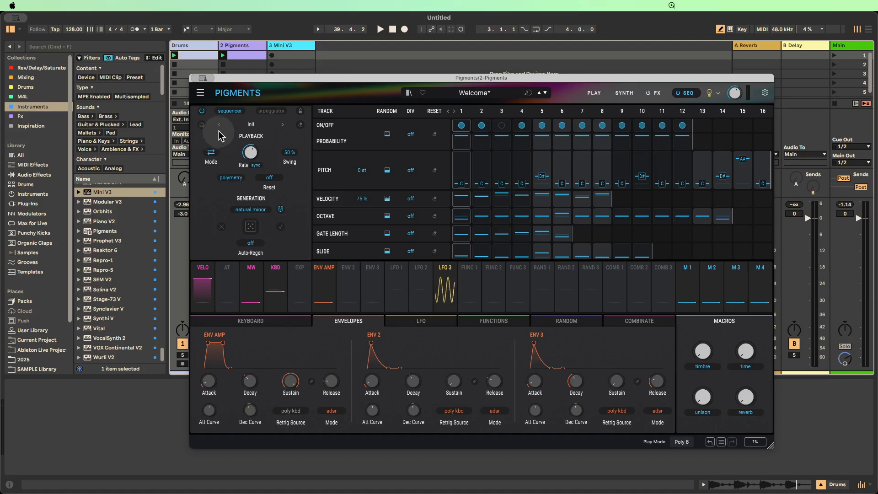
mouse_move(208, 132)
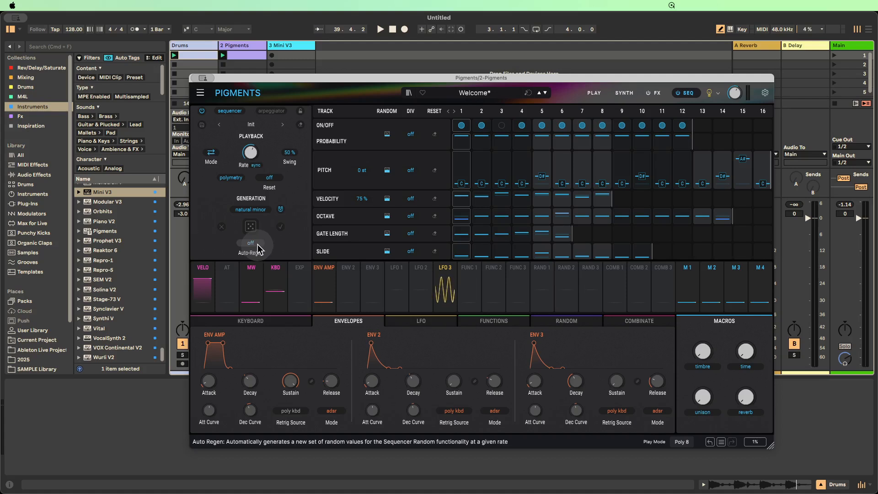
Step: Set Auto-Regen to 1 Bar, listen to the auto-regenerating sequence, then stop
click(250, 244)
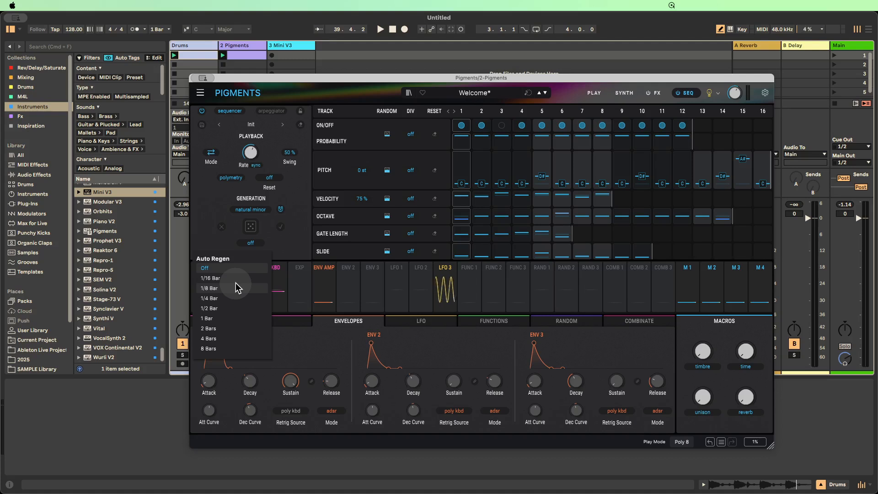
mouse_move(223, 312)
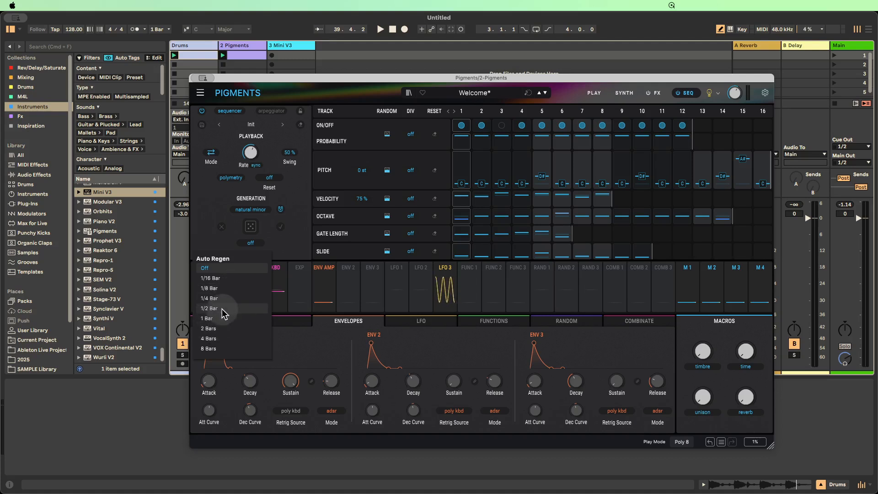
mouse_move(218, 327)
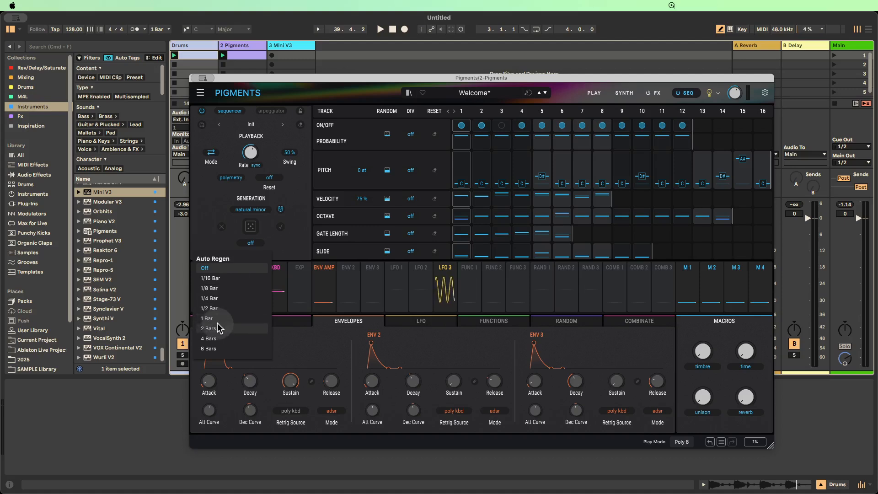
mouse_move(219, 308)
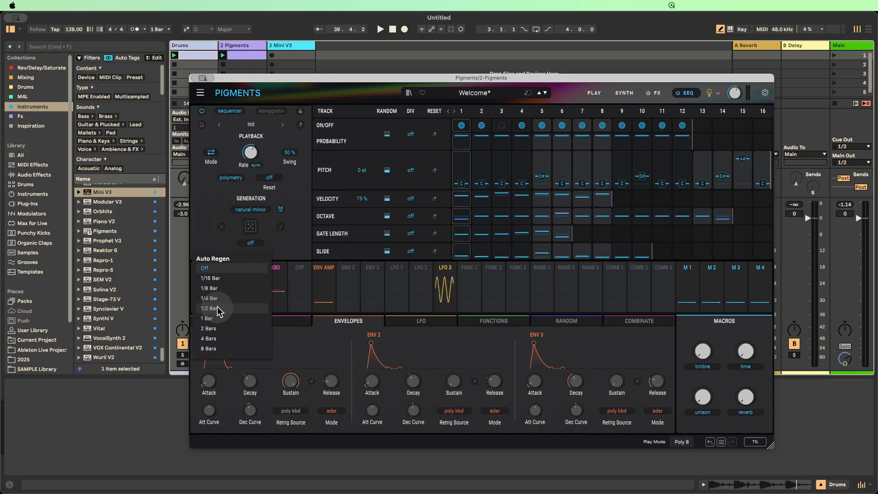
mouse_move(216, 318)
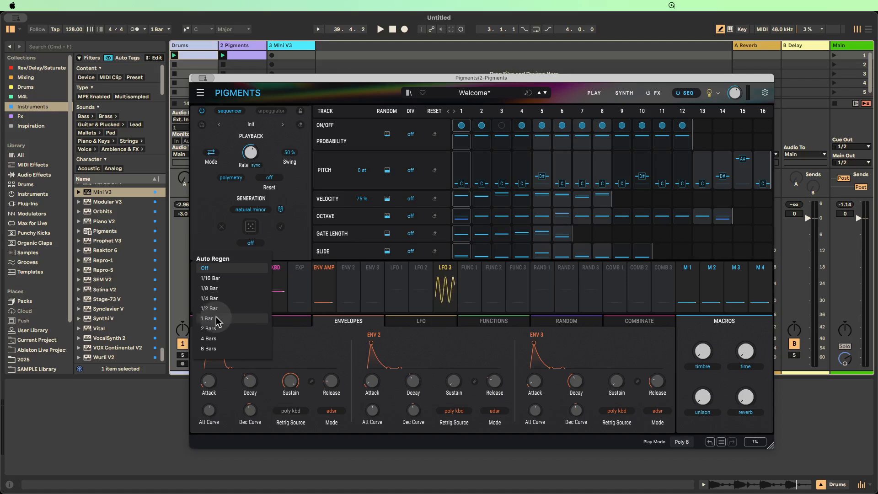
click(208, 318)
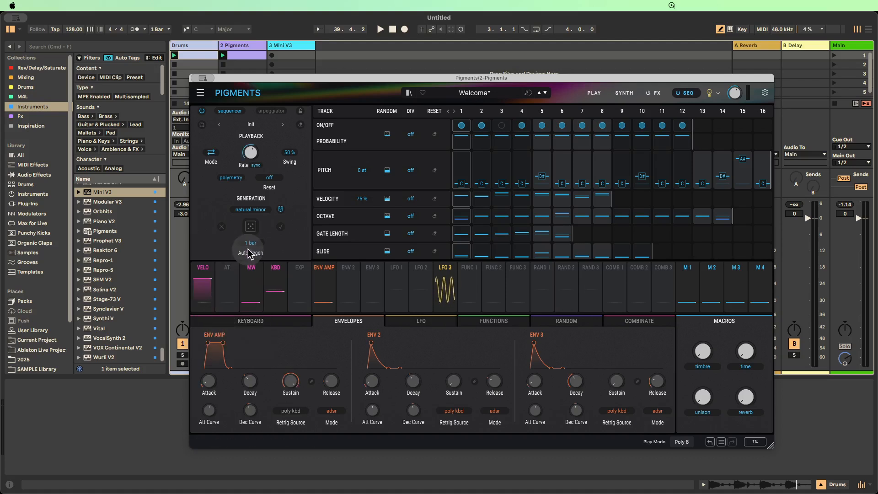
mouse_move(250, 210)
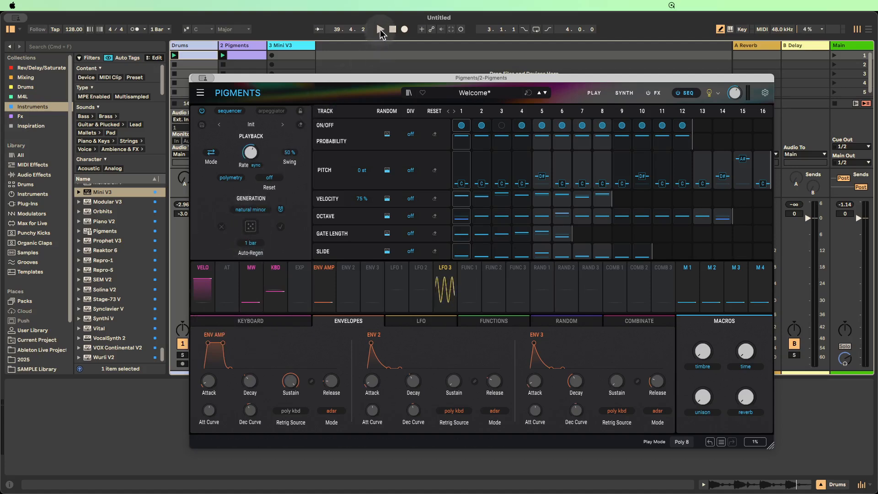
click(380, 29)
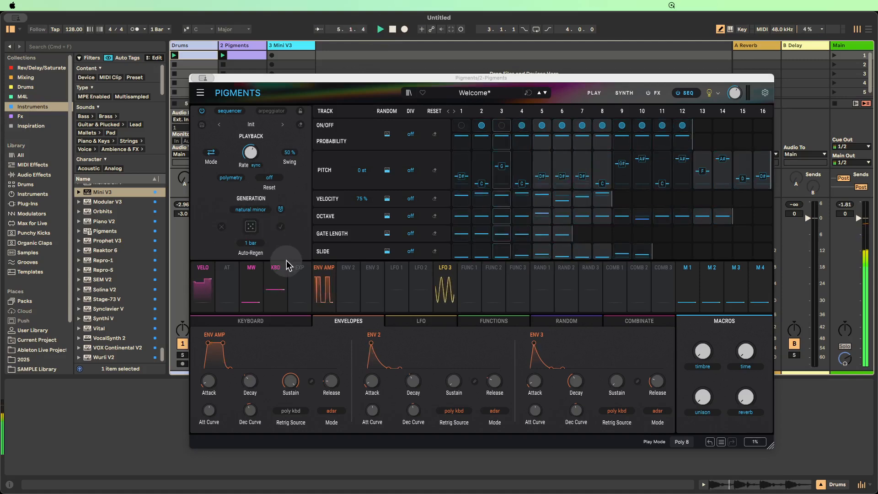
click(380, 29)
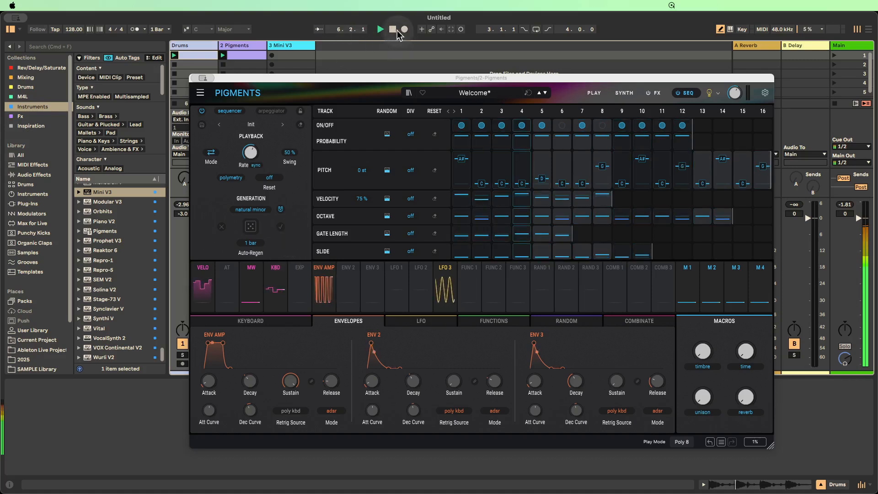
click(380, 30)
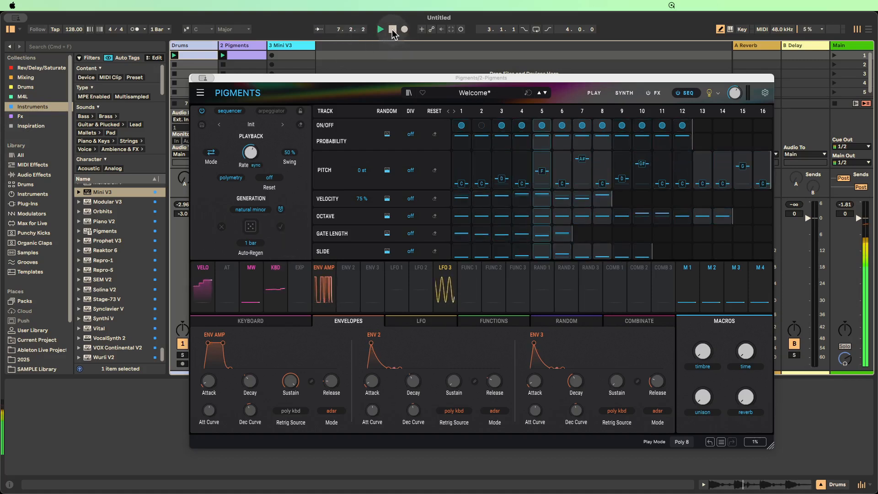
click(392, 29)
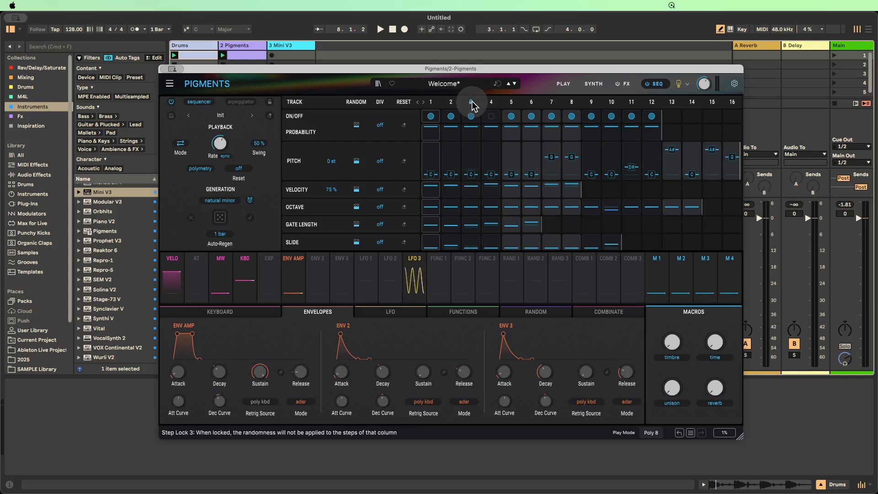
Step: Lock step 3 against randomisation and set Auto-Regen to Off
click(471, 116)
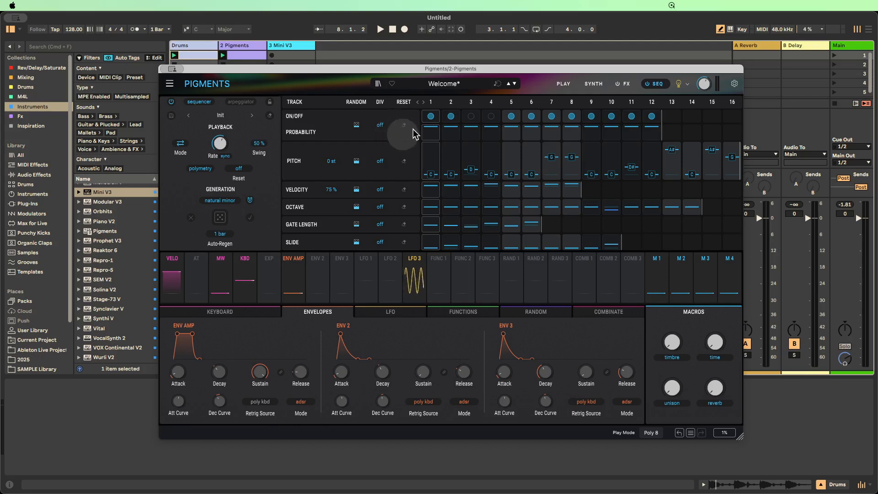
mouse_move(405, 128)
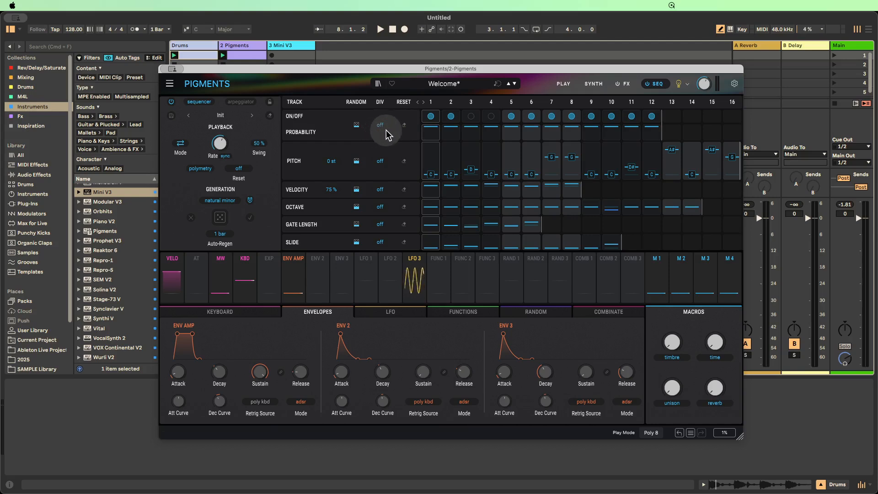
mouse_move(220, 236)
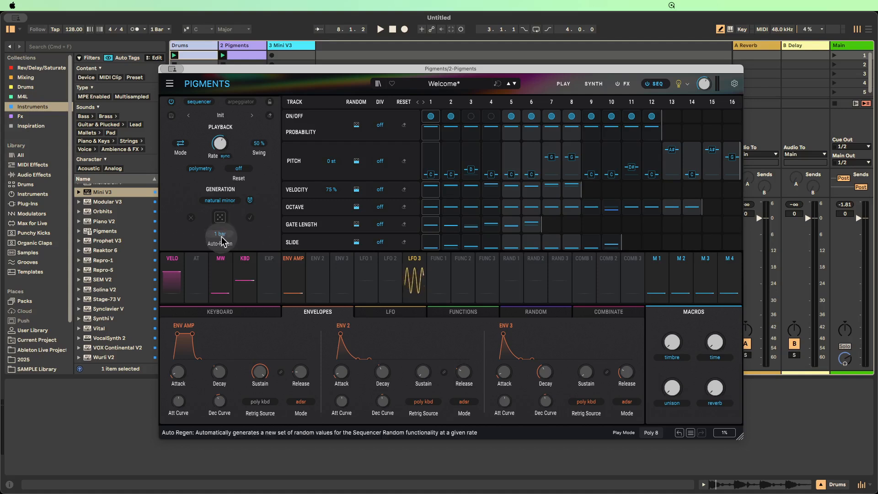
click(220, 233)
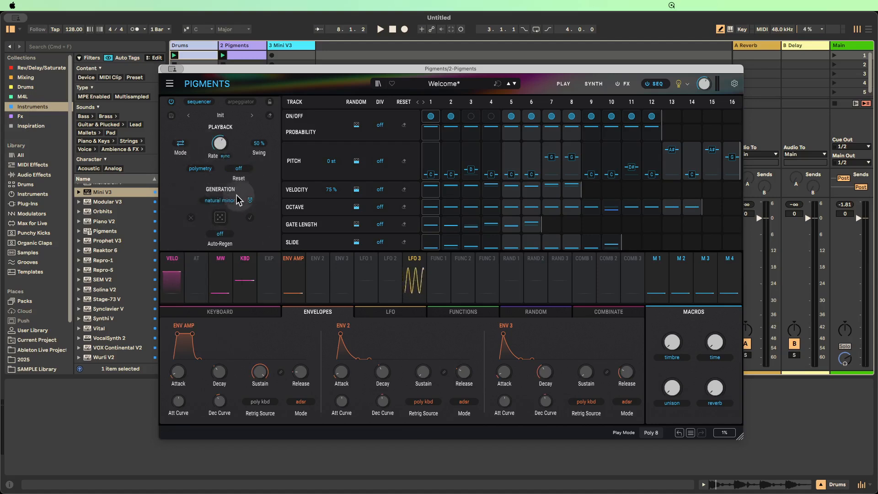
mouse_move(356, 122)
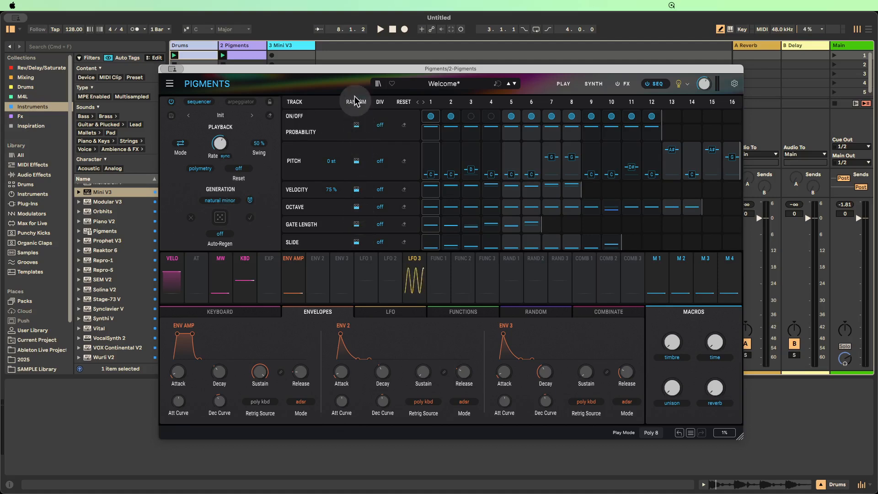
Step: Raise On/Off Random to 15% and Pitch Random to 30%, then regenerate the pattern
click(357, 125)
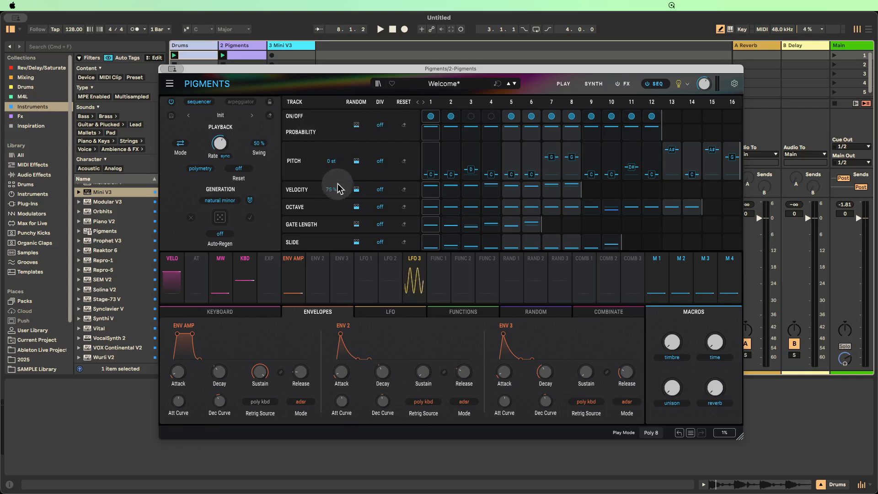
mouse_move(358, 161)
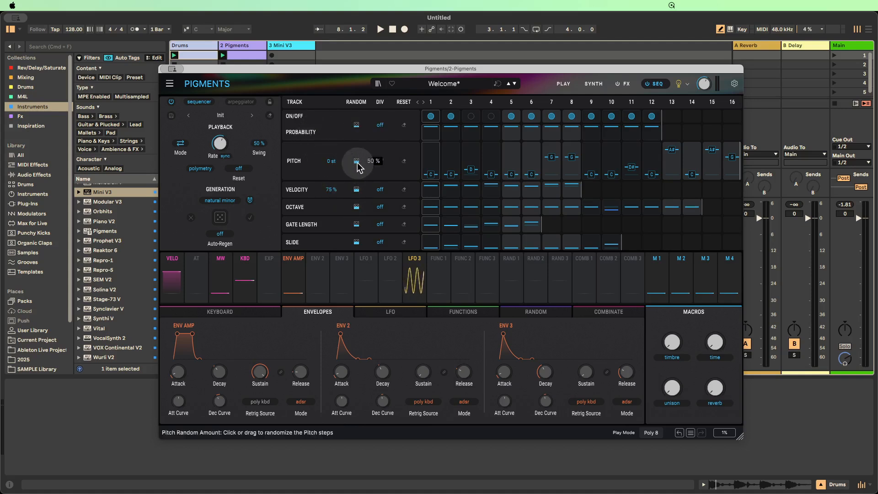
mouse_move(358, 125)
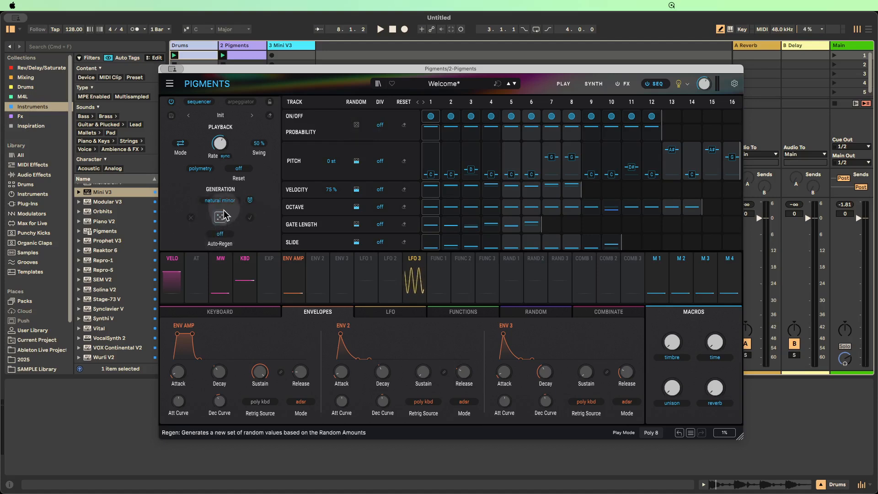
mouse_move(356, 124)
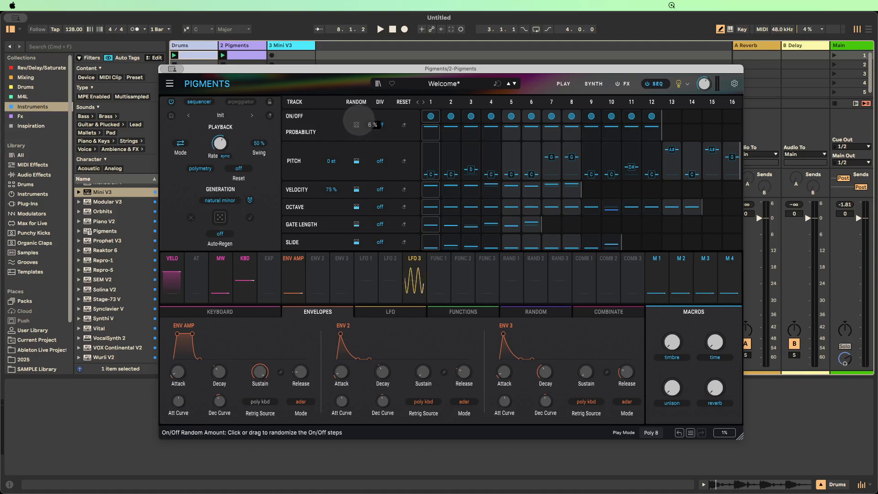
drag(371, 124, 370, 111)
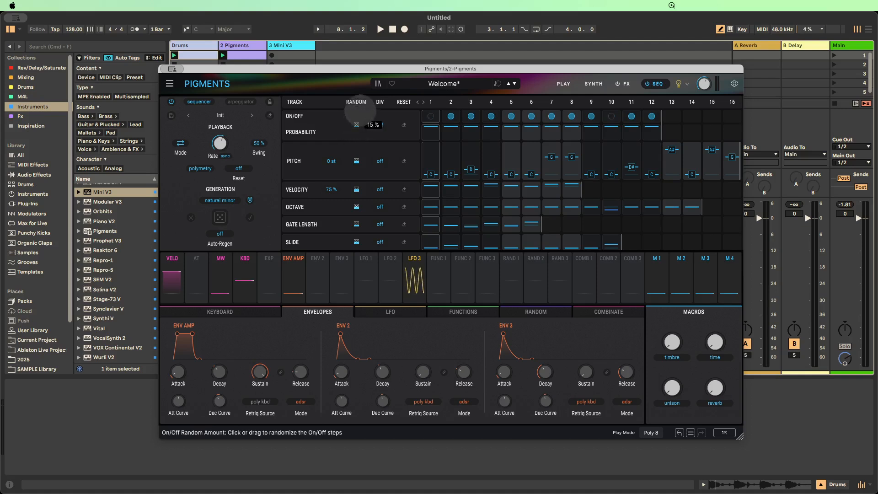
click(356, 125)
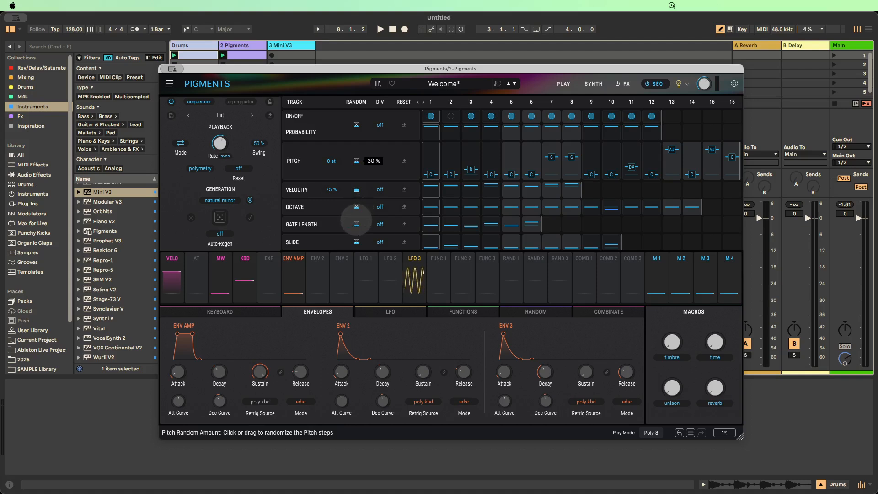
click(356, 161)
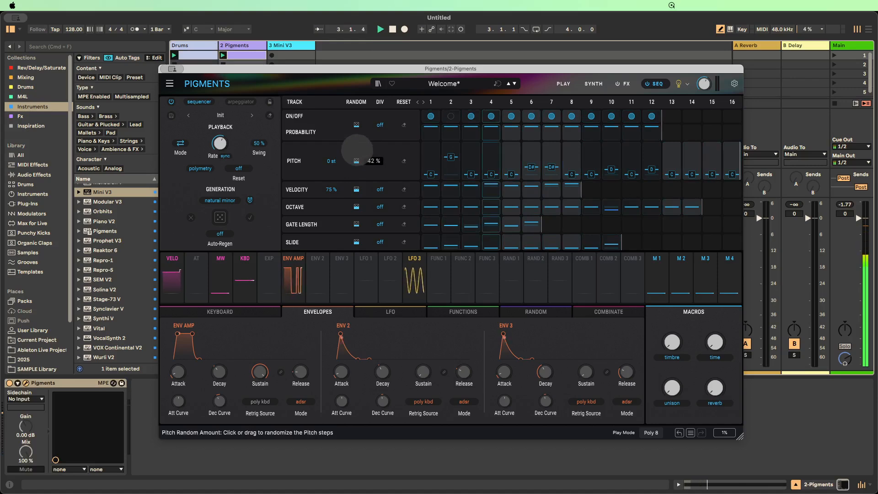
Step: Raise pitch and on/off randomness (on/off to 55%) and re-randomize the on/off and slide steps
drag(356, 153, 356, 140)
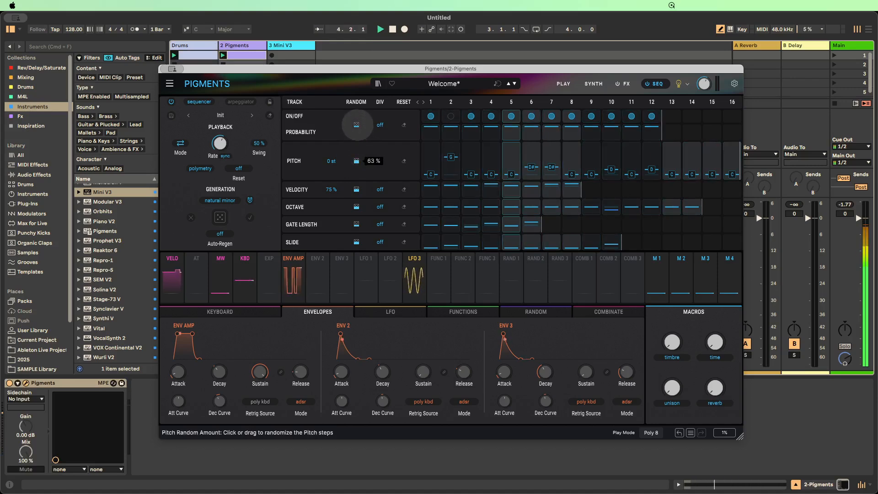
click(356, 124)
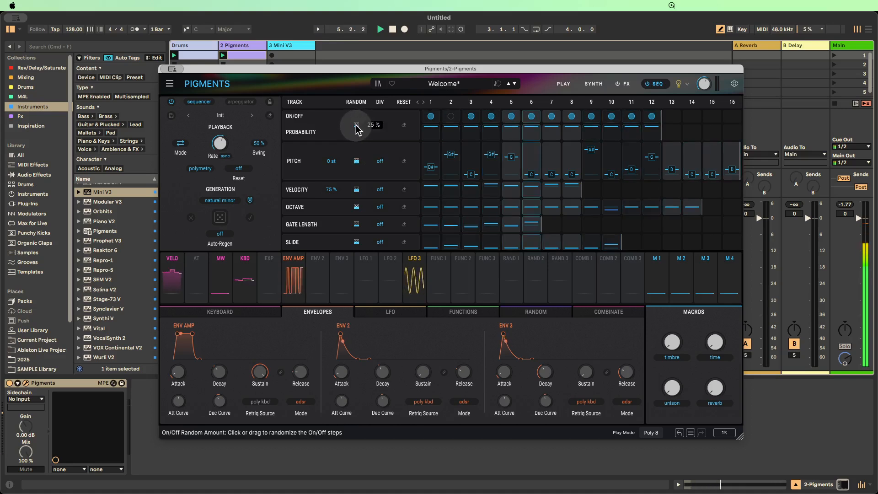
drag(356, 124, 356, 118)
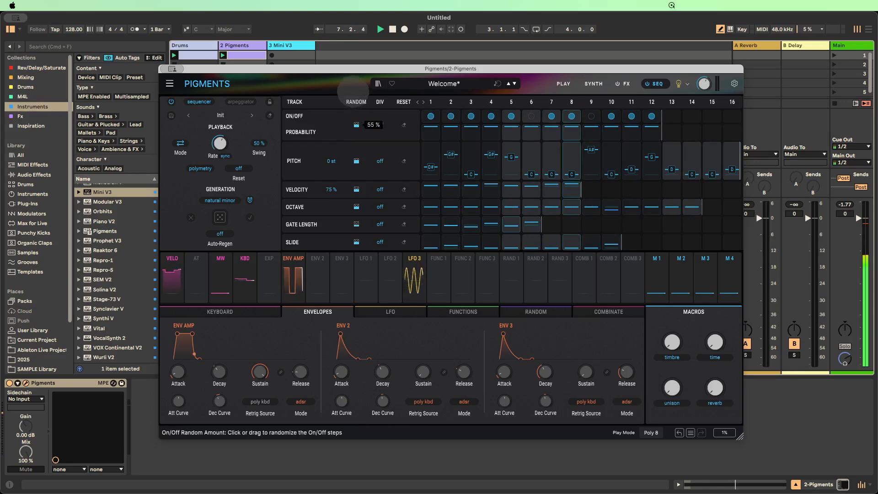
click(358, 207)
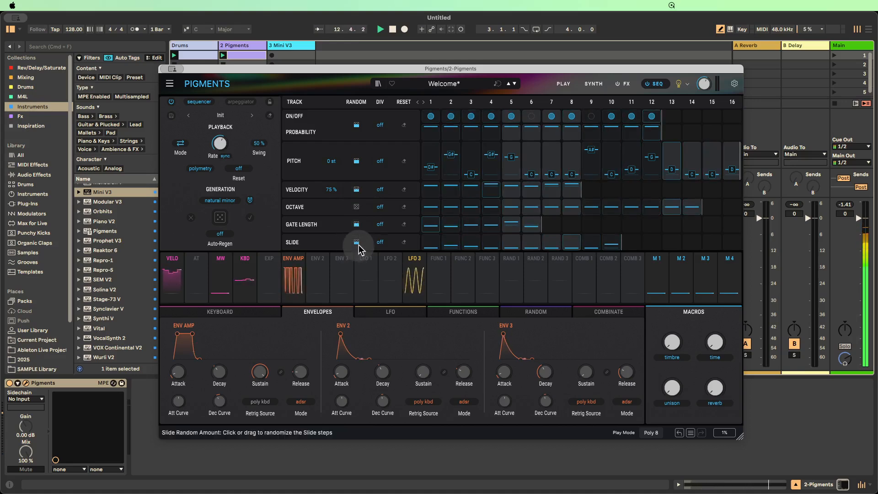
click(358, 242)
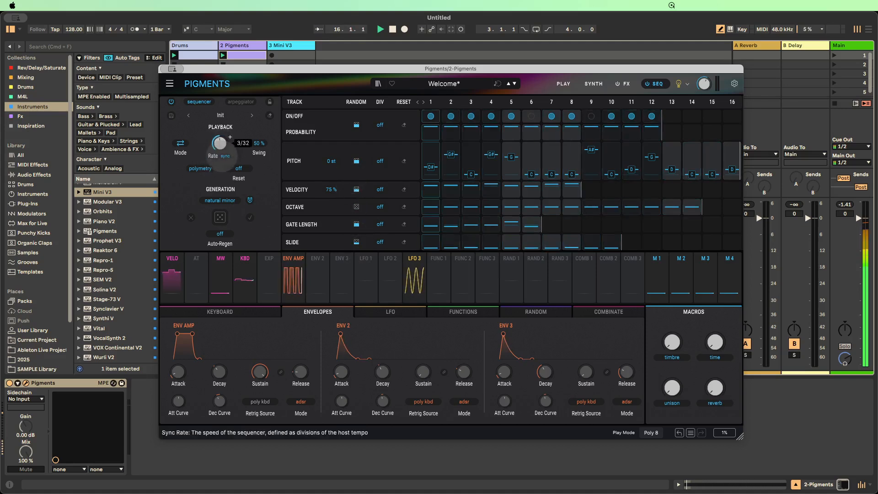
Step: Set the sequencer rate to 1/16 and stop playback
drag(219, 143, 223, 139)
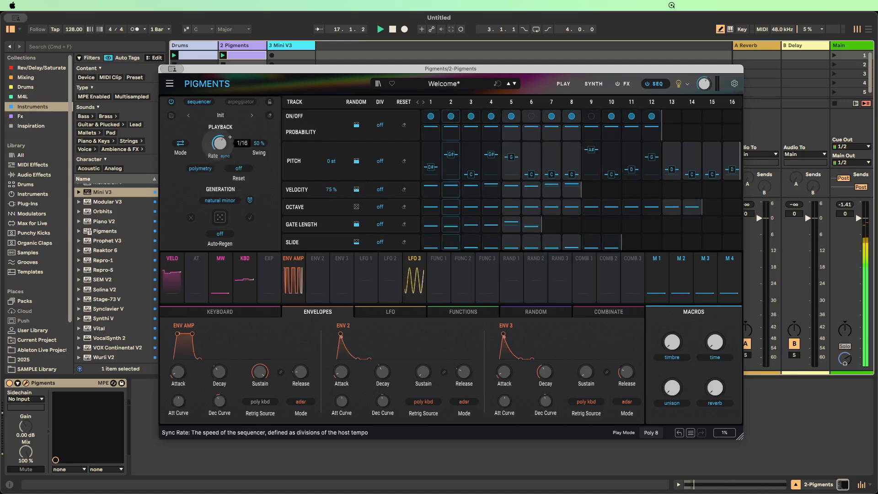
click(381, 29)
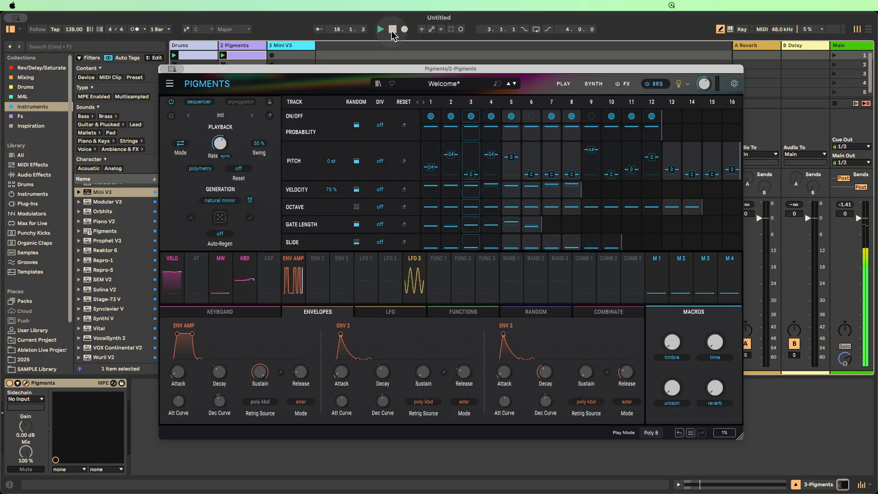
click(380, 29)
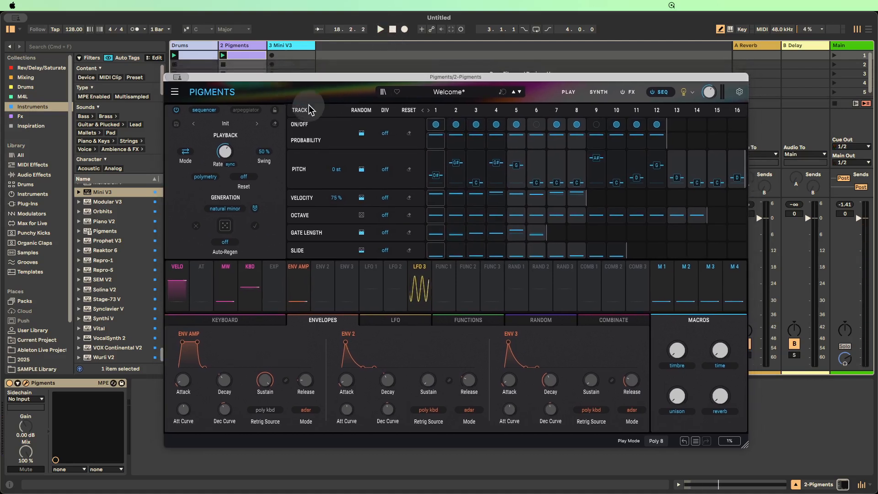
mouse_move(323, 151)
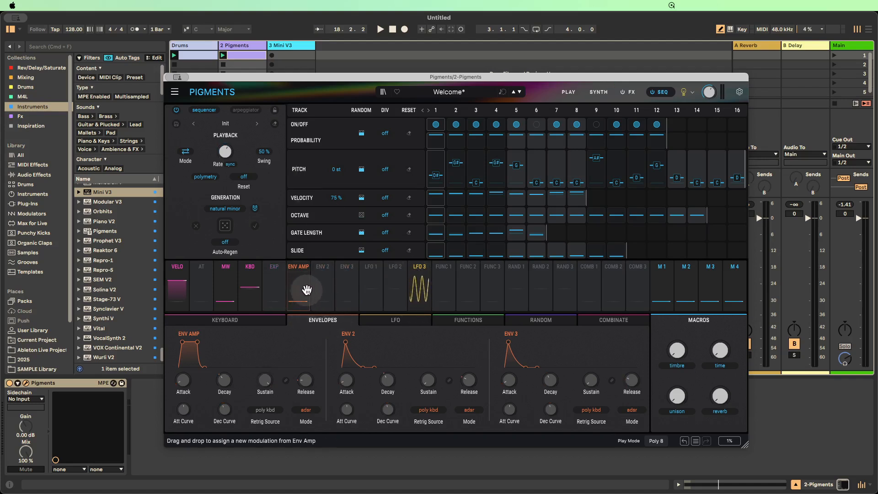
Step: Switch Pigments' lower section between the LFO and Functions panels to show Function 1
click(395, 321)
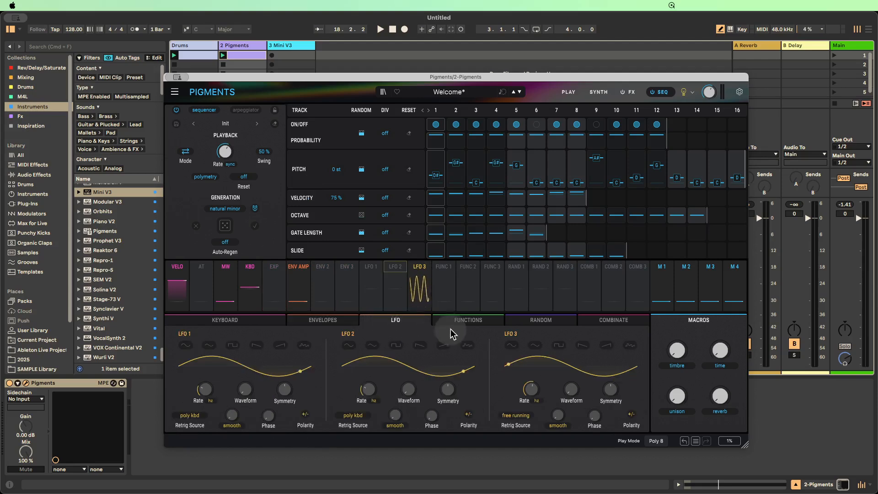
click(468, 320)
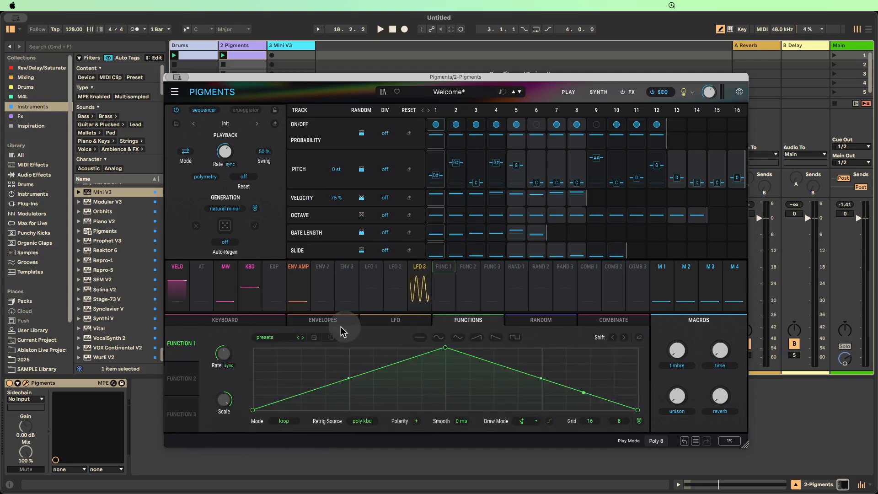
click(395, 321)
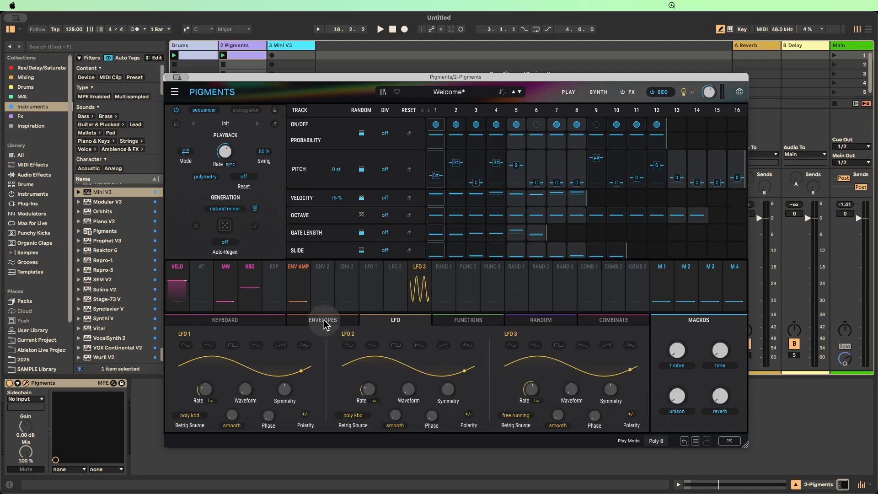
mouse_move(343, 327)
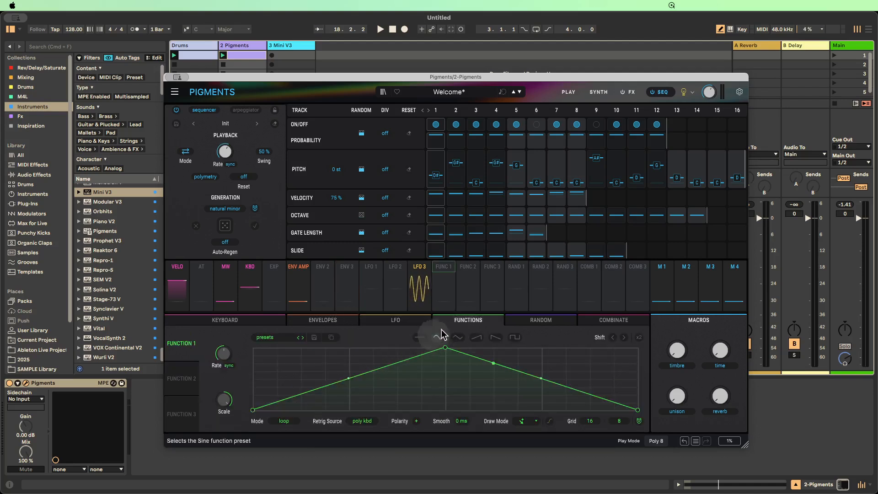
mouse_move(443, 289)
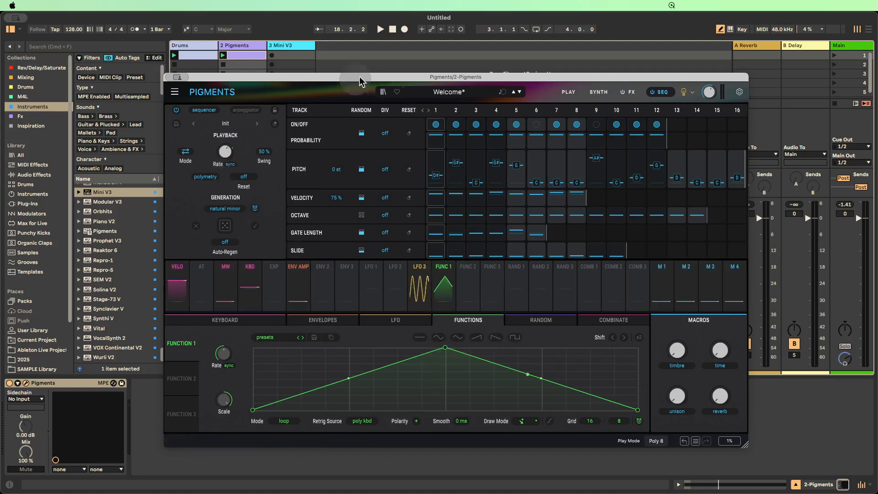
Step: Restart playback, restrict the Rate knob to straight divisions, and assign Function 1 to modulate it
click(381, 29)
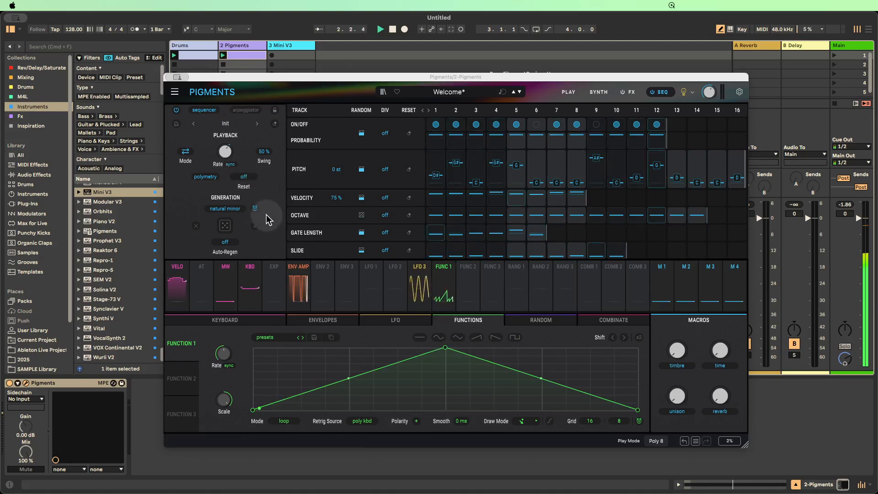
right_click(225, 151)
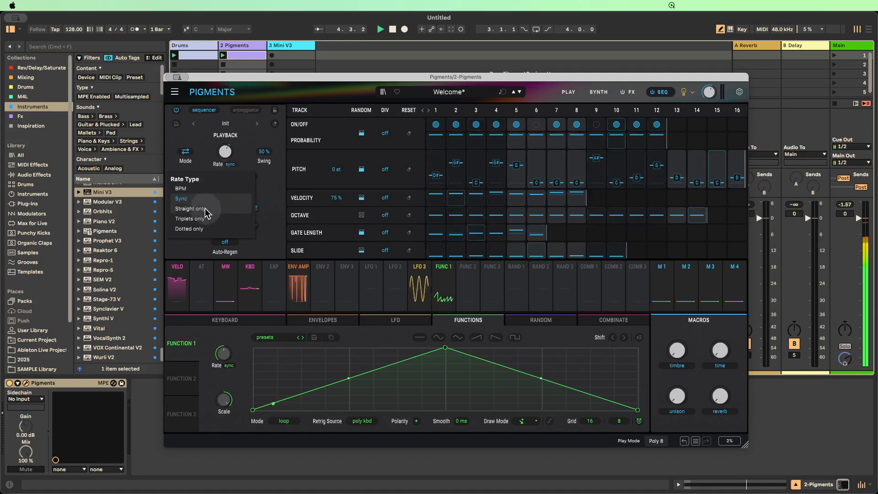
click(192, 209)
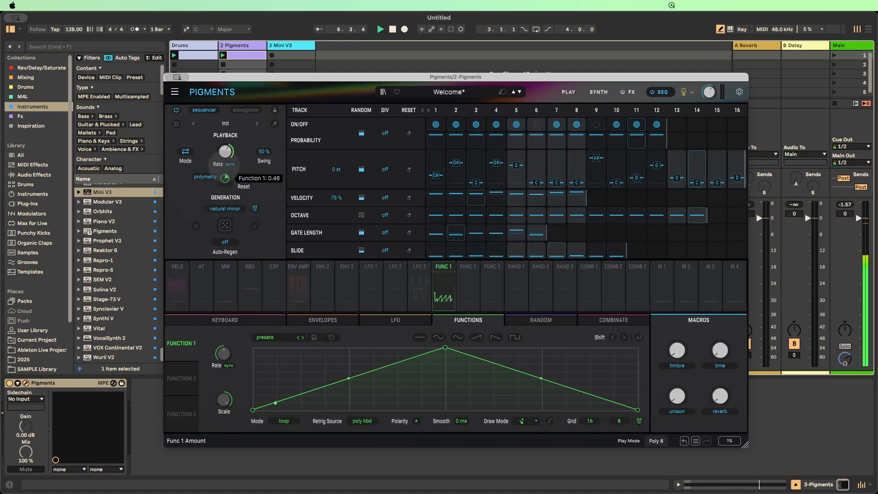
drag(224, 151, 225, 168)
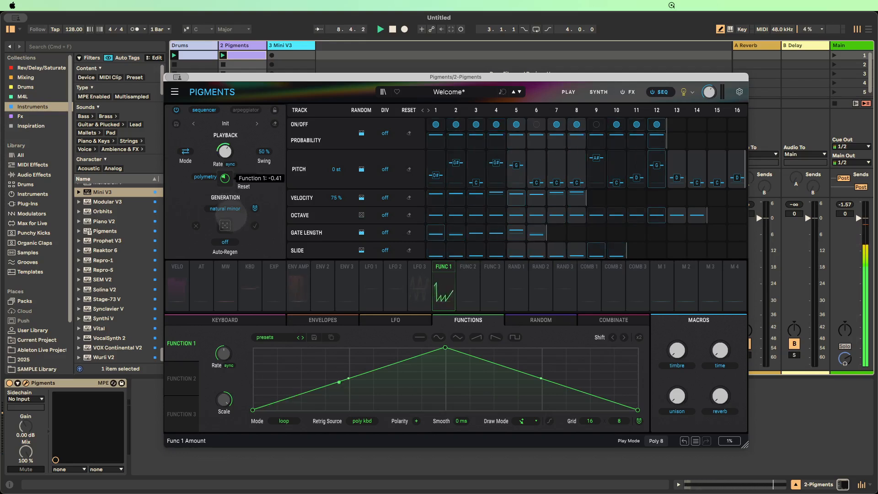
mouse_move(336, 301)
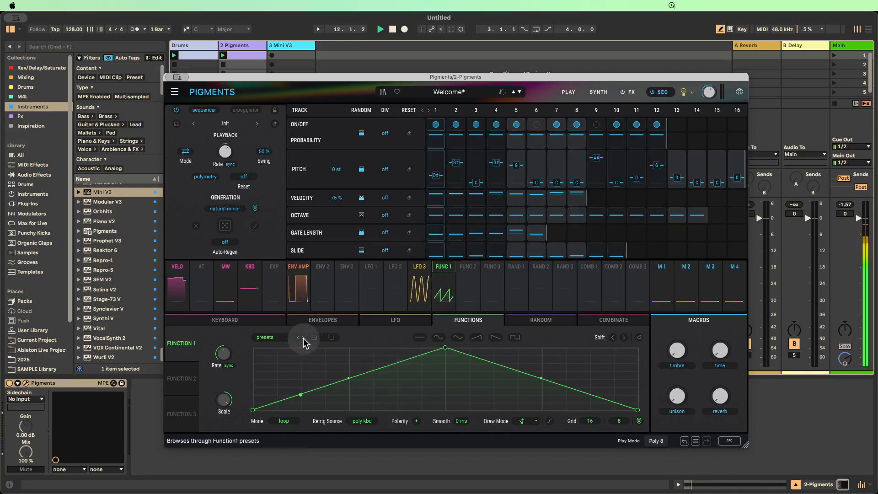
Step: Step through Function 1 preset shapes until 'almost random' loads
click(299, 338)
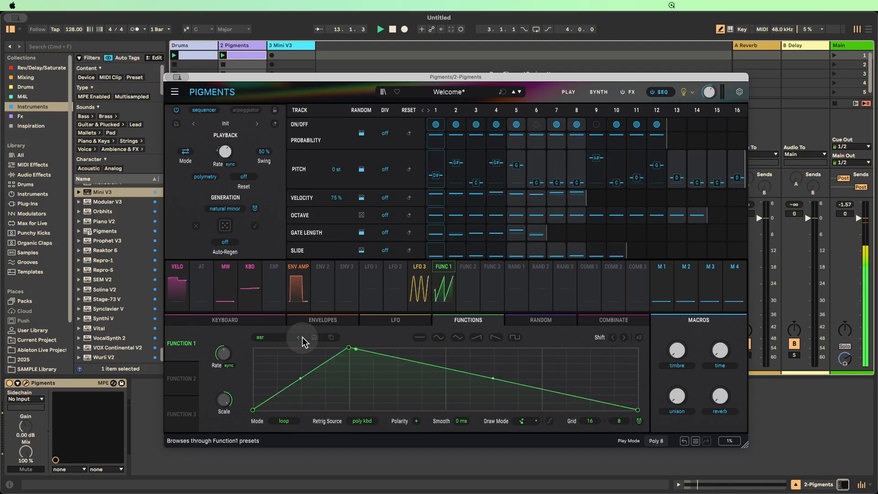
click(298, 338)
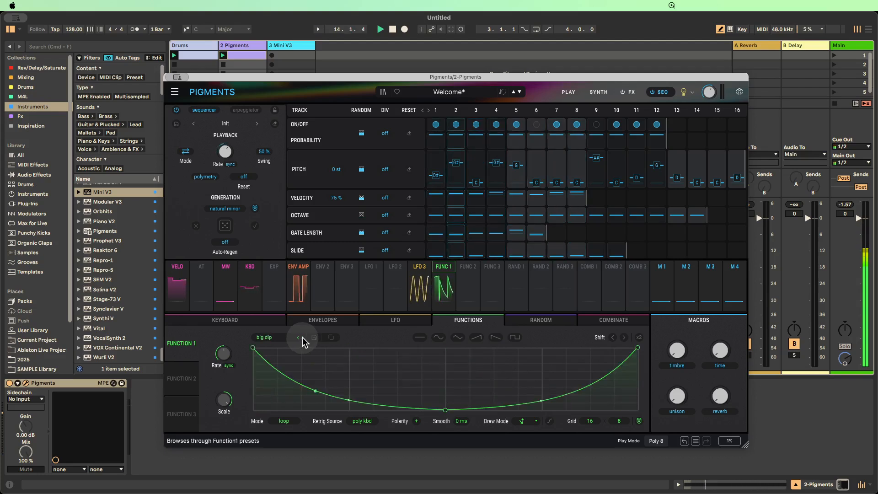
click(298, 338)
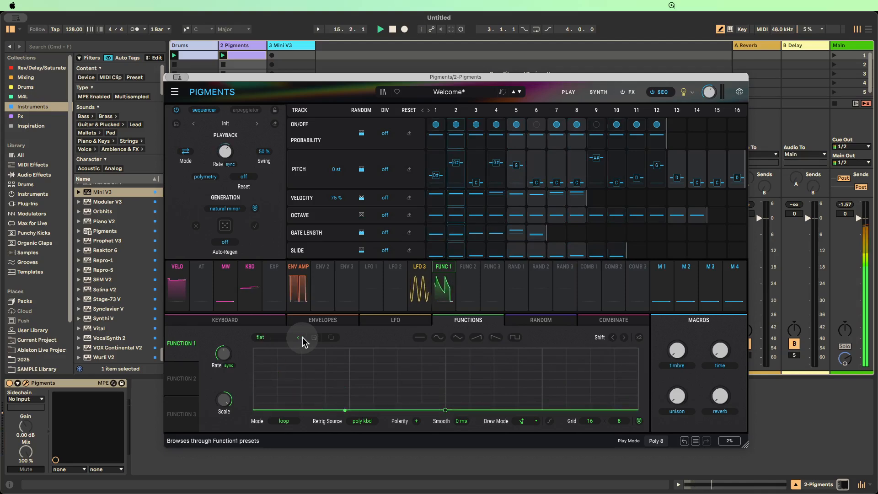
click(298, 338)
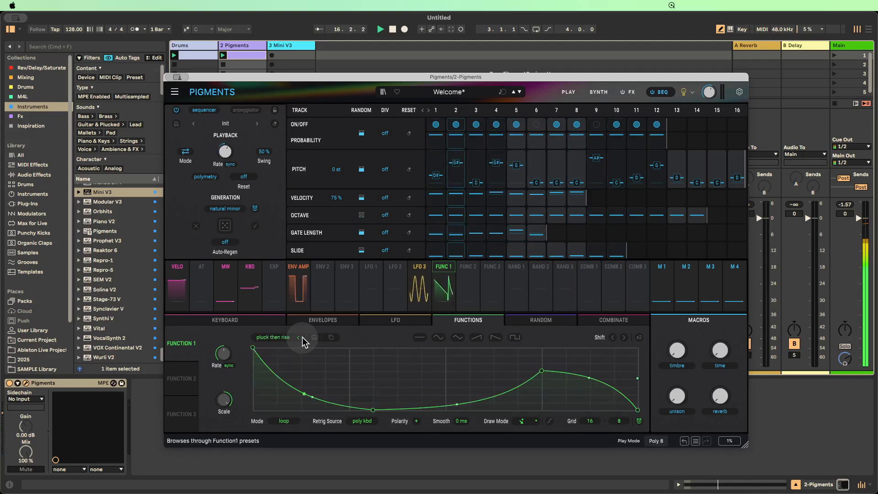
click(299, 337)
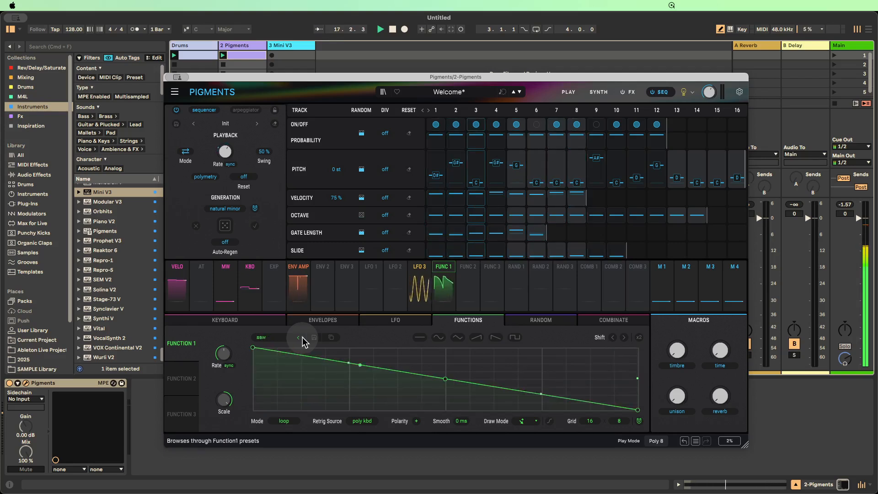
click(298, 337)
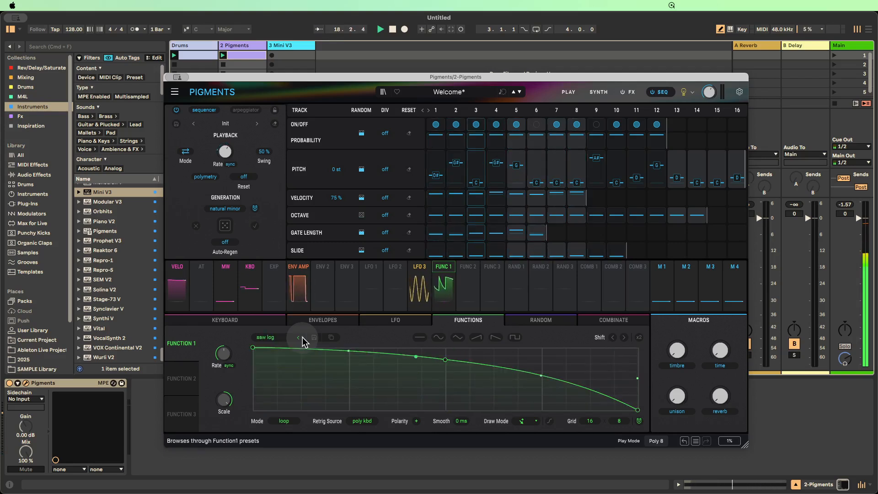
click(298, 337)
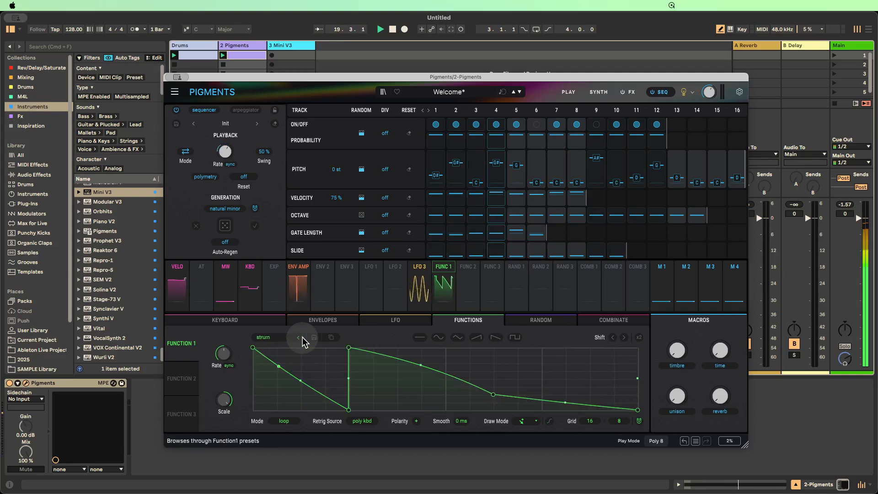
click(298, 337)
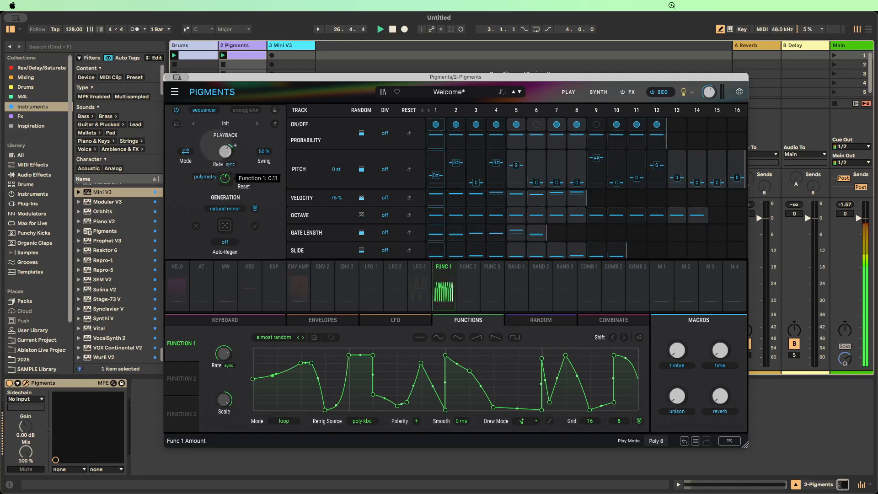
Step: Set Function 1's modulation depth on the sequencer rate to -0.35 and restart playback
drag(225, 152, 225, 166)
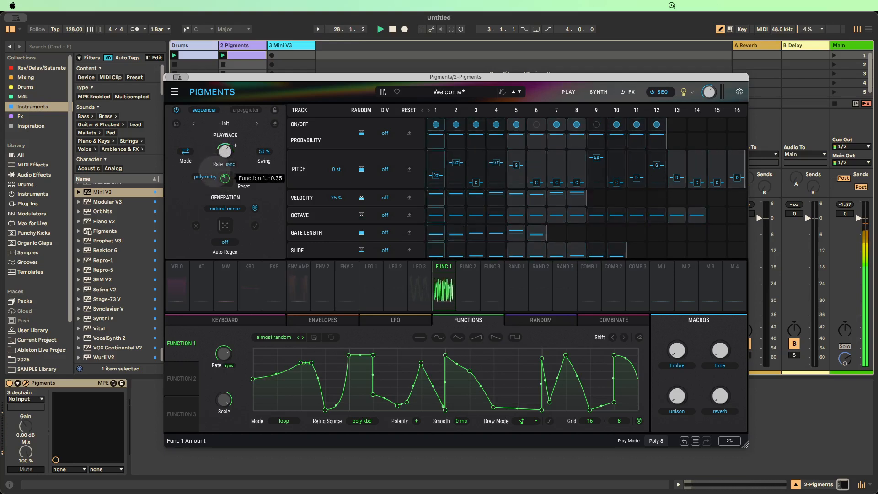
click(379, 29)
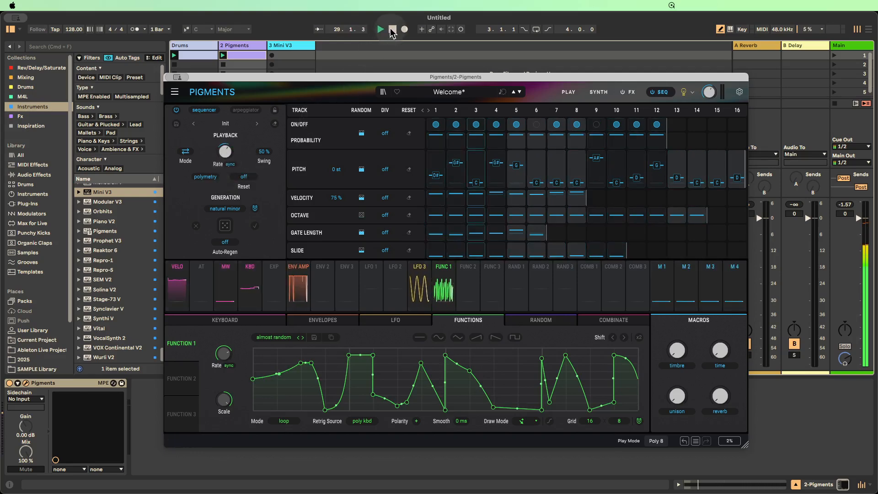
Step: Stop playback from Ableton's transport bar
click(380, 29)
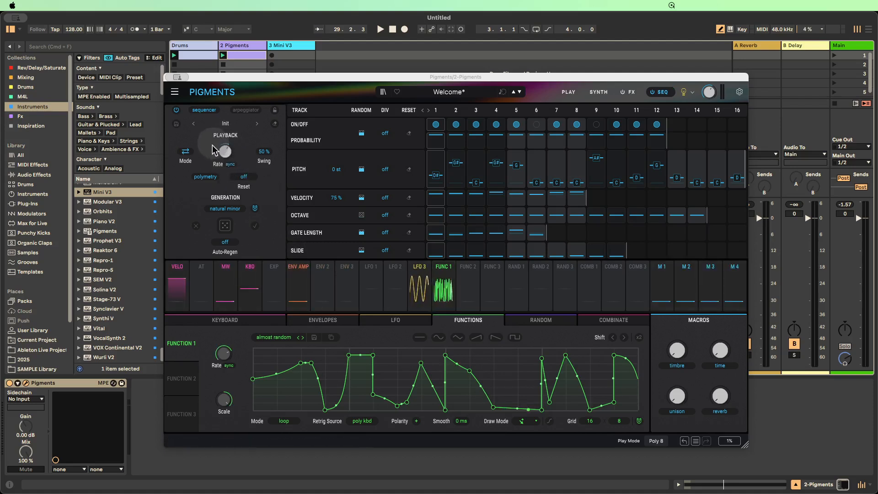
mouse_move(478, 163)
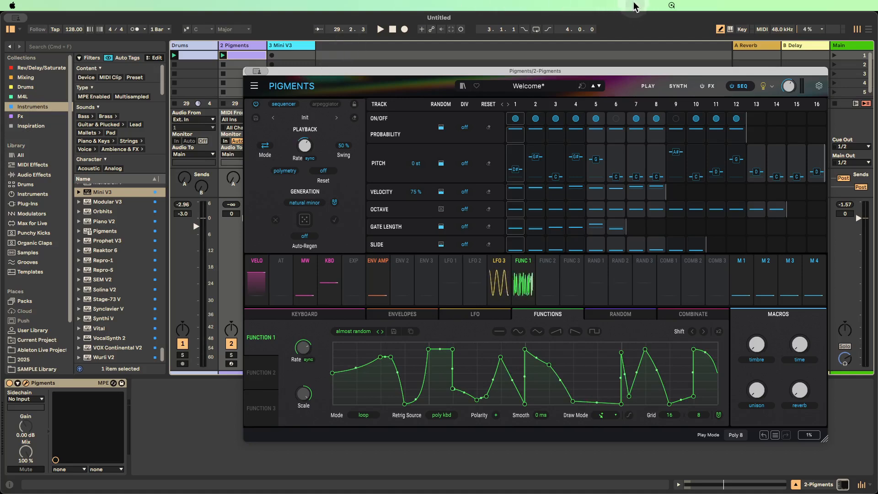
mouse_move(657, 73)
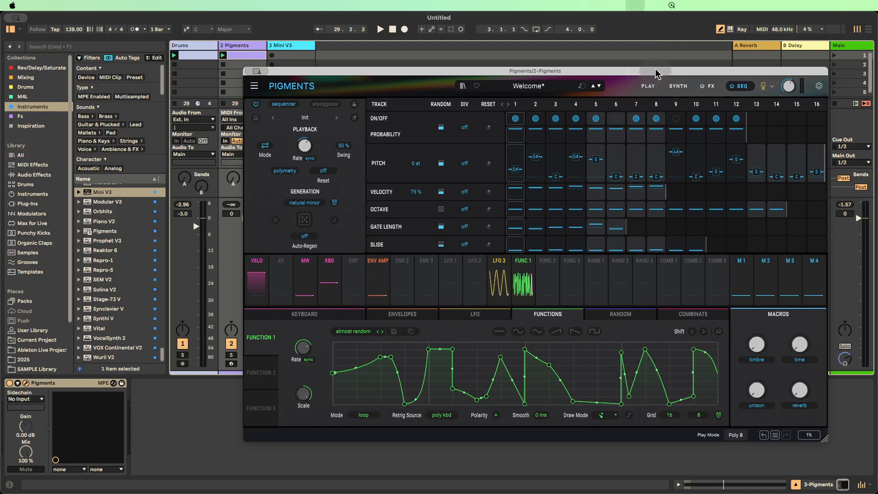